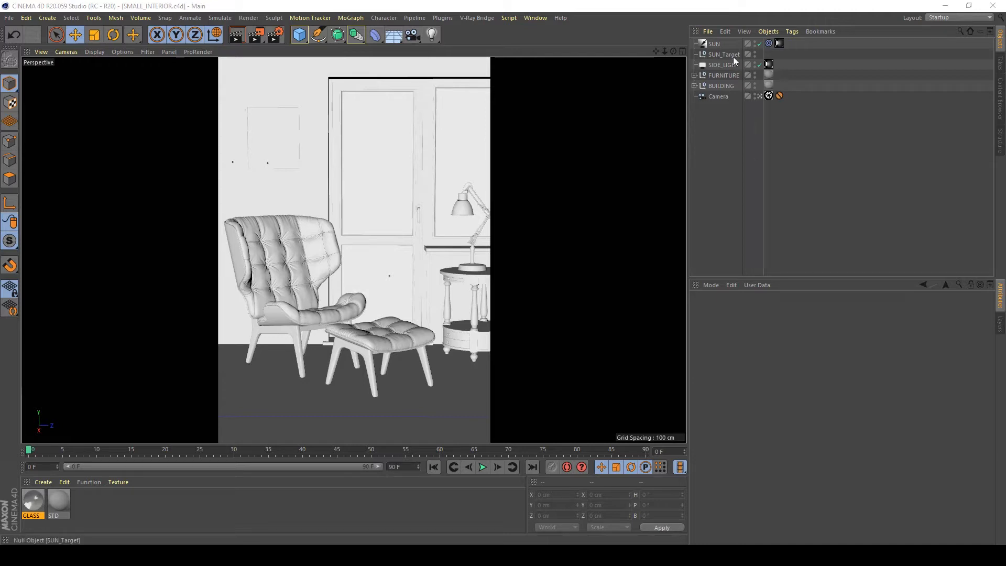
Select the SUN light to show its physical sun and sky settings, then browse the V-Ray Bridge menu
left_click(714, 43)
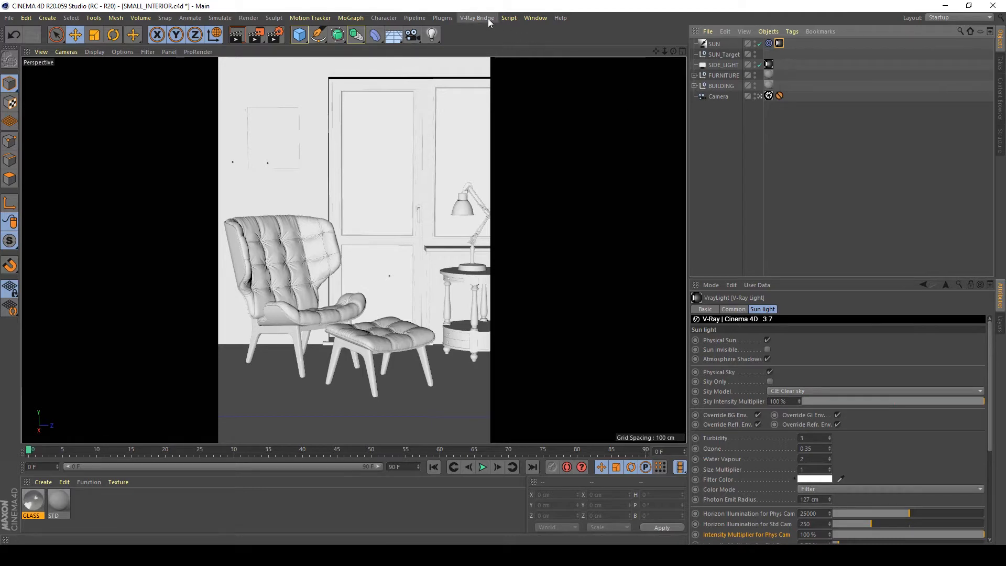
left_click(475, 18)
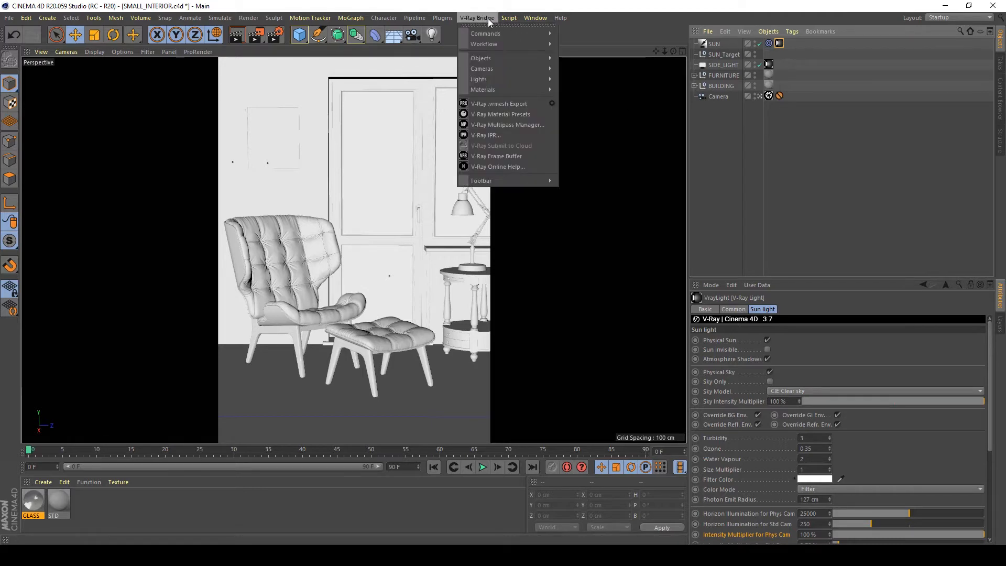
mouse_move(479, 79)
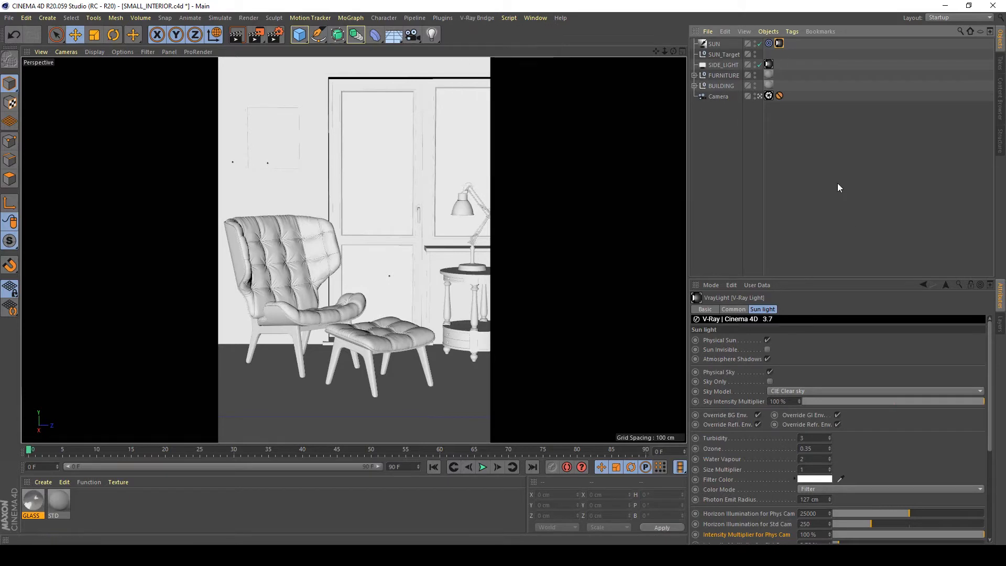
mouse_move(719, 55)
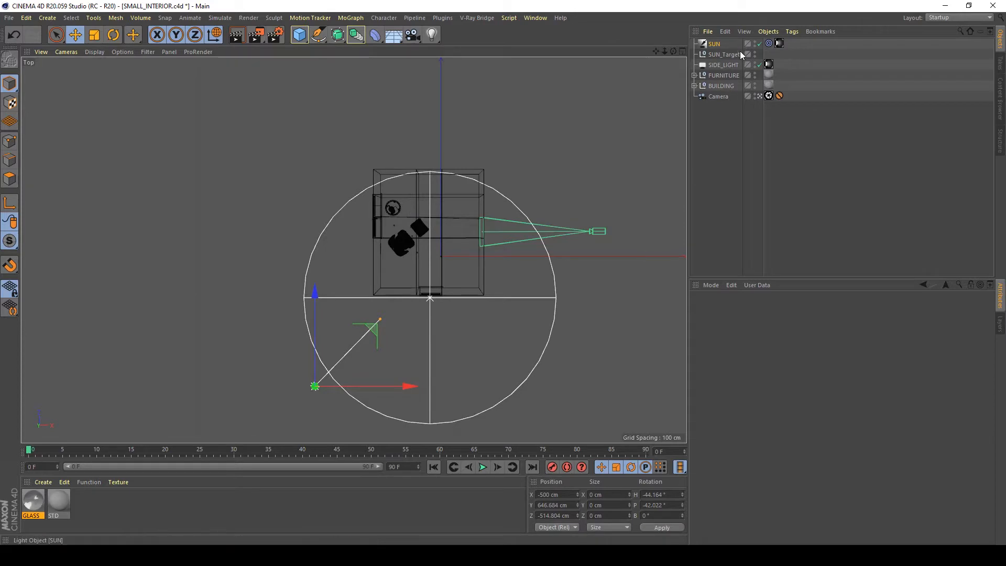
Drag SUN_Target across the room toward its right side in the Top view
left_click(724, 53)
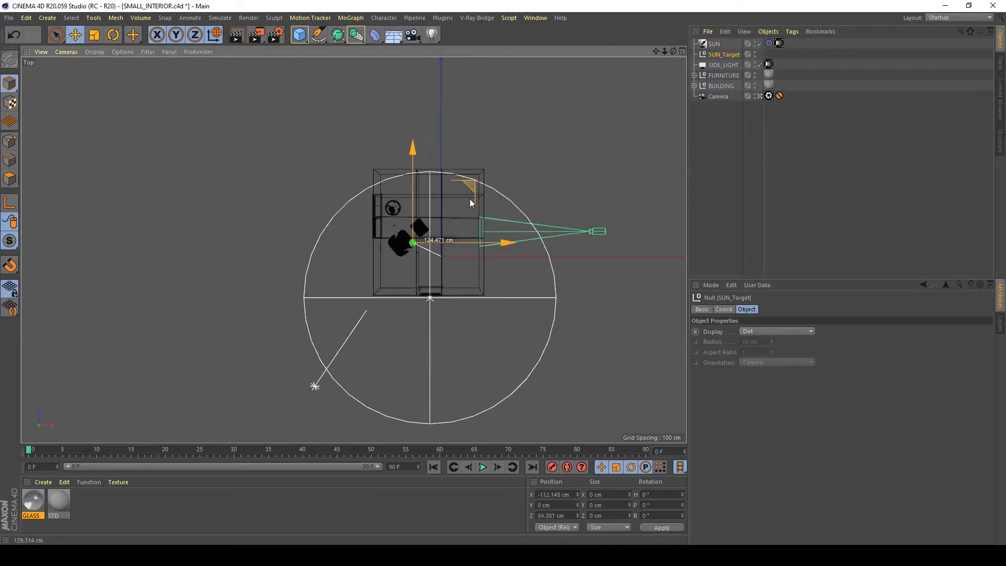
left_click_drag(413, 242, 475, 257)
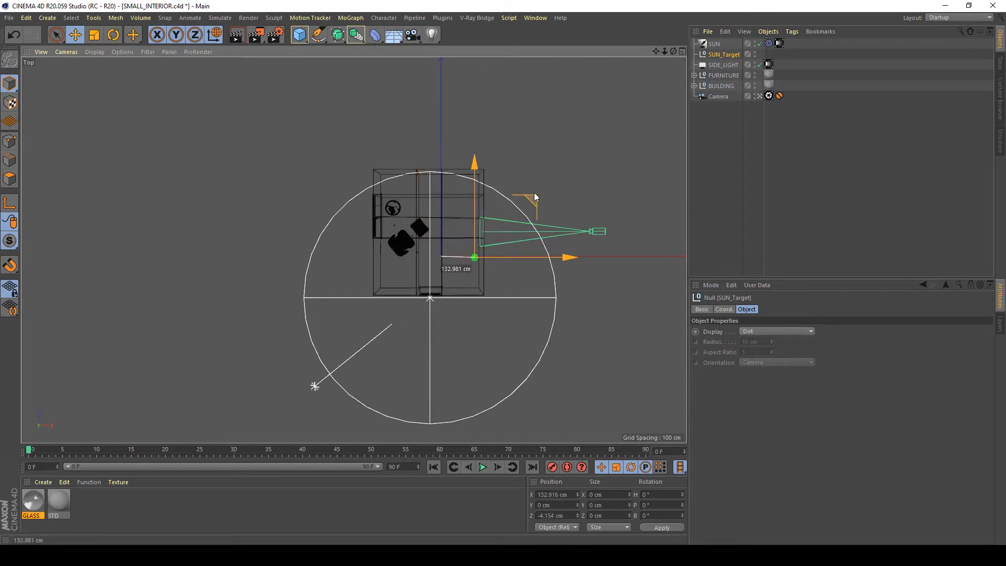
left_click_drag(473, 258, 441, 259)
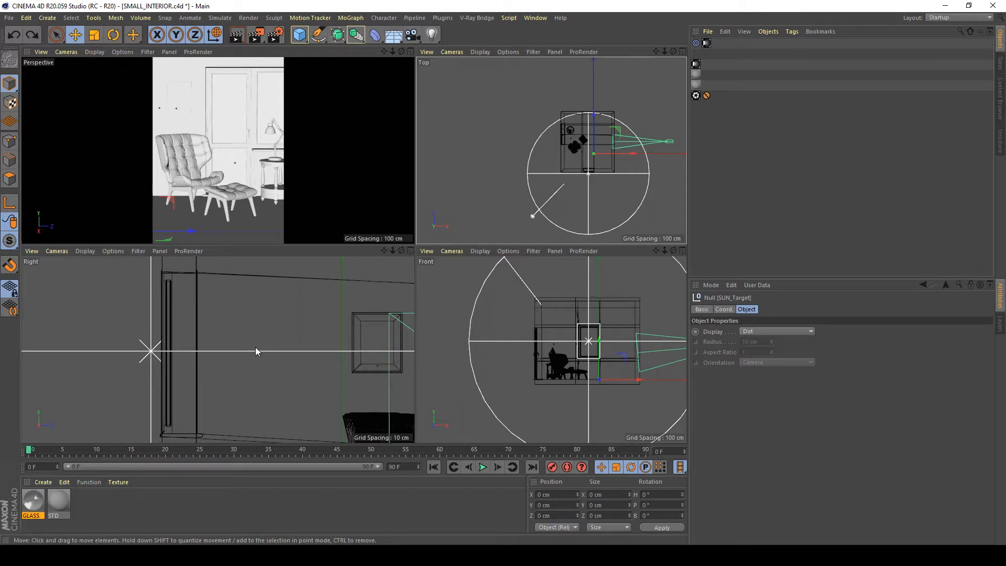
mouse_move(258, 347)
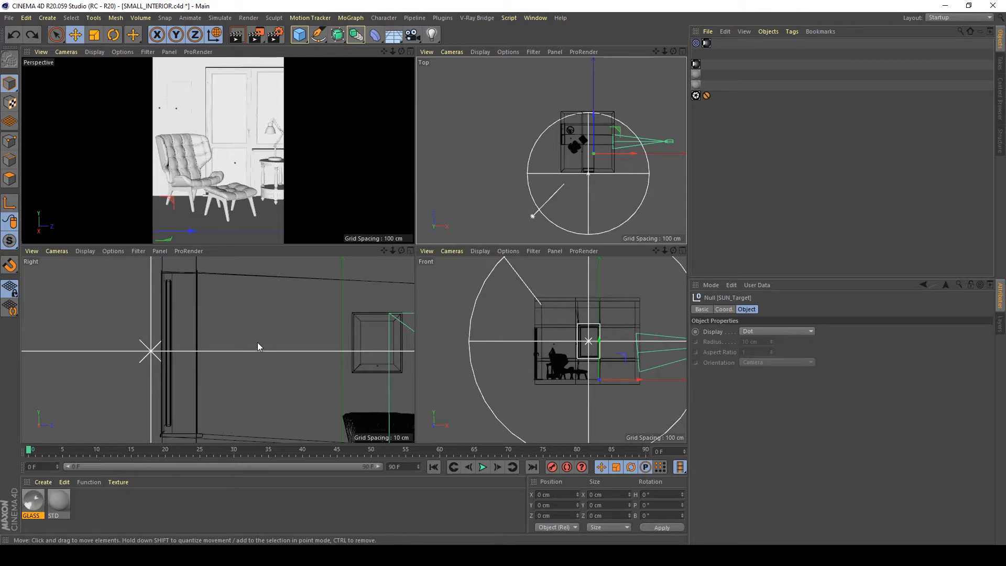
mouse_move(260, 352)
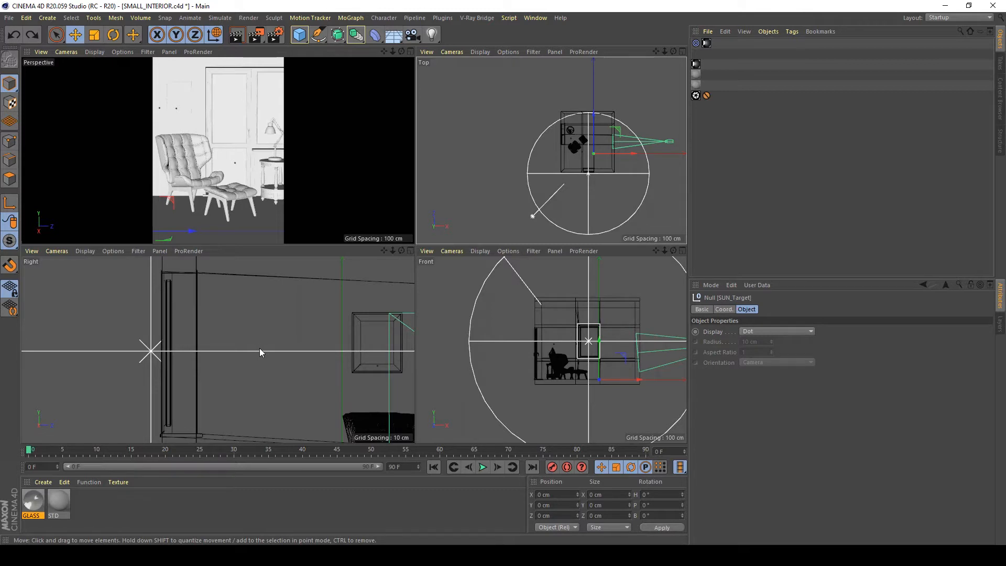
mouse_move(522, 339)
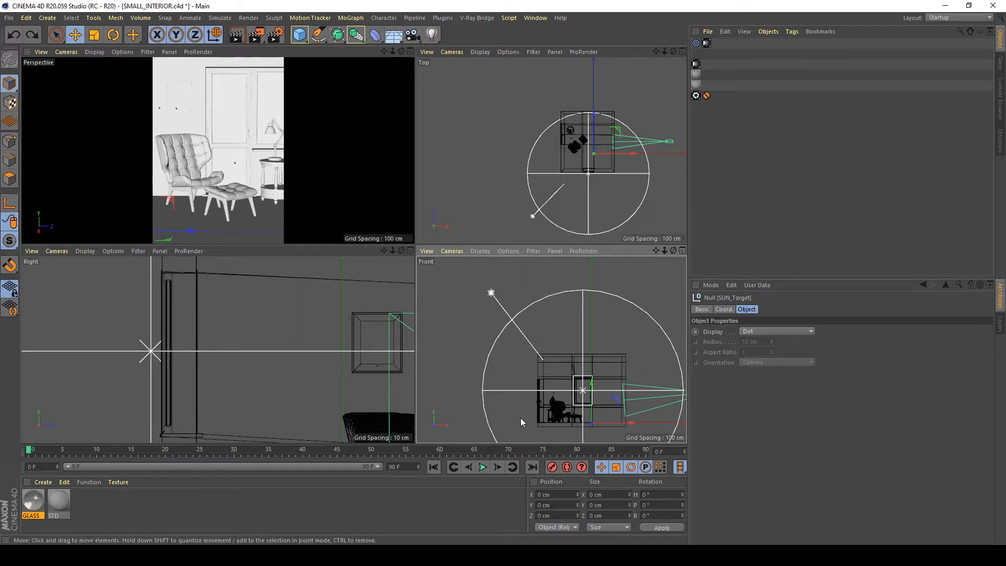
mouse_move(584, 426)
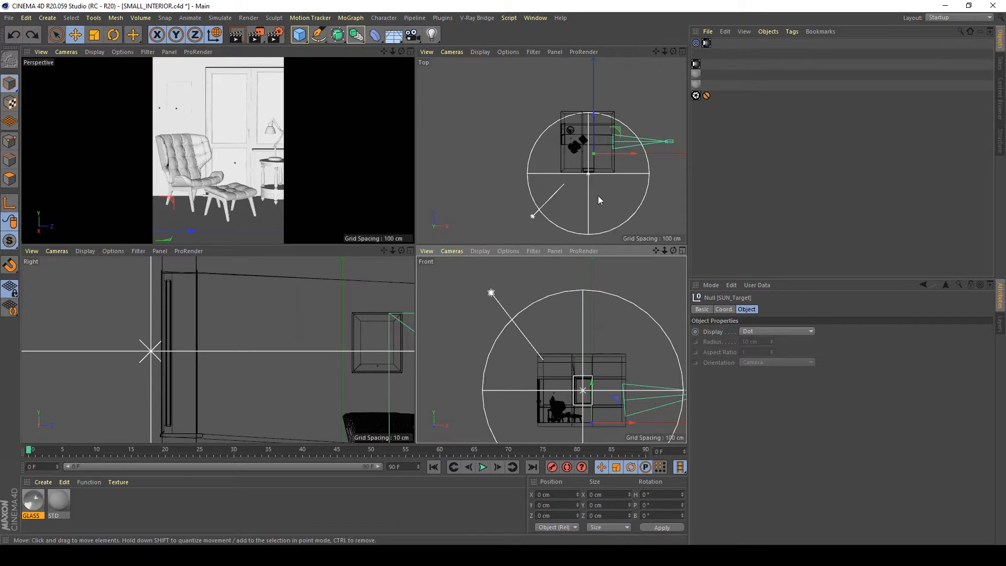
mouse_move(692, 157)
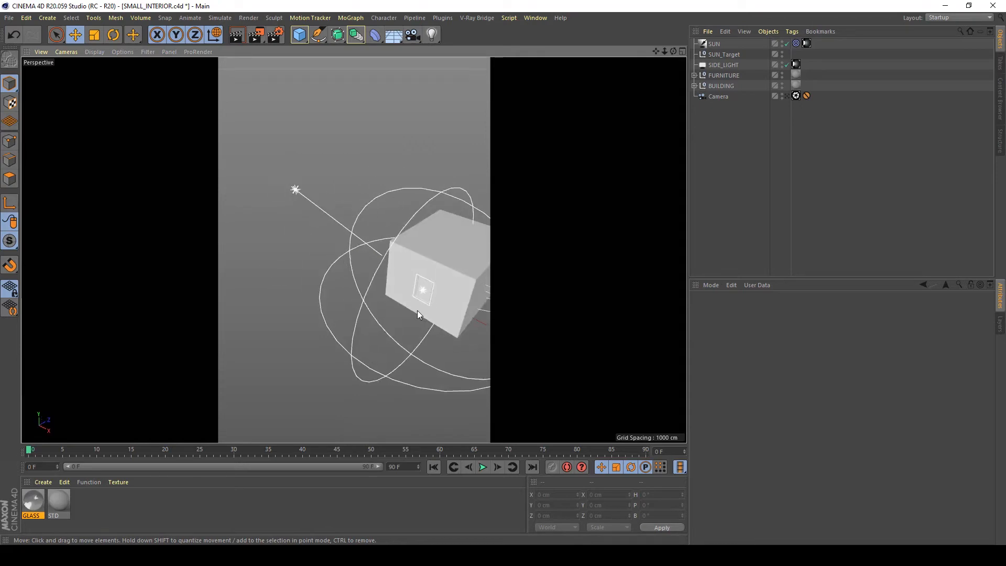
Orbit around the building exterior to see the sun direction and the lit window side
left_click_drag(417, 314, 249, 326)
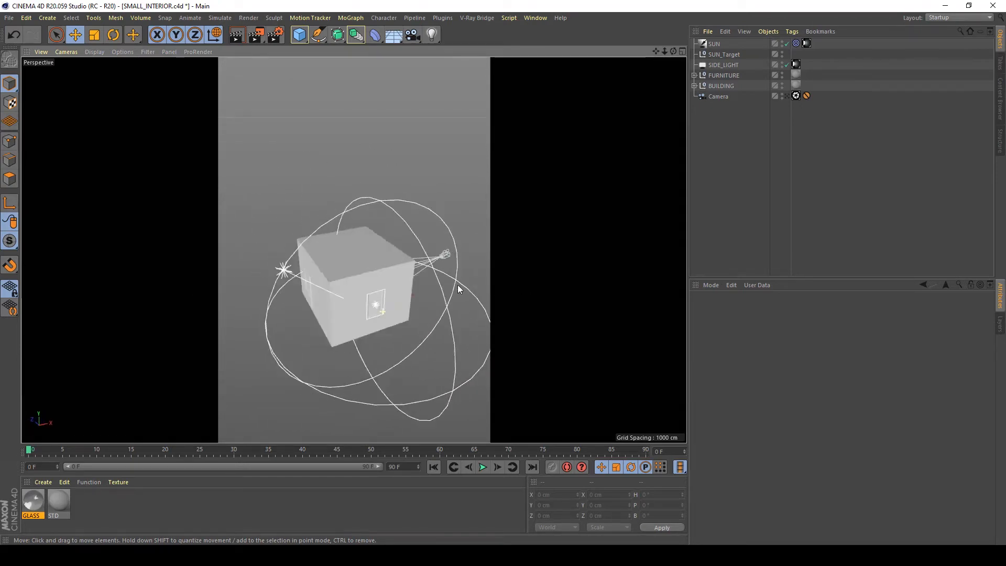
left_click_drag(458, 289, 525, 279)
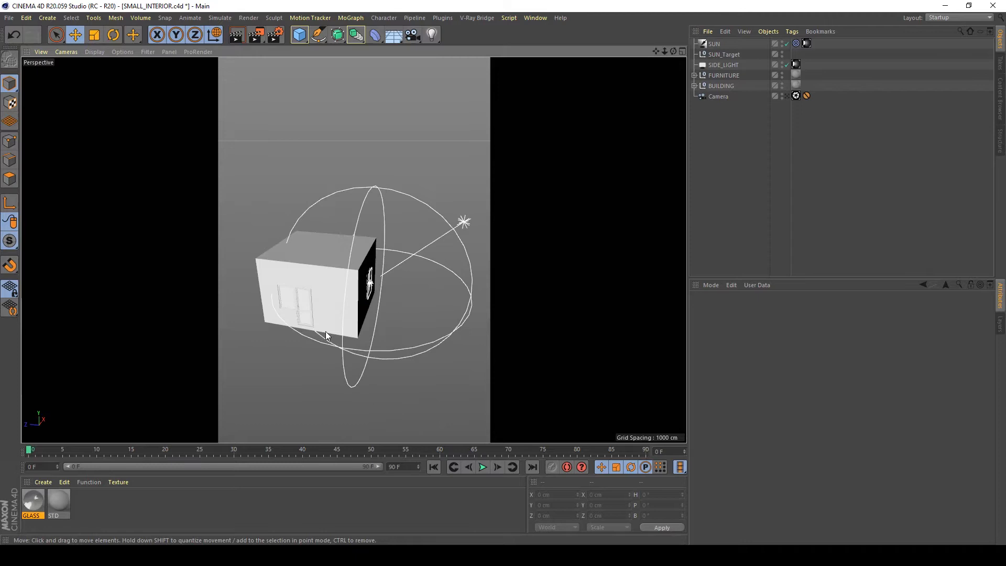
mouse_move(279, 324)
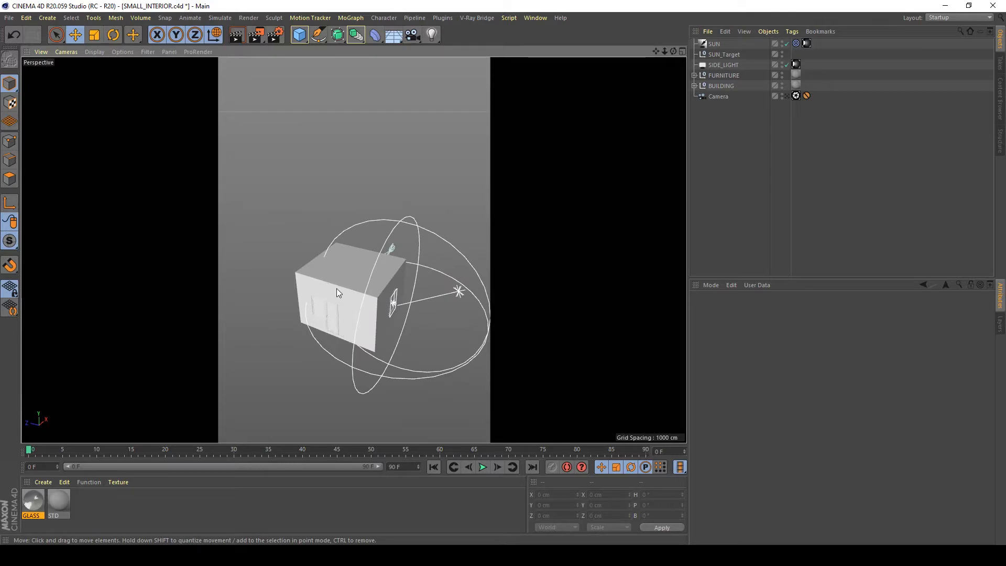
mouse_move(407, 341)
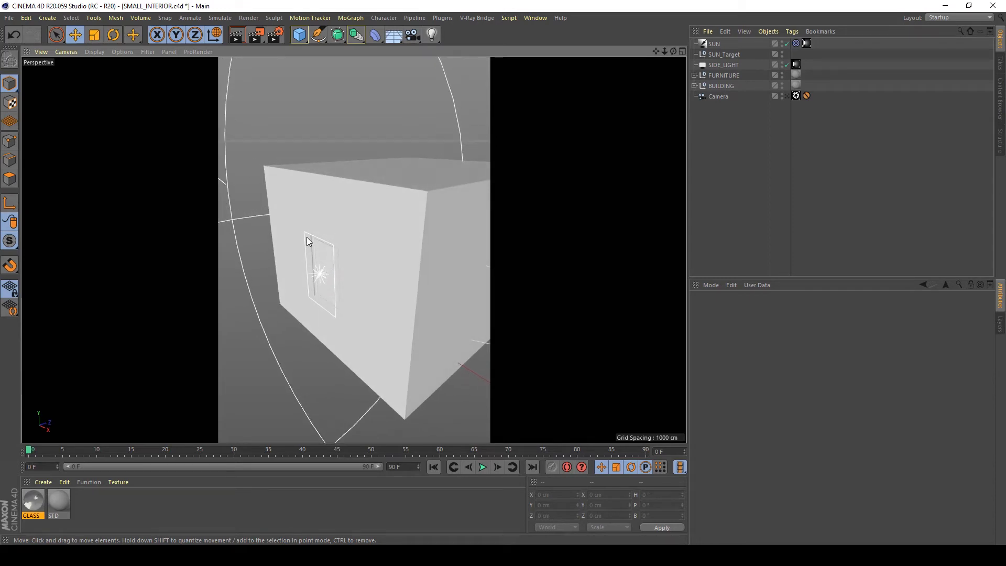
mouse_move(310, 245)
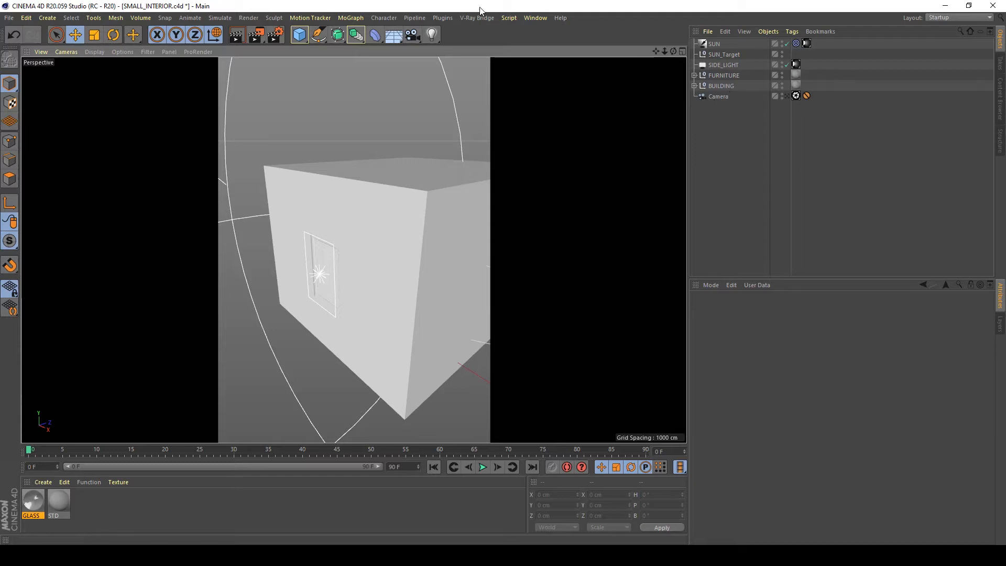
Add a V-Ray Physical Camera, delete it again, and select the existing scene Camera
left_click(476, 18)
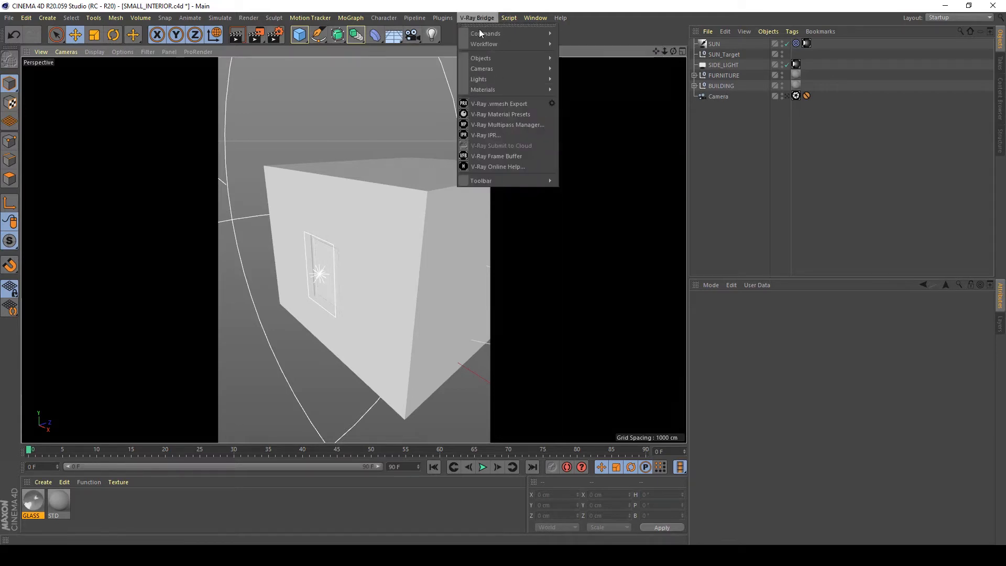
mouse_move(482, 70)
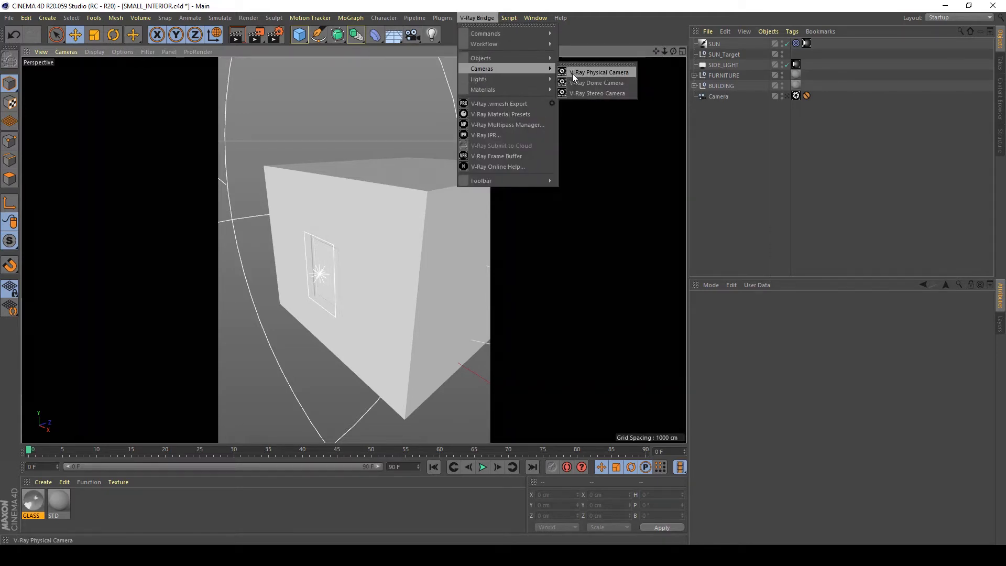
left_click(599, 73)
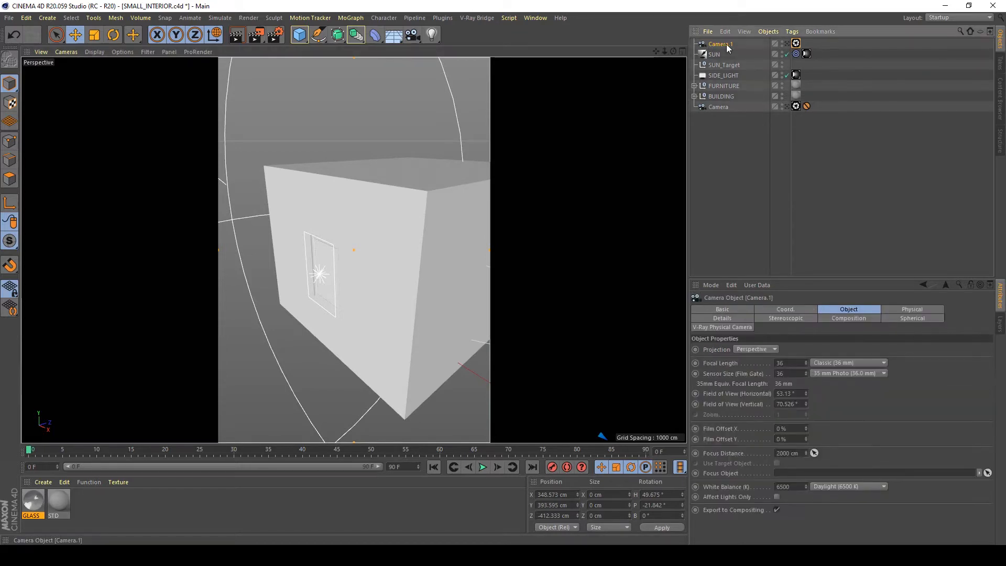
key("Delete")
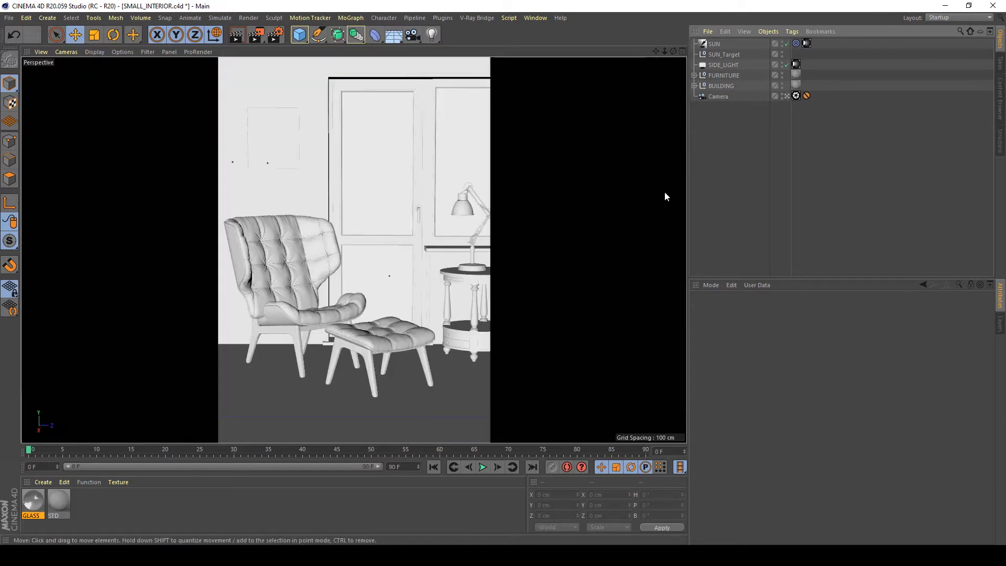
left_click(795, 96)
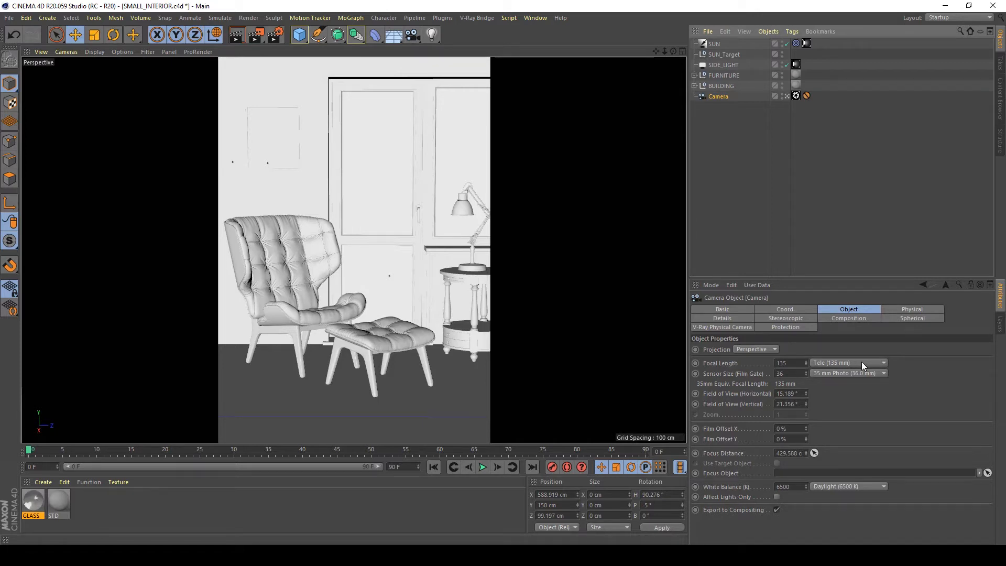
mouse_move(842, 223)
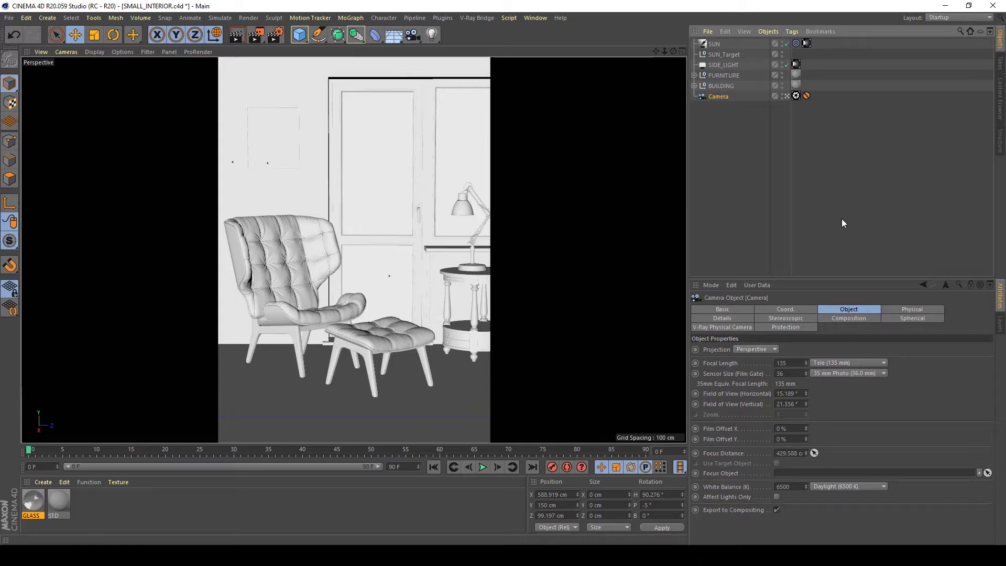
mouse_move(453, 179)
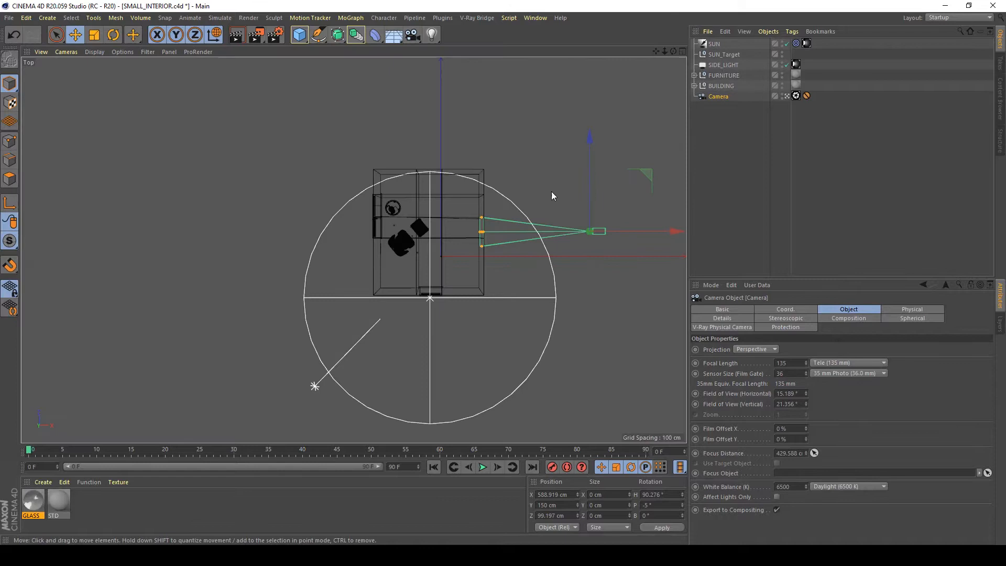
mouse_move(581, 209)
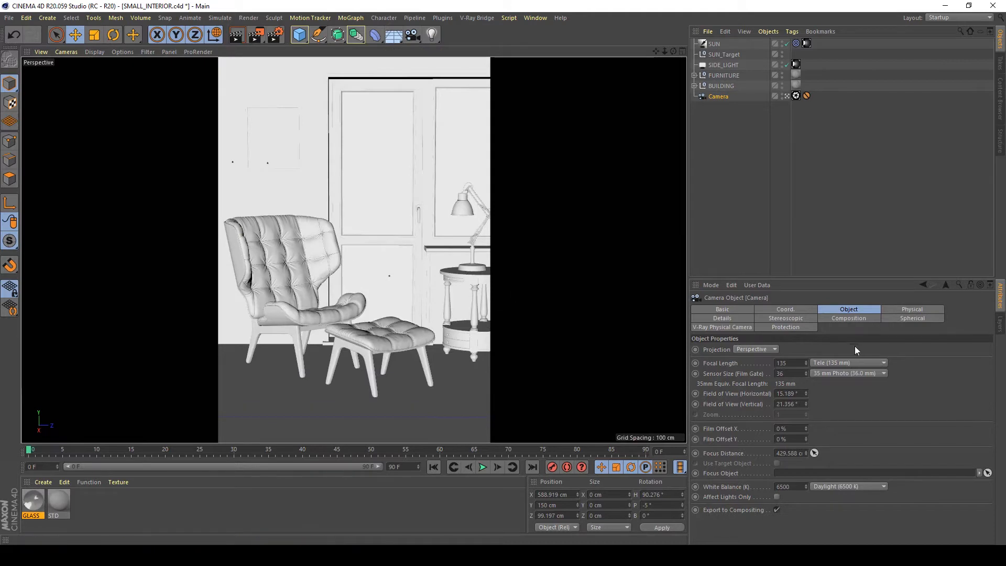
mouse_move(823, 317)
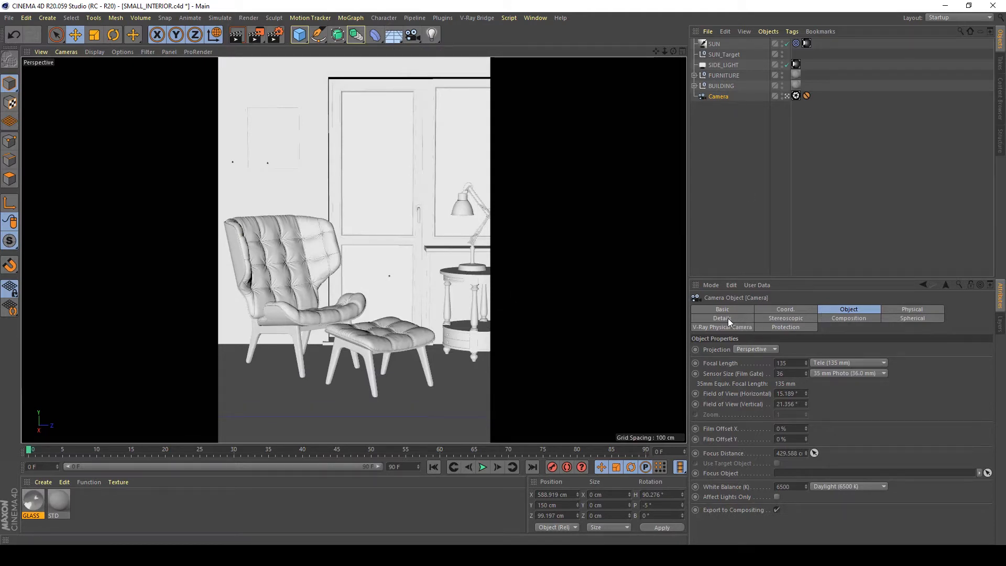
Toggle the camera's near clipping and set its distance to 450 cm so the armchair shows past the wall
left_click(720, 318)
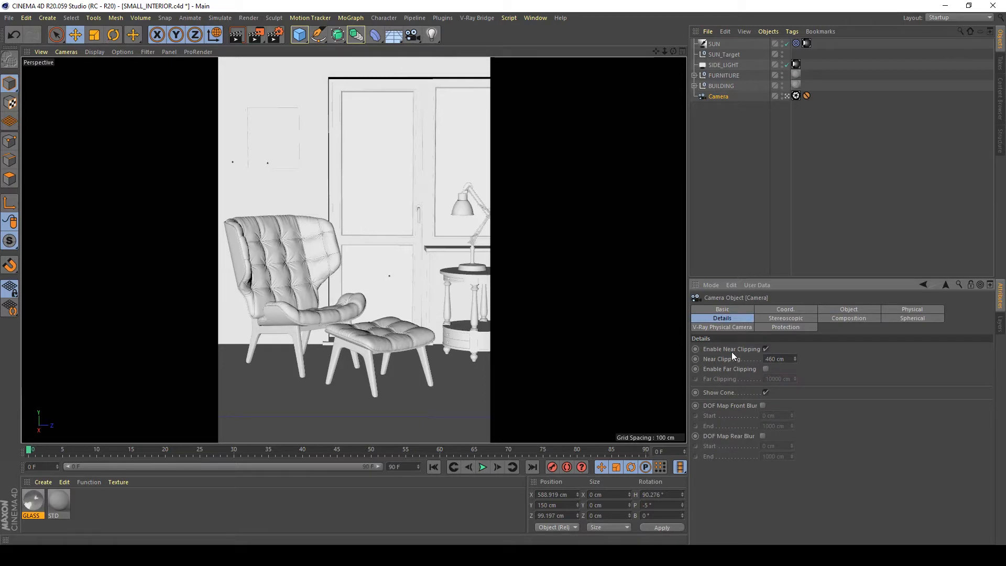
left_click(764, 348)
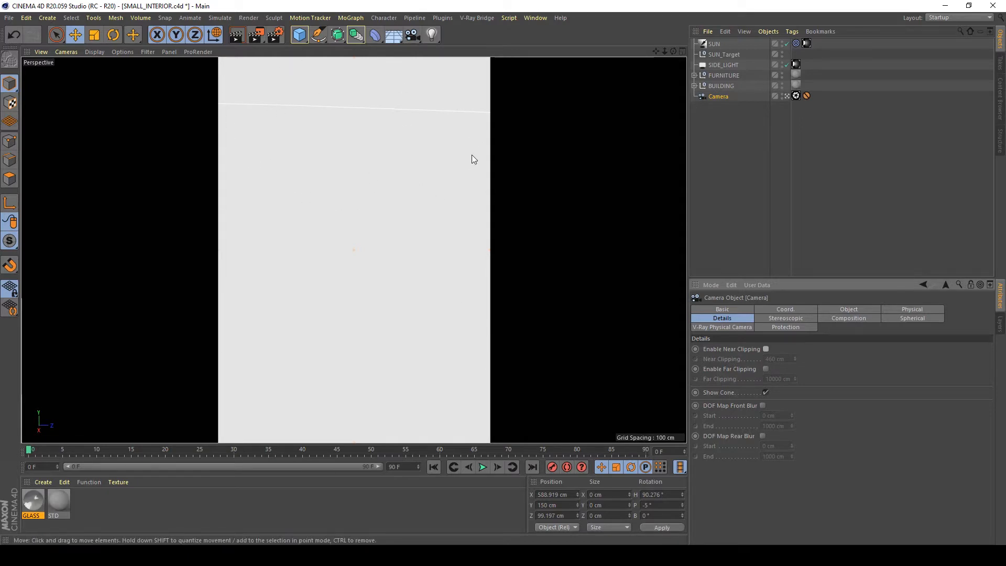
left_click(765, 348)
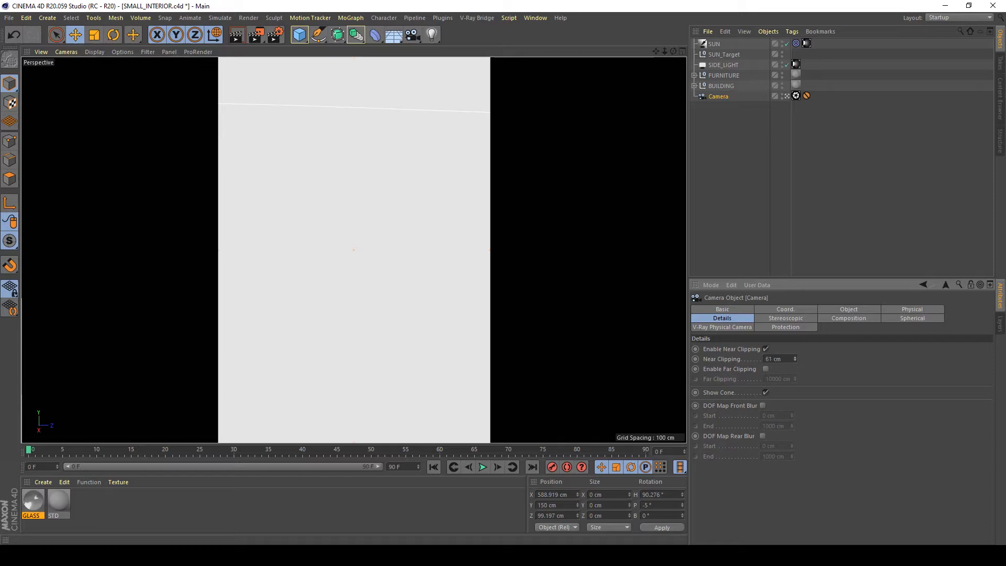
type("103")
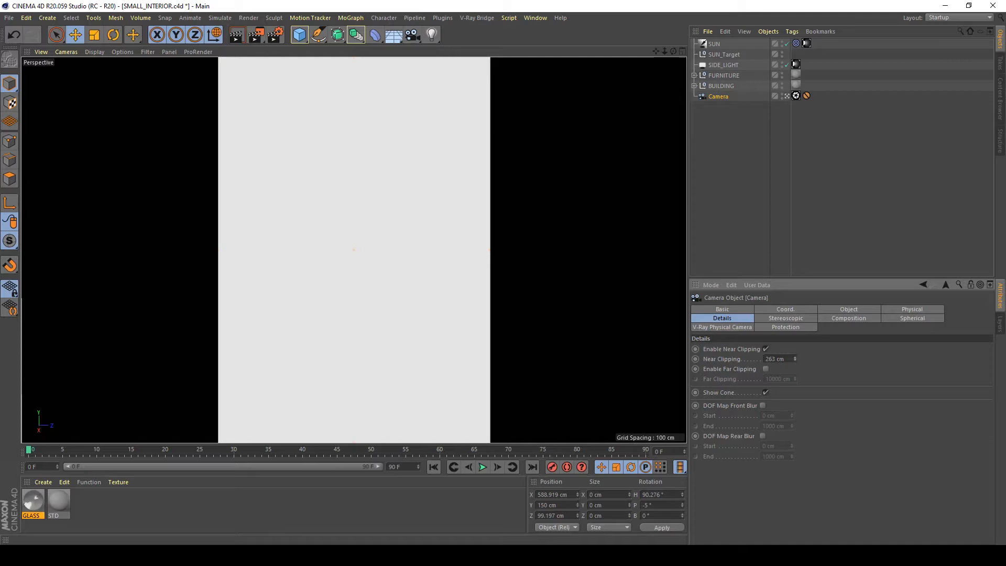
type("283")
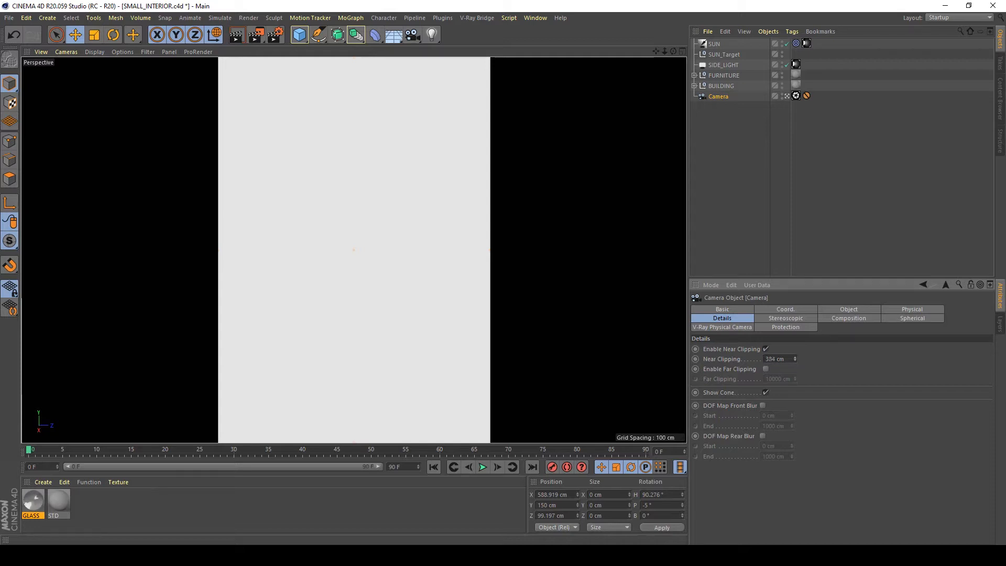
left_click(773, 358)
type("450")
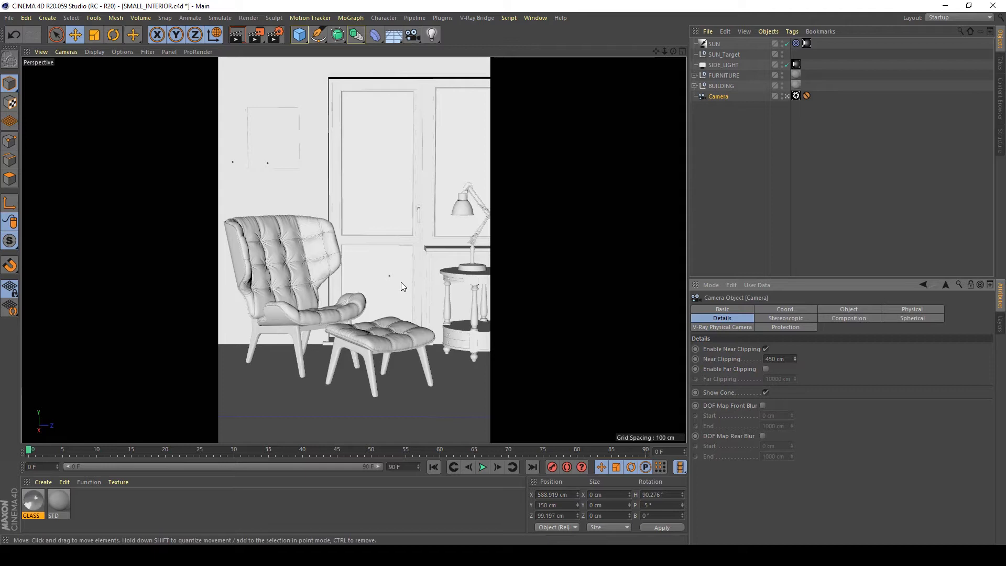
mouse_move(326, 251)
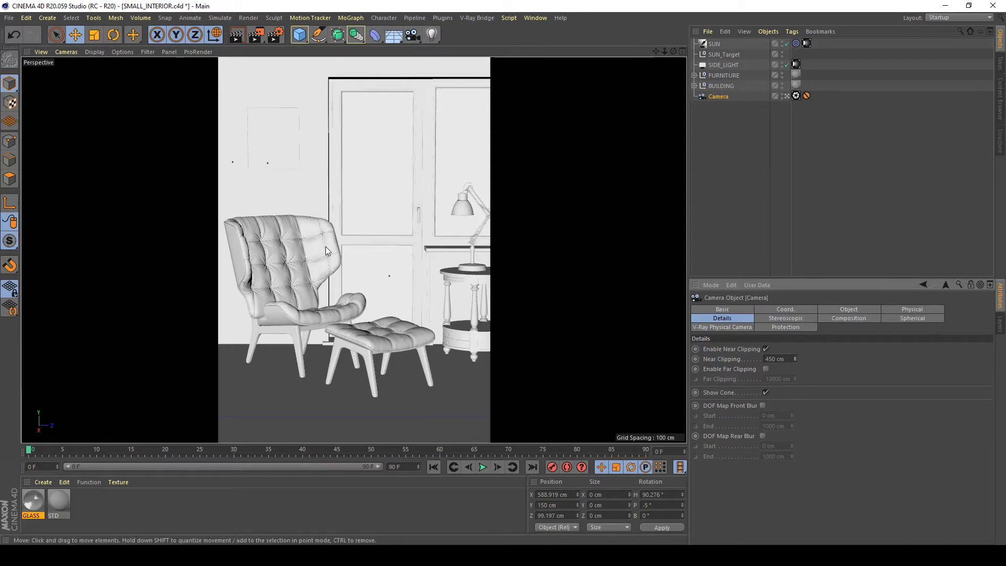
left_click(774, 359)
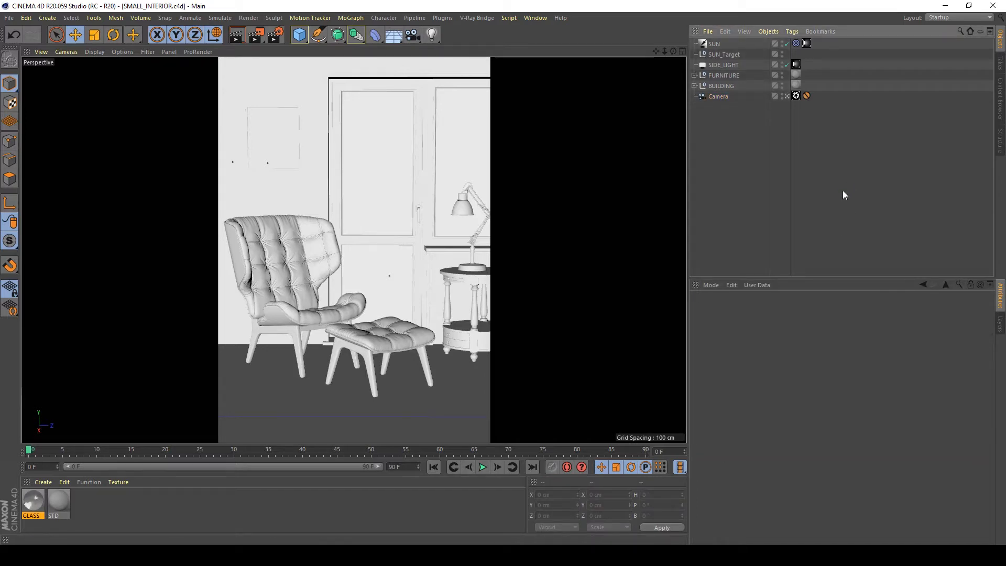
mouse_move(795, 95)
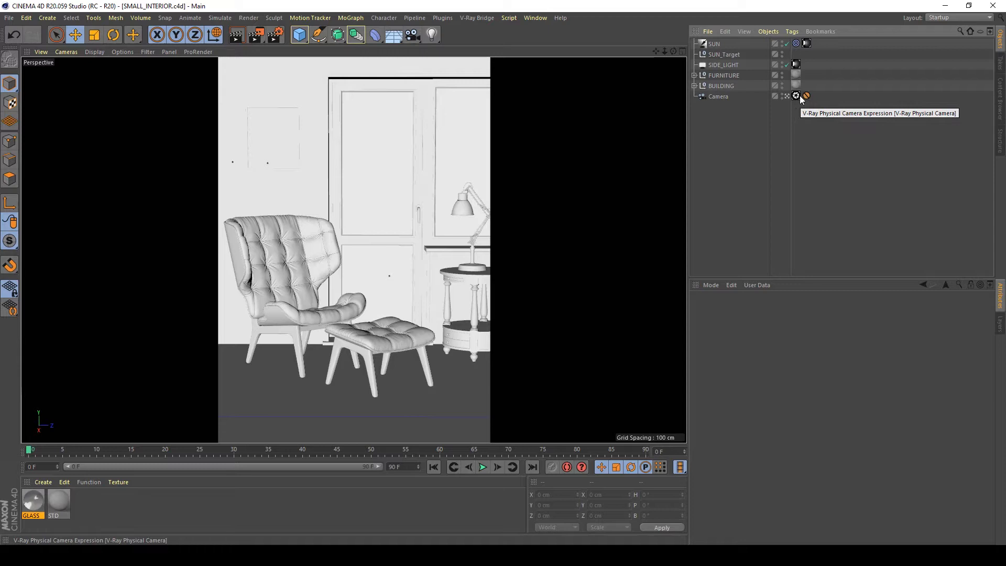
In the V-Ray Physical Camera lens parameters, try the D65 white balance preset and set shutter speed to 50
left_click(796, 96)
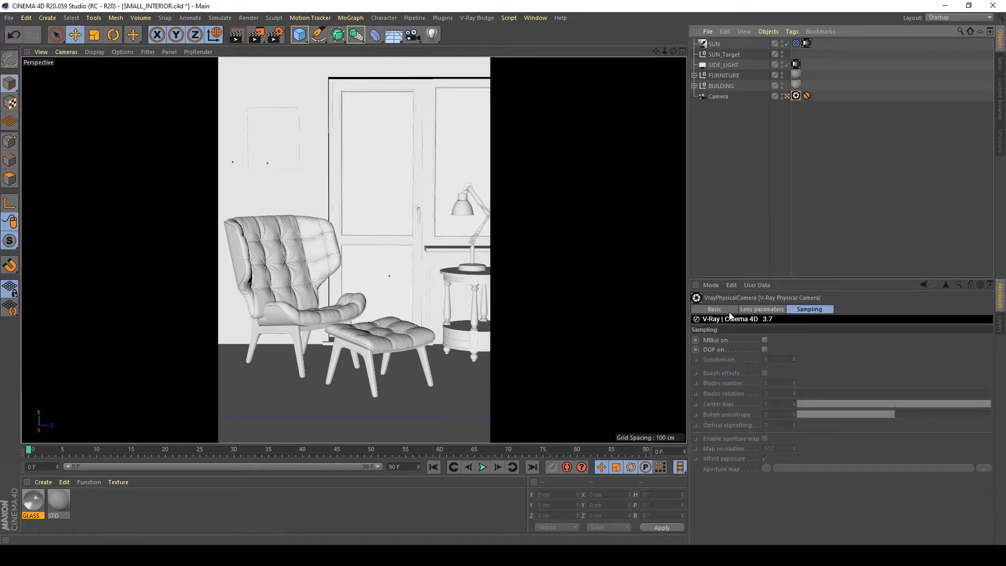
left_click(761, 308)
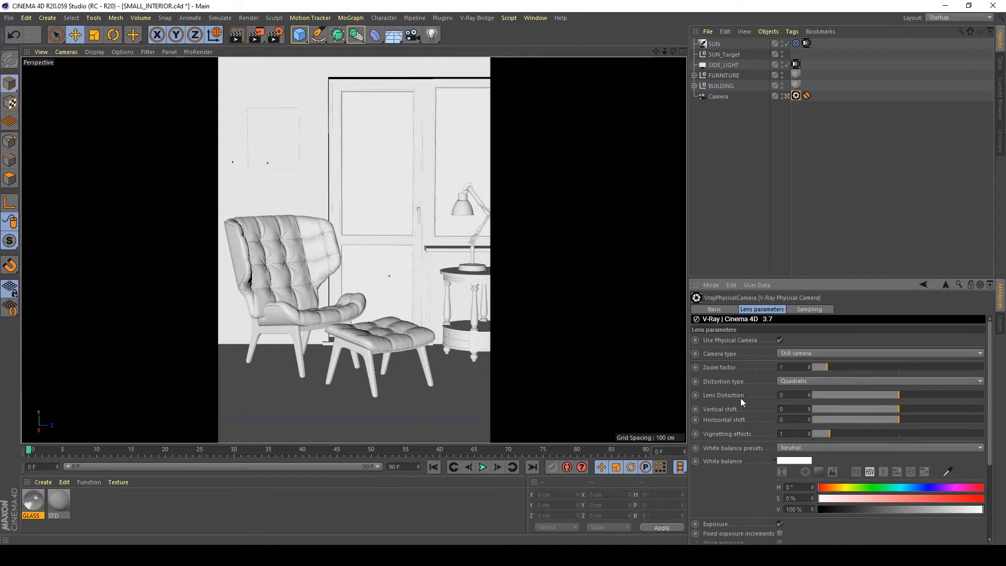
scroll("down", 3)
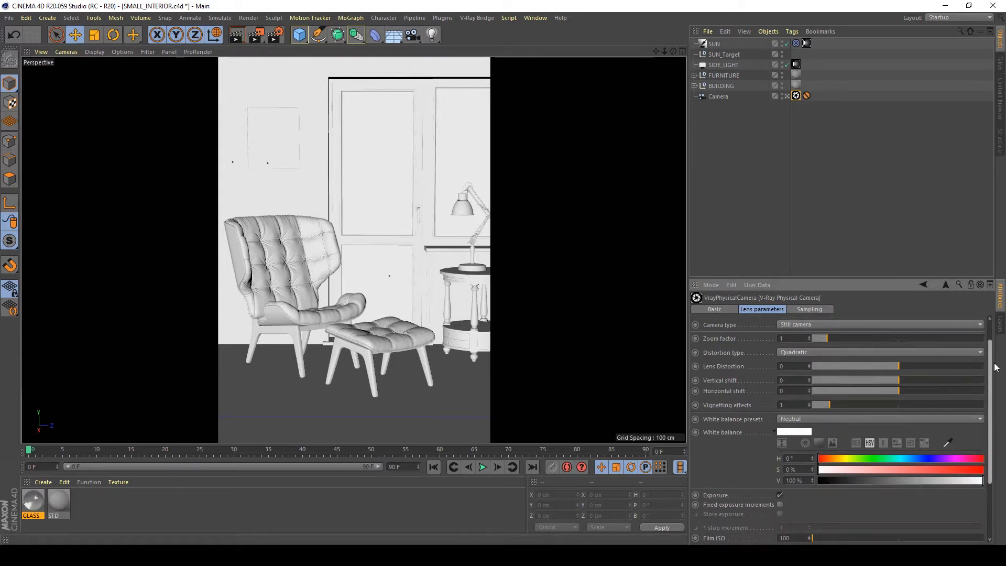
scroll("down", 3)
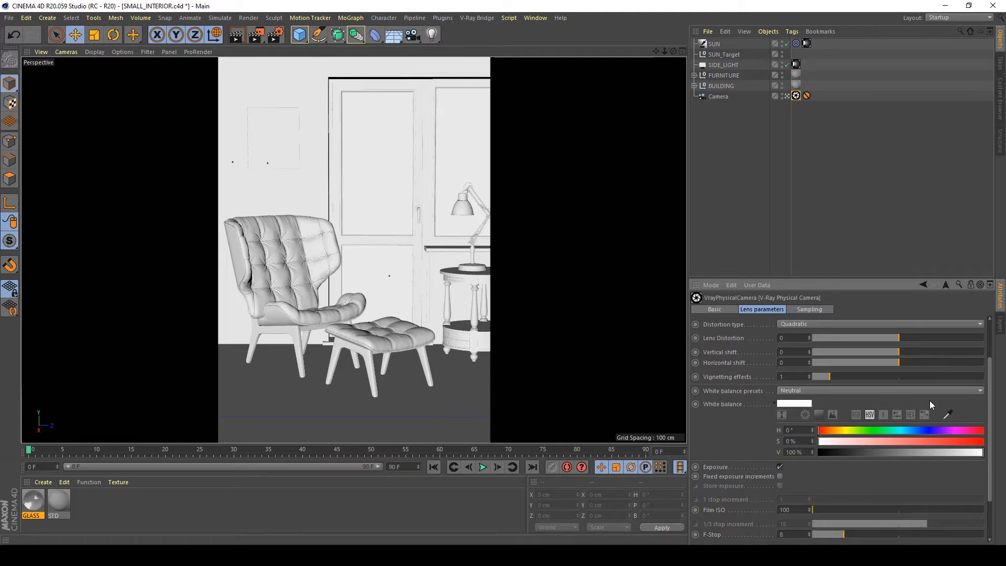
mouse_move(948, 399)
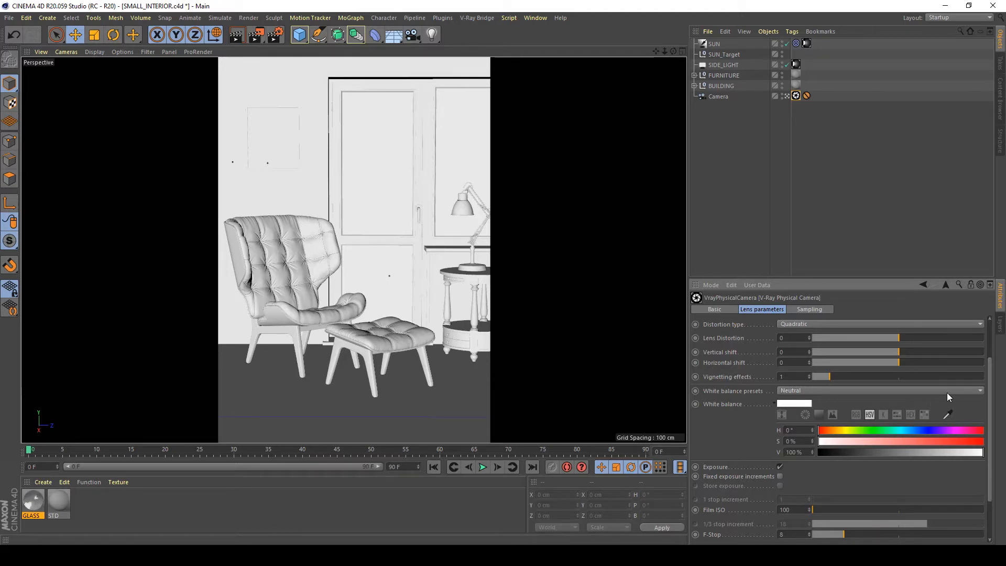
mouse_move(744, 361)
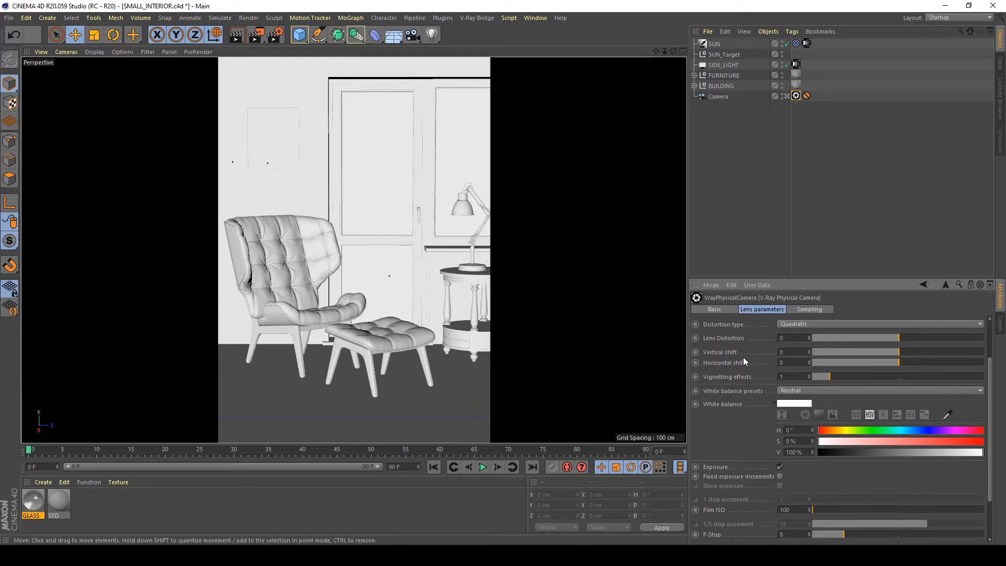
mouse_move(743, 384)
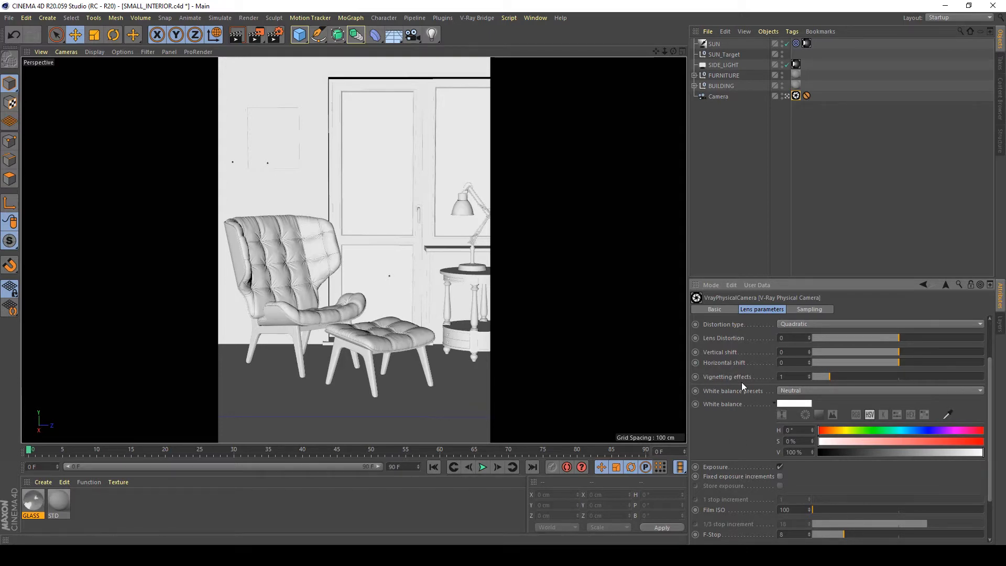
mouse_move(815, 398)
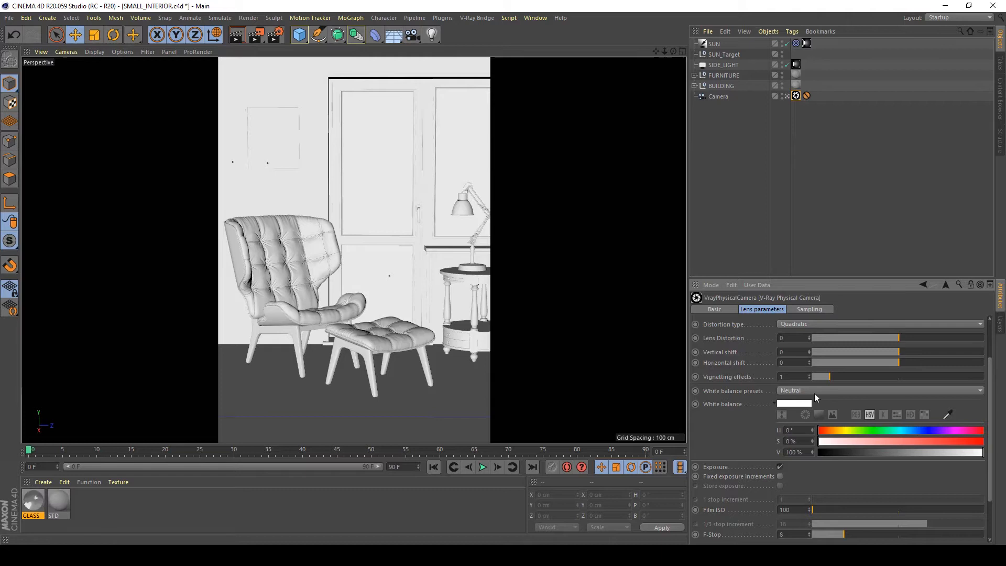
left_click(879, 390)
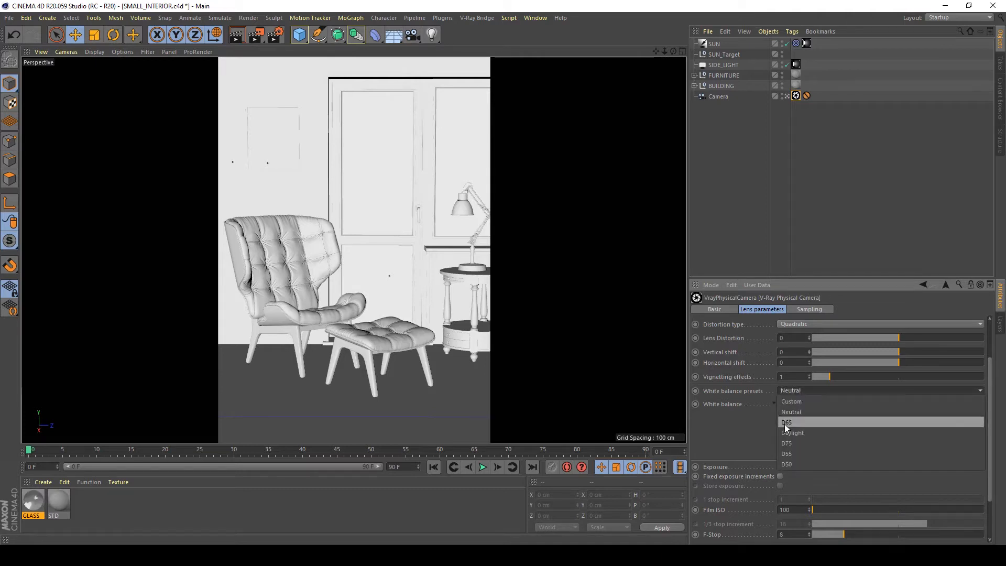
left_click(787, 421)
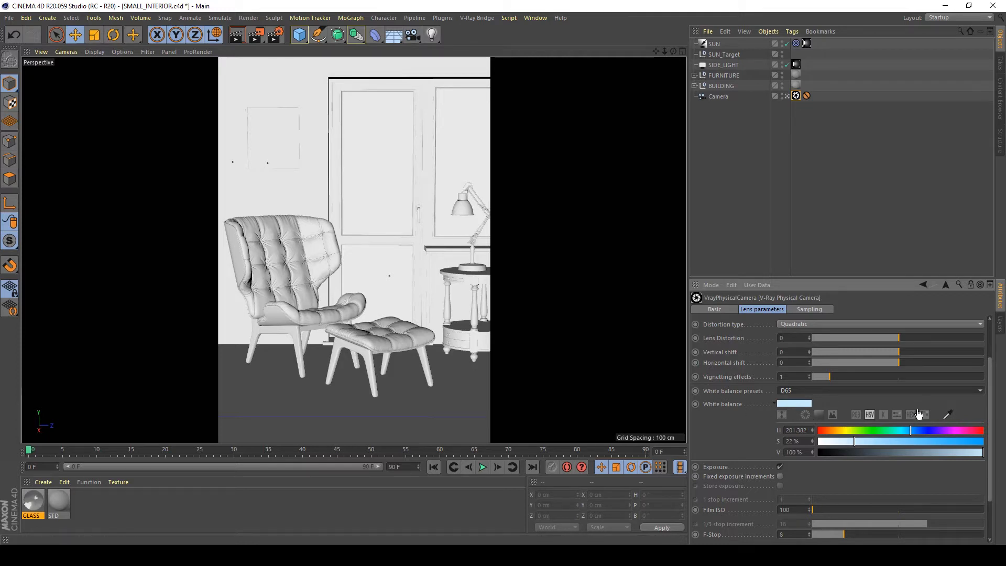
mouse_move(936, 375)
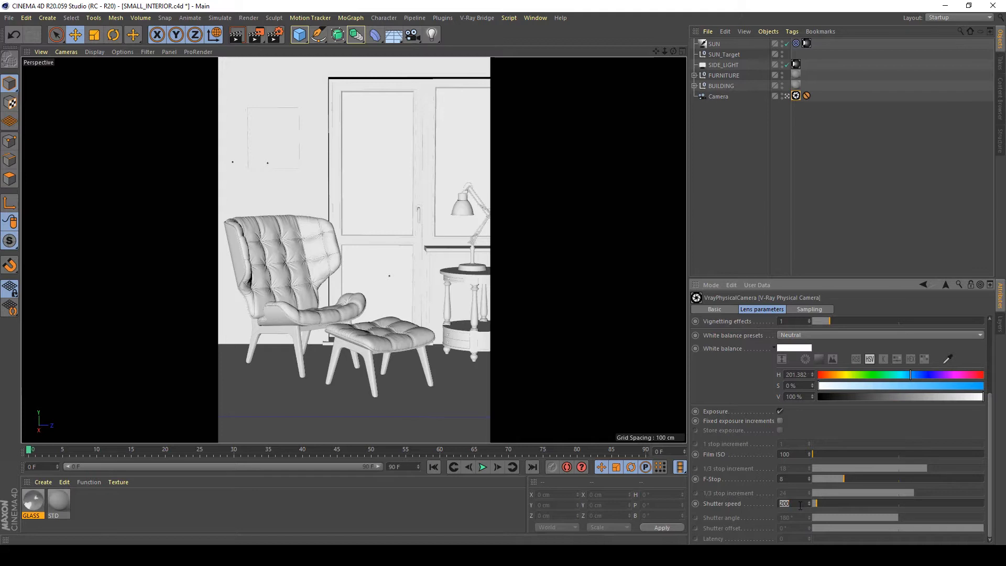
type("50")
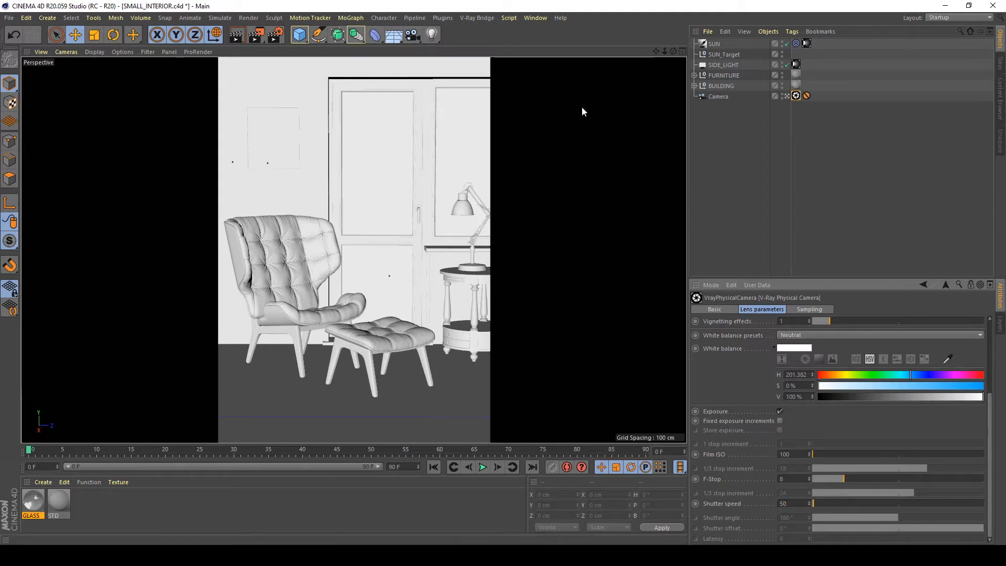
mouse_move(255, 35)
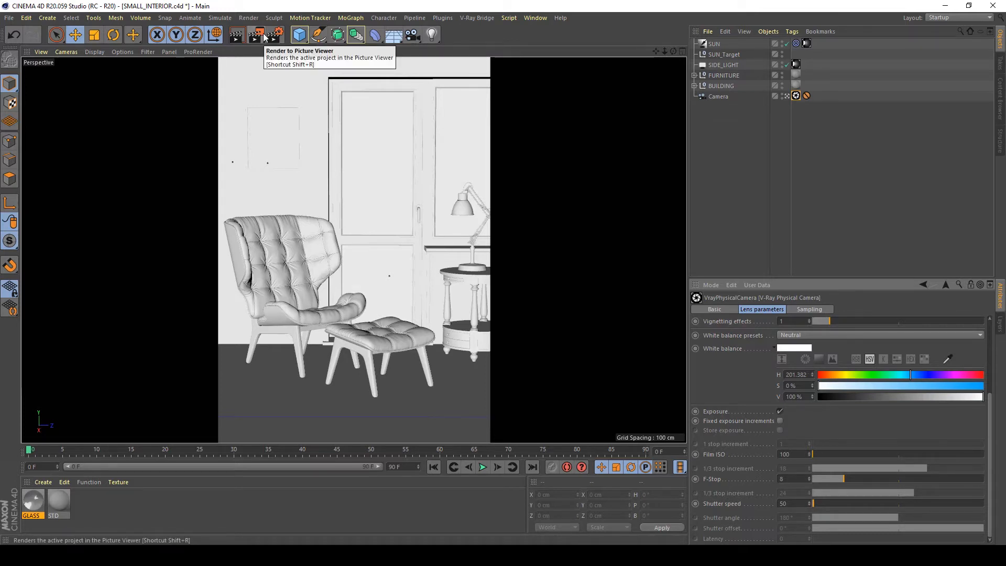
Render the scene to the Picture Viewer to check the exposure
left_click(256, 35)
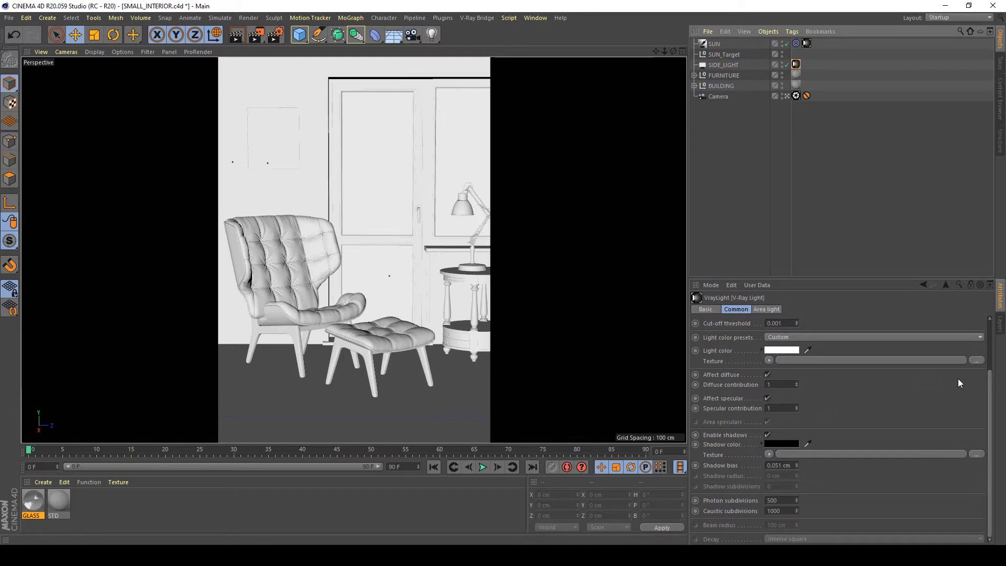
Set the side light's intensity units to radiant power and raise it to 200 W
left_click(765, 308)
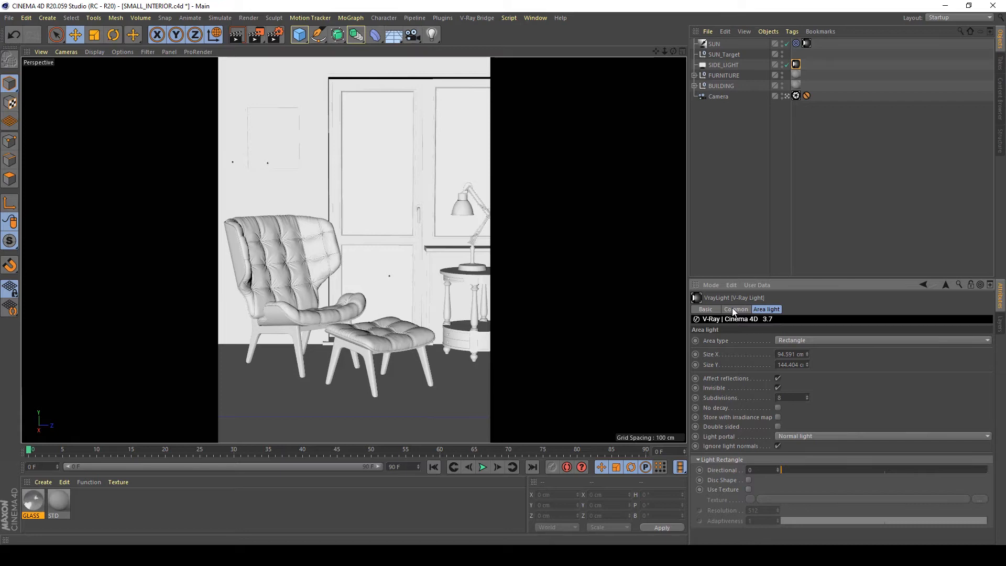
mouse_move(733, 314)
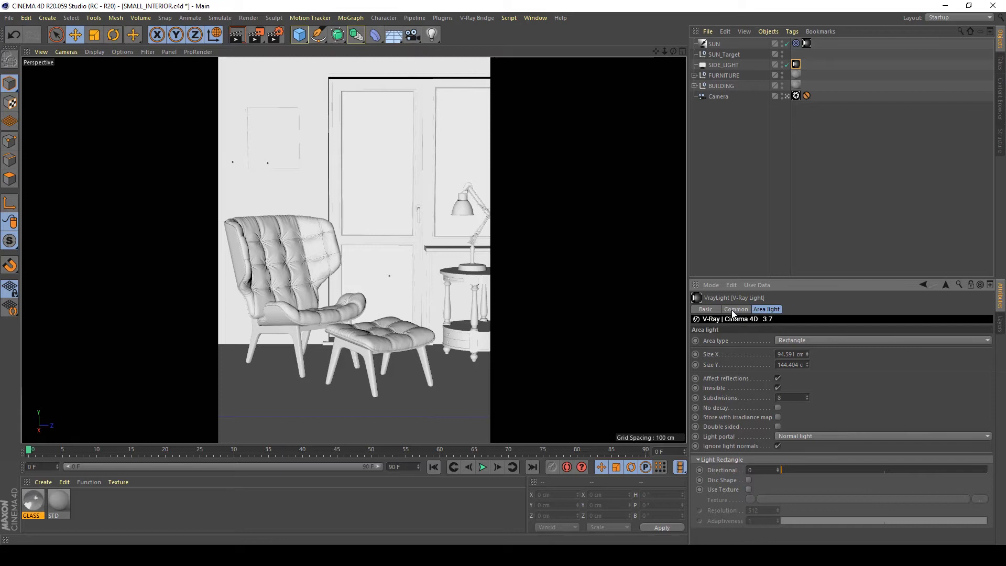
left_click(735, 308)
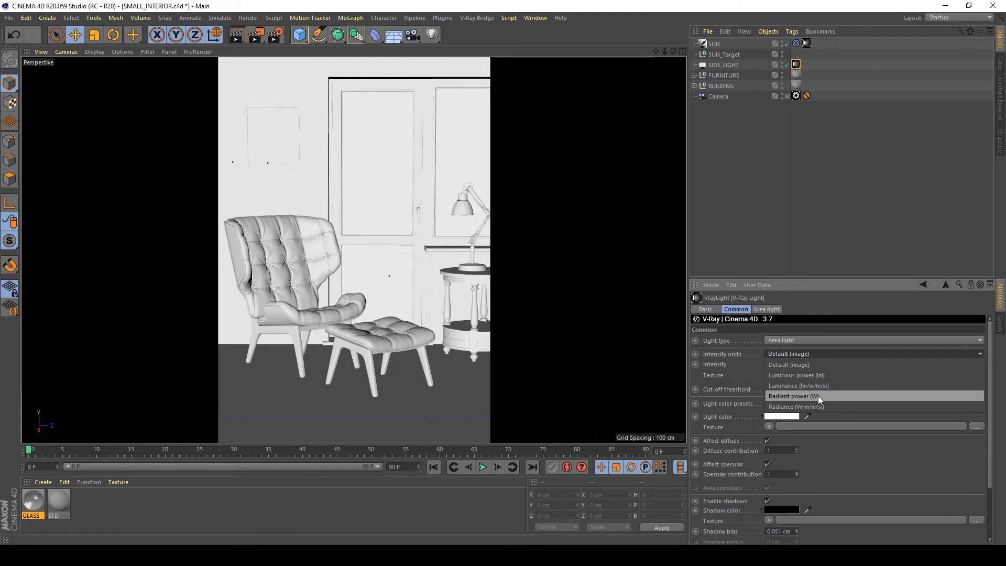
left_click(794, 396)
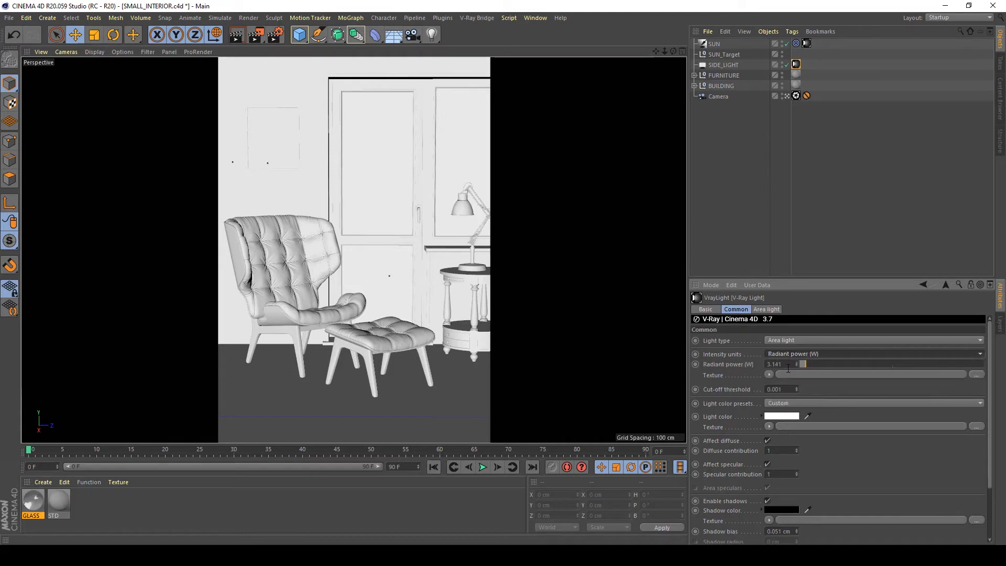
left_click(774, 364)
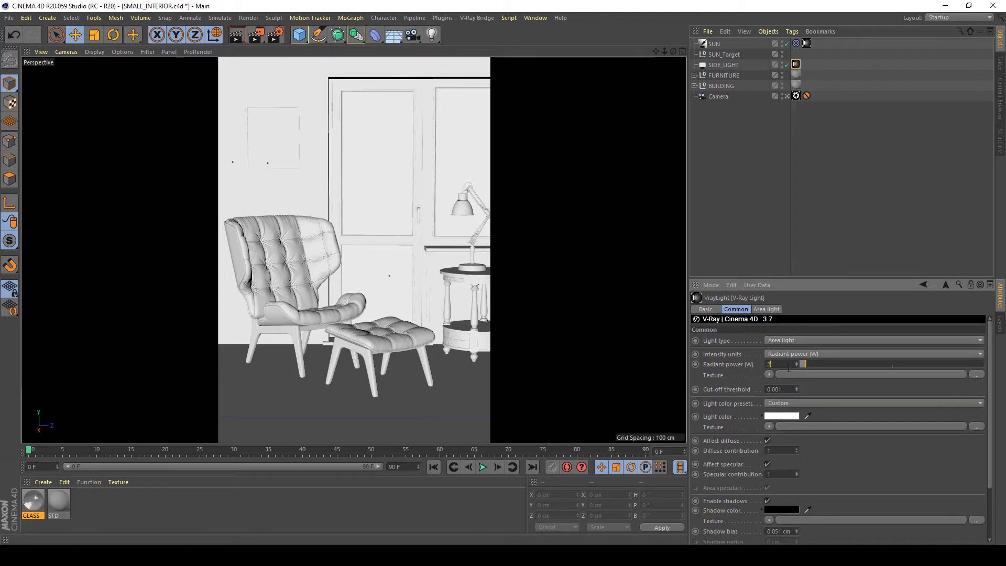
type("200")
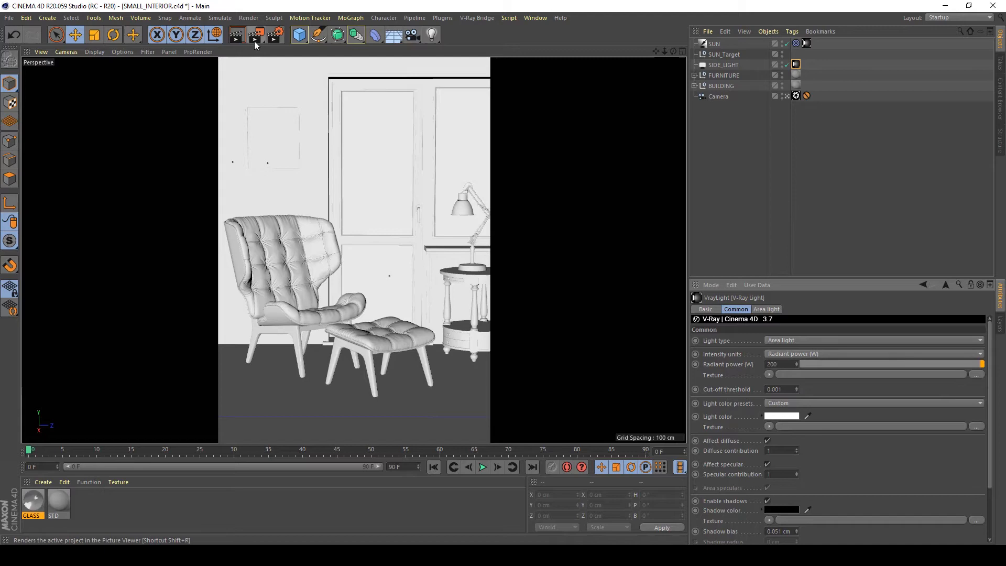
mouse_move(255, 36)
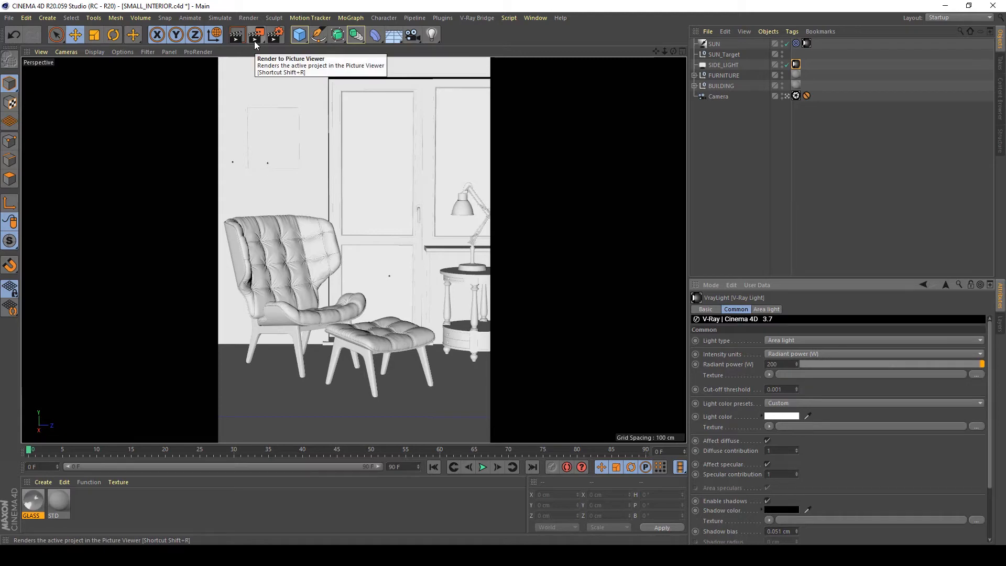
Run a test render in the Picture Viewer and stop it partway
left_click(236, 36)
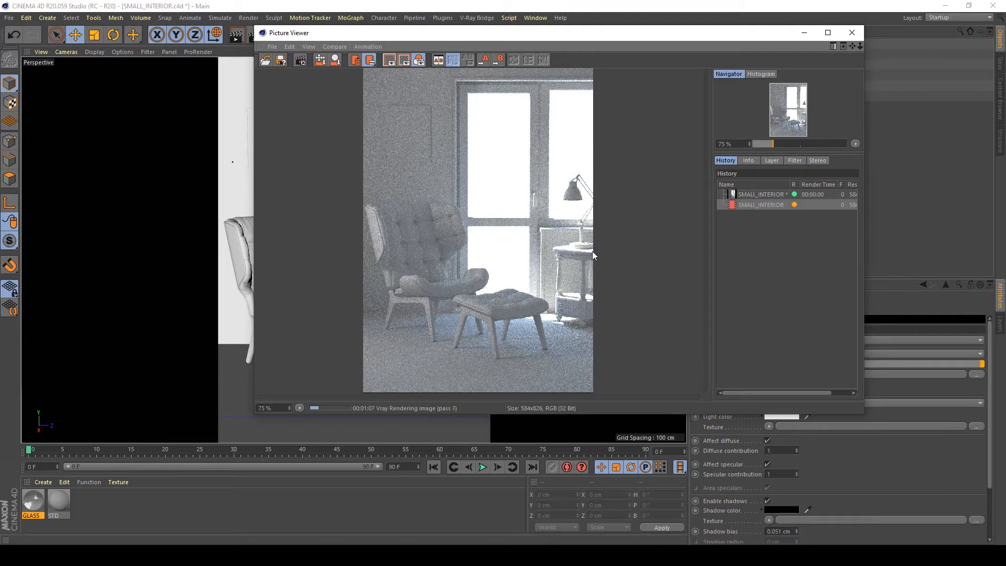
mouse_move(650, 258)
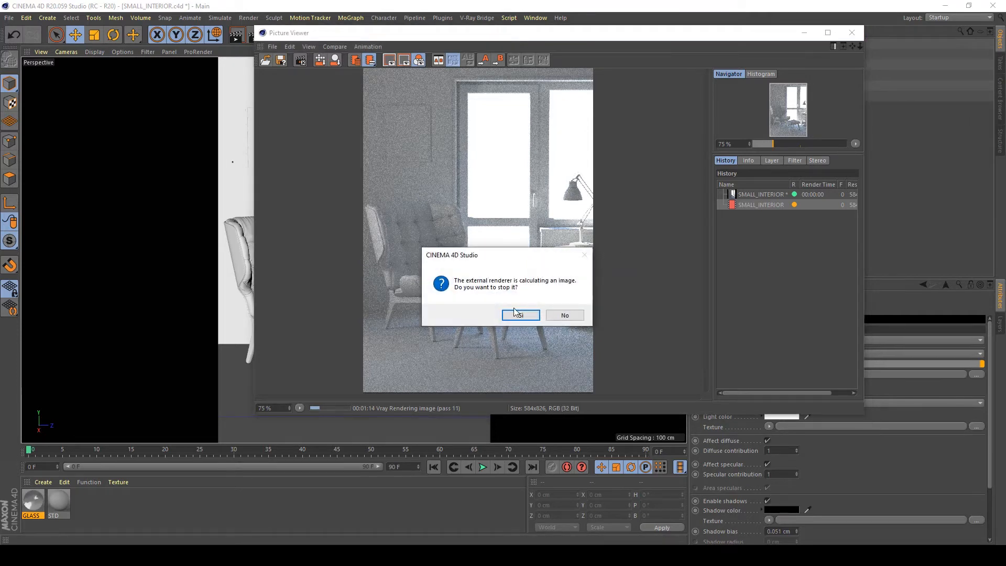
left_click(519, 315)
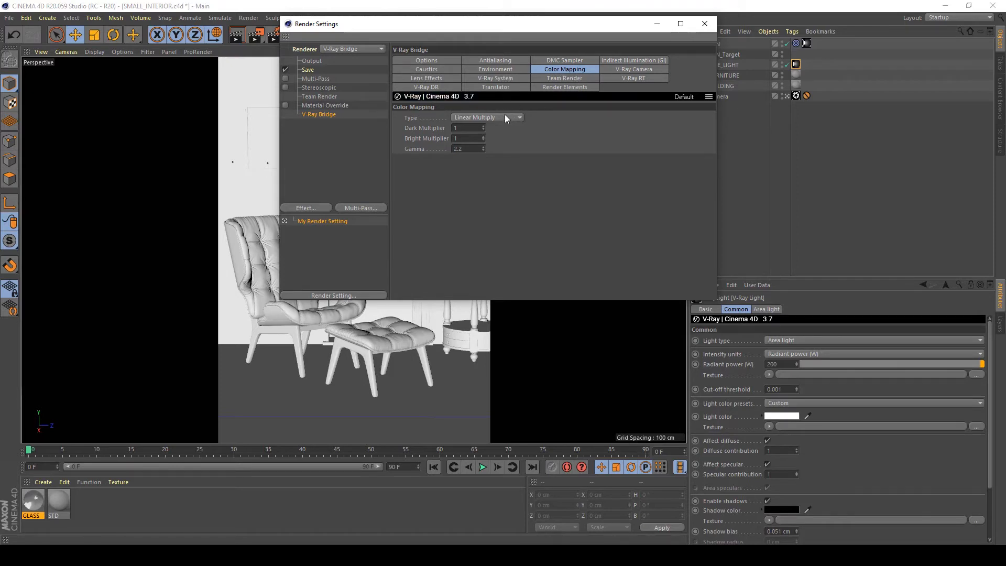
Set V-Ray colour mapping type to Exponential and close the render settings
left_click(518, 118)
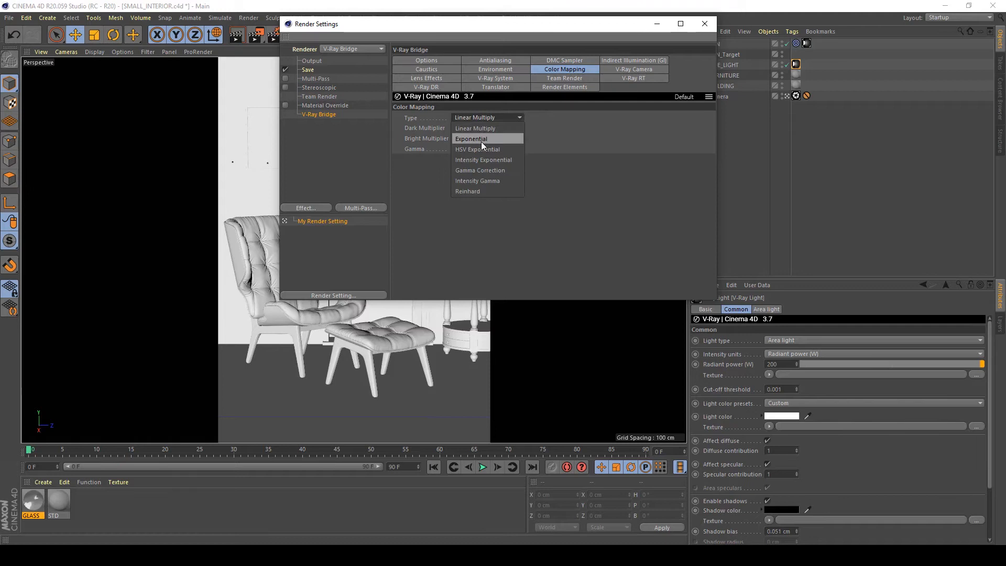
left_click(470, 138)
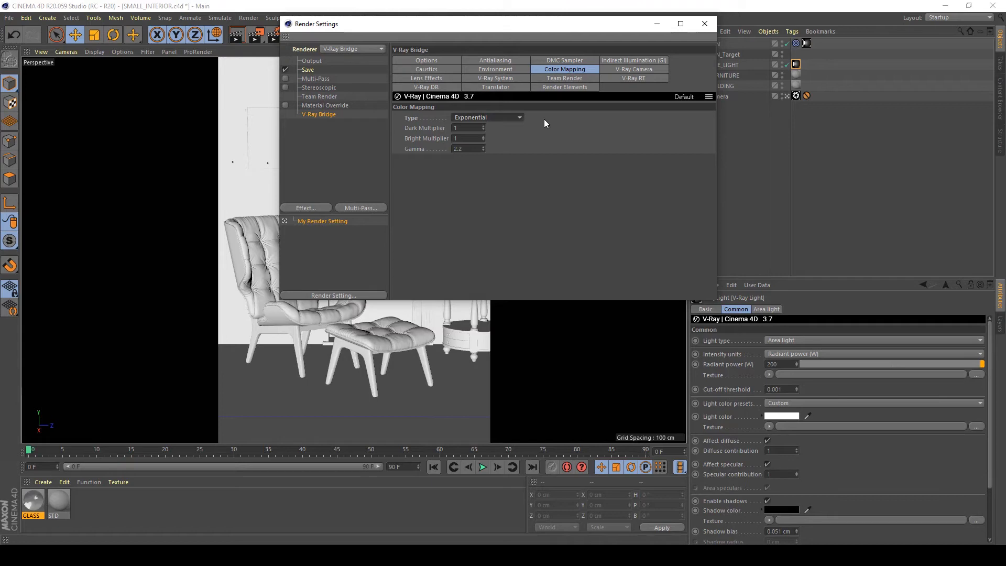
mouse_move(724, 10)
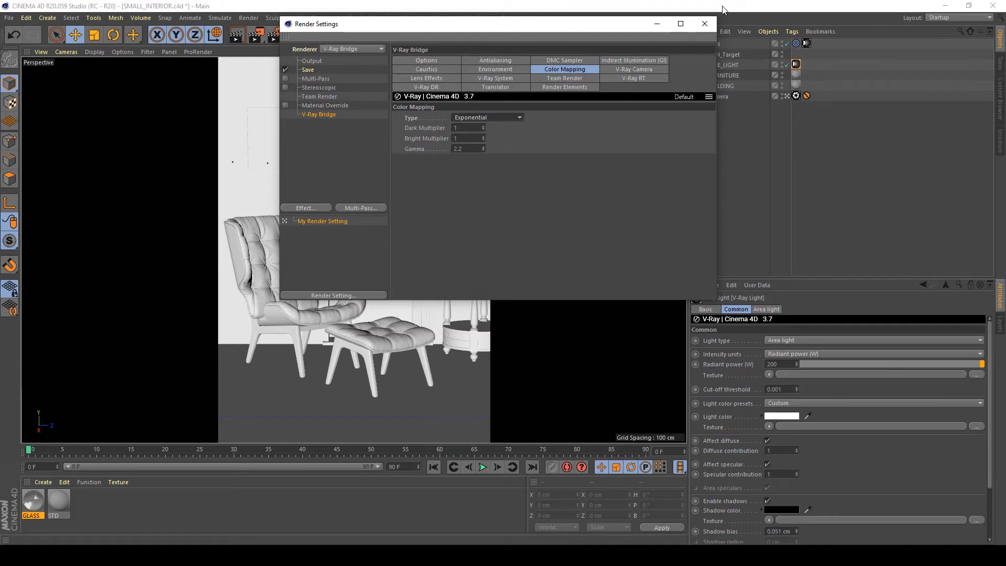
mouse_move(704, 24)
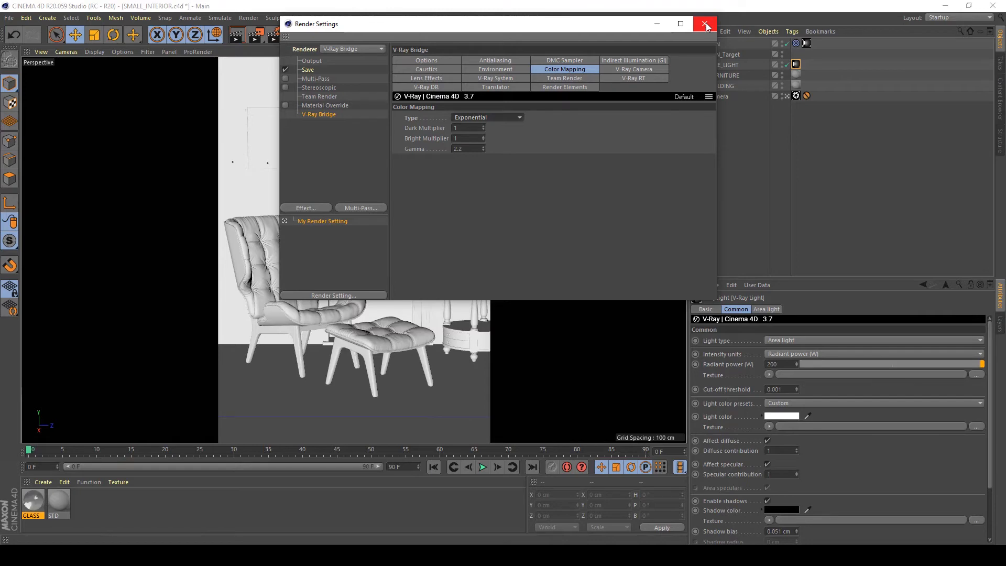
left_click(705, 24)
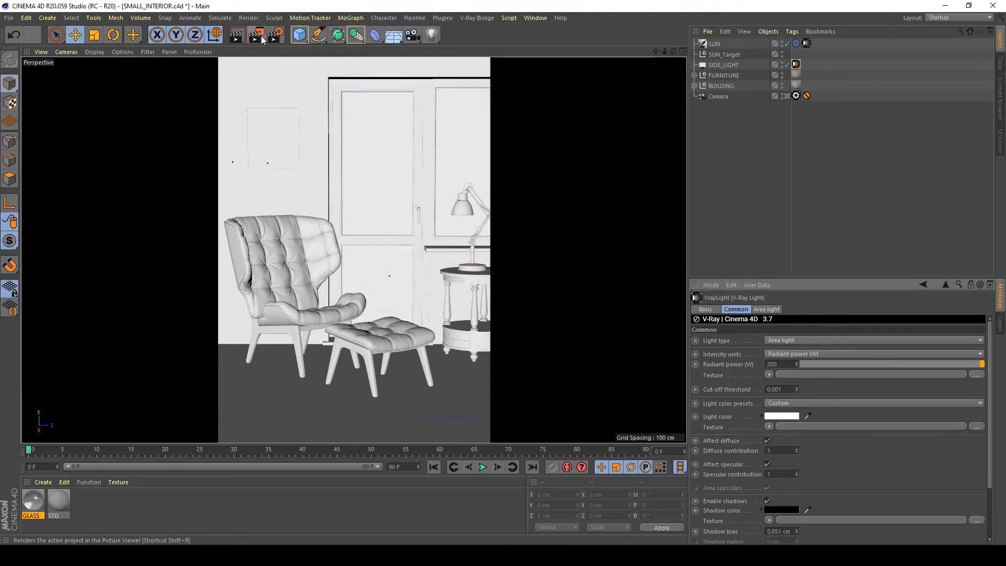
Start a new V-Ray render and show the newest entry from the render history
left_click(236, 35)
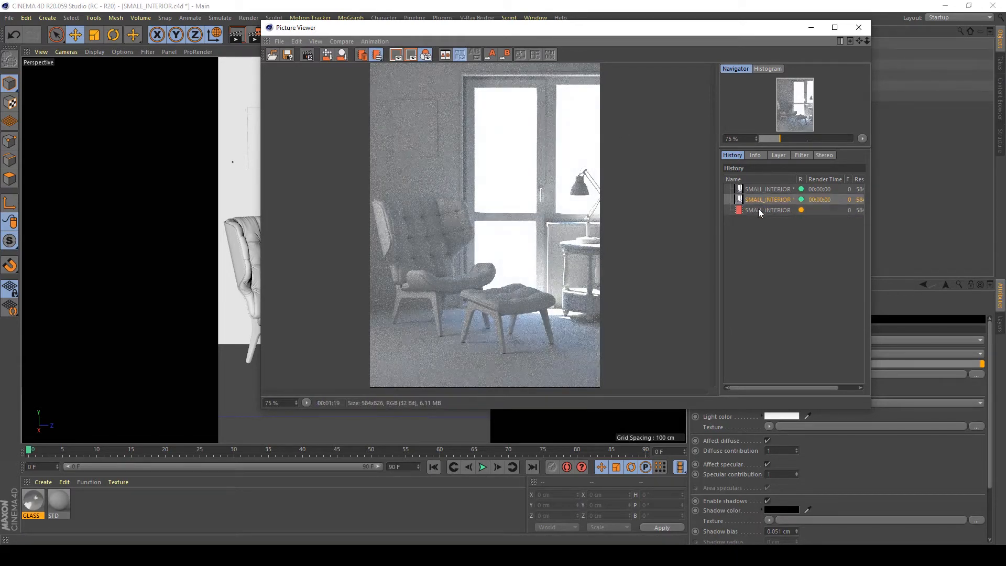
left_click(770, 210)
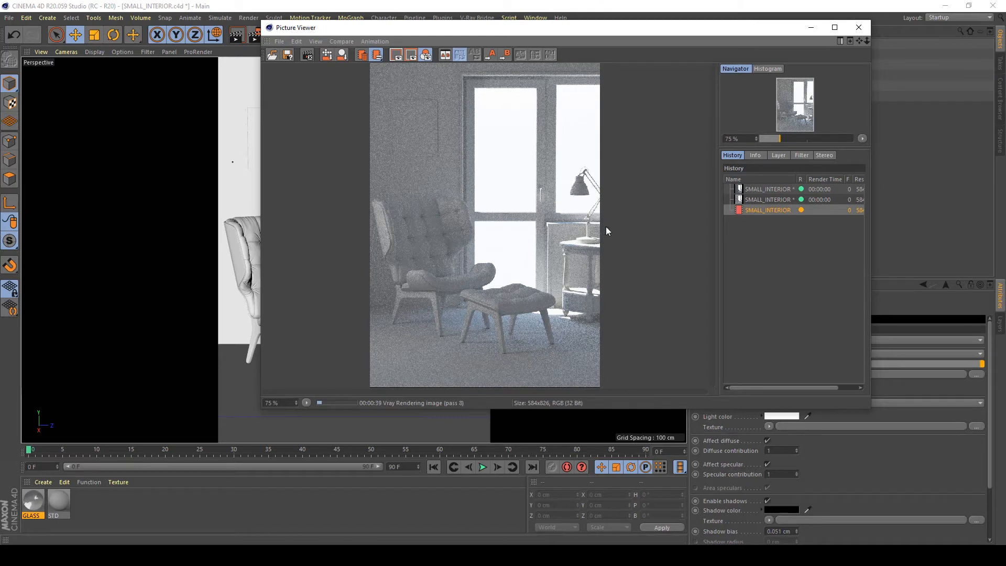
mouse_move(590, 309)
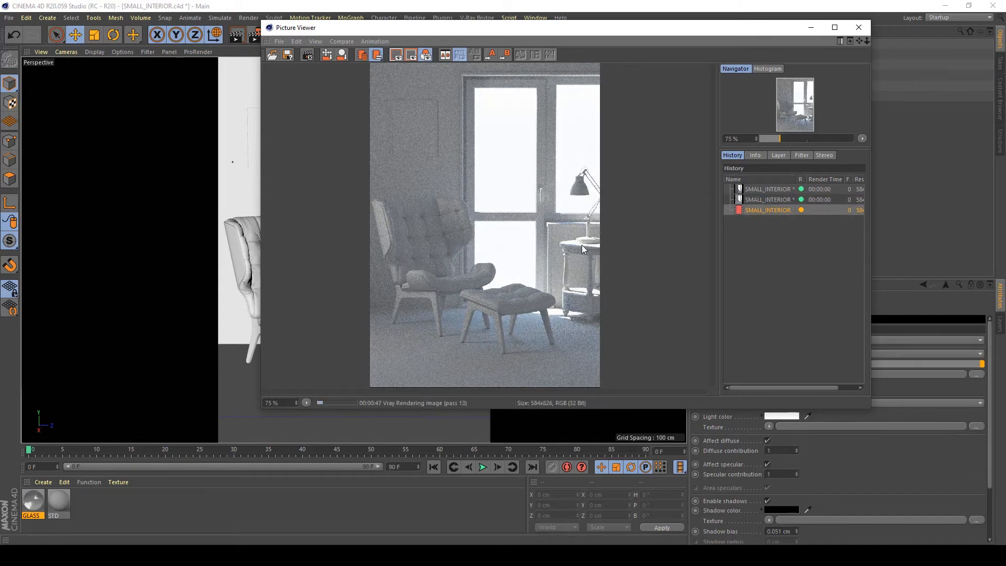
mouse_move(577, 245)
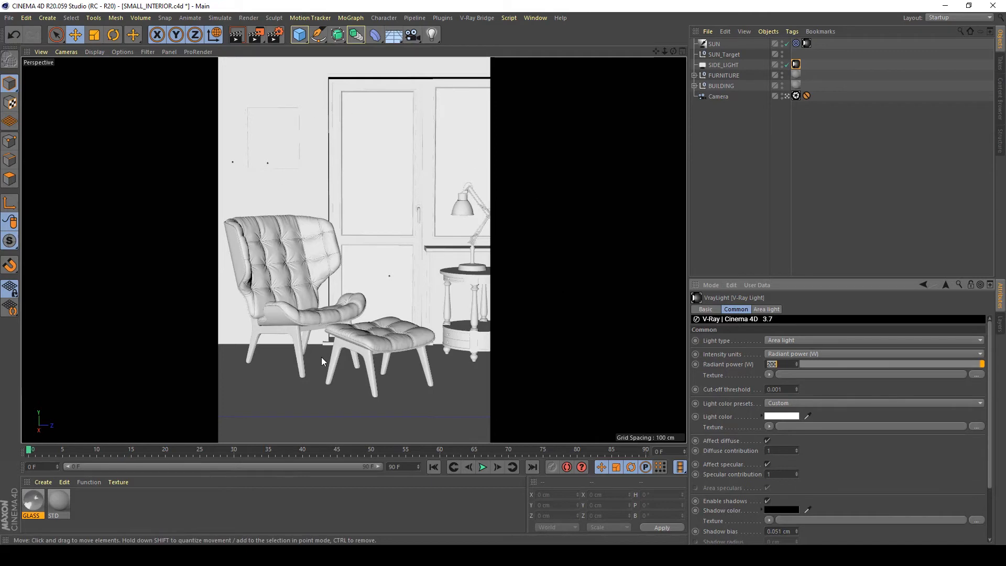
mouse_move(72, 511)
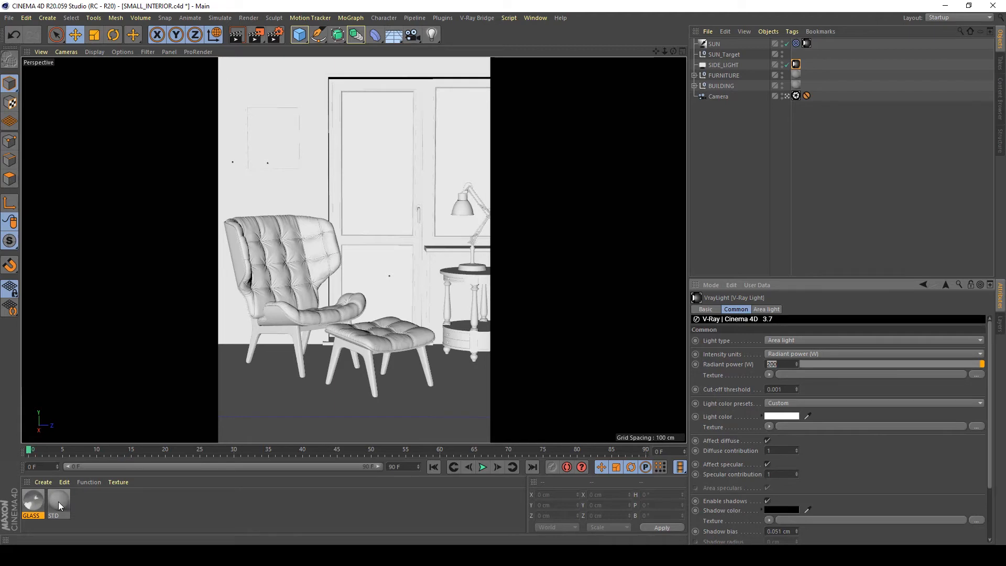
Bring the STD V-Ray advanced material up for editing in the Material Editor
double_click(53, 504)
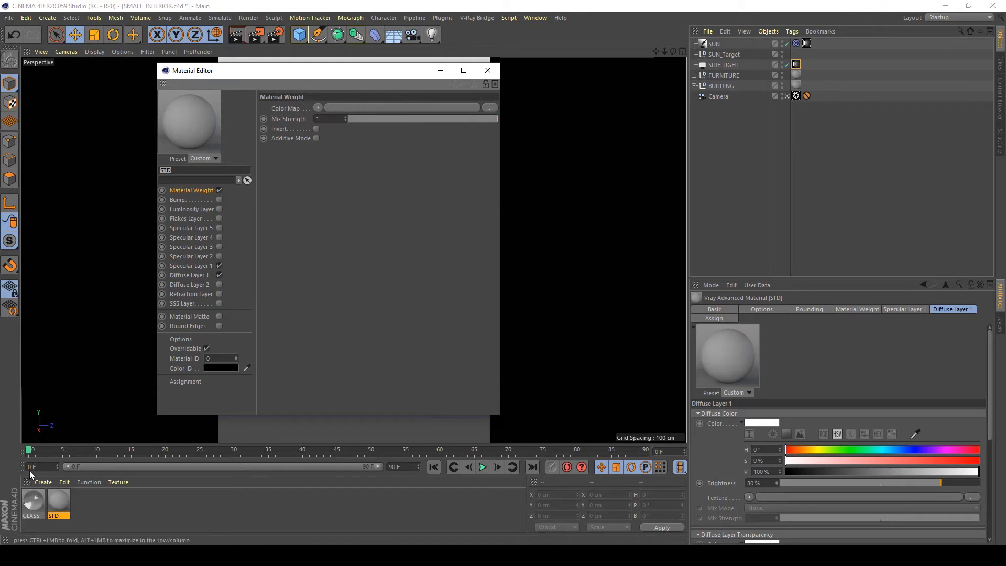
Inspect Specular Layer 1 of the STD material, then of the GLASS material (Fresnel IOR 1.4)
left_click(42, 481)
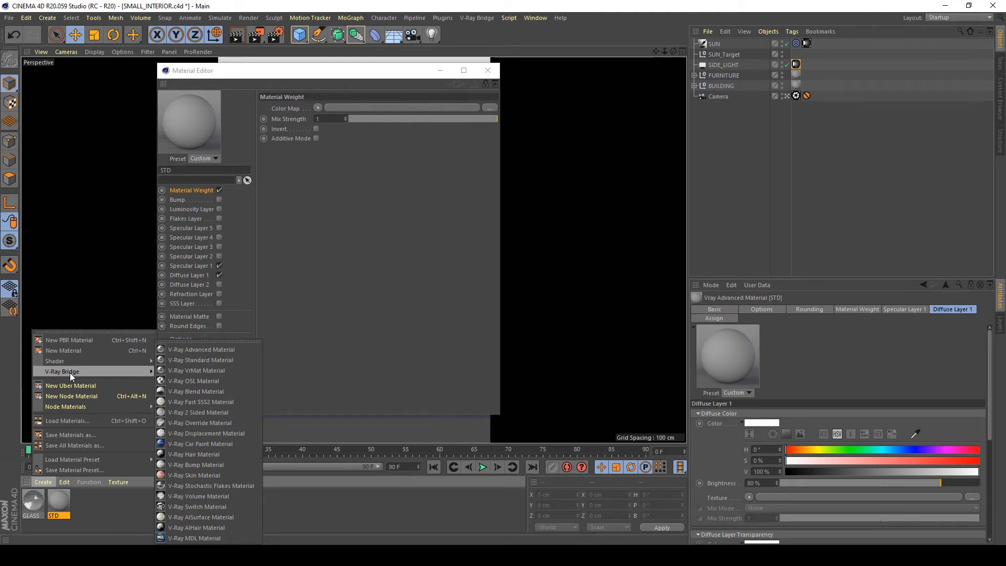
mouse_move(201, 349)
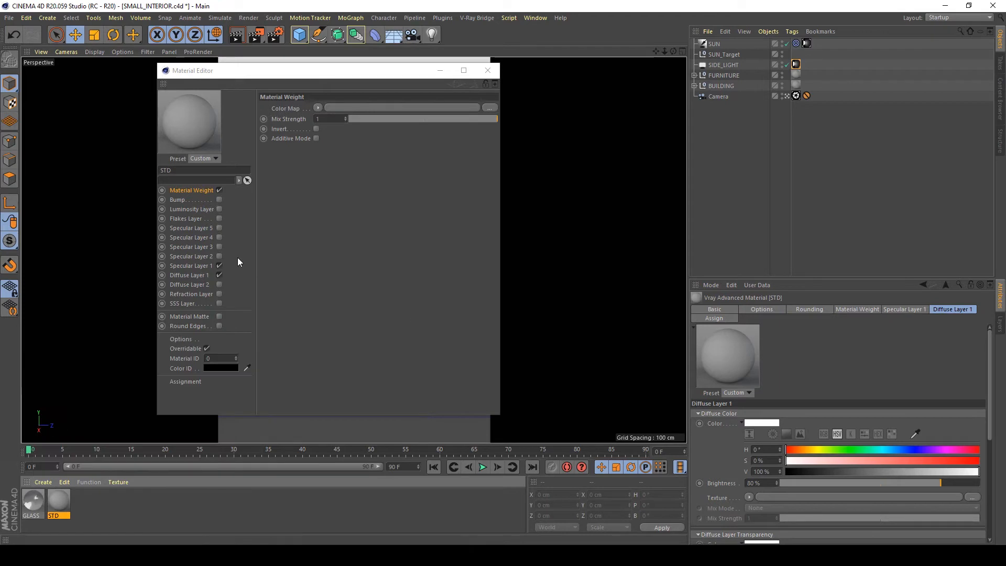
mouse_move(194, 269)
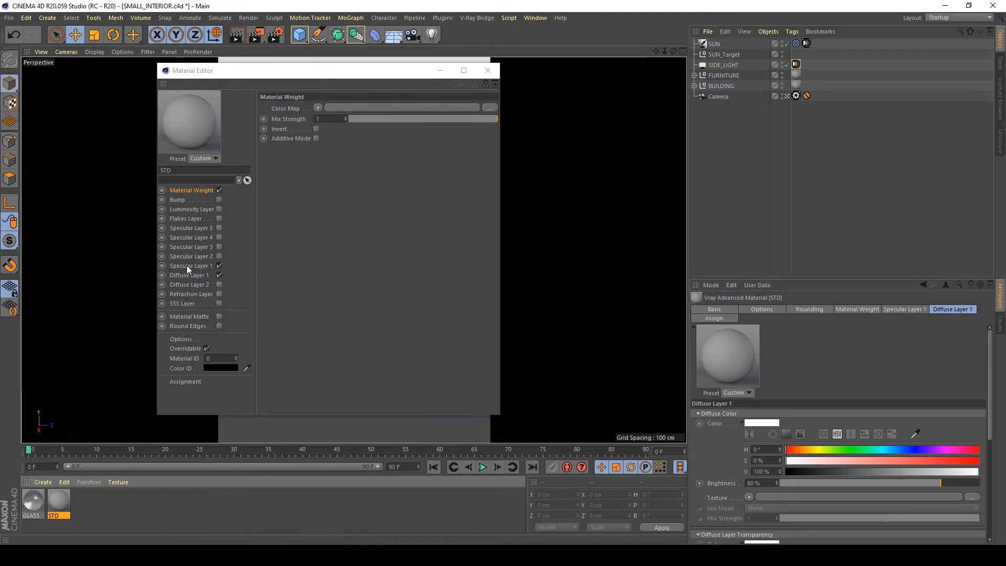
left_click(190, 265)
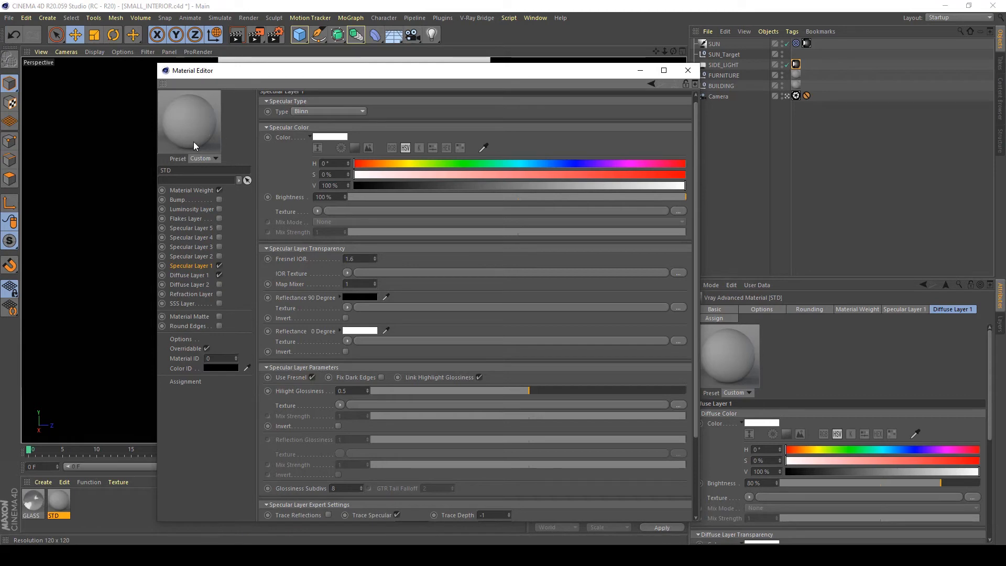
mouse_move(629, 108)
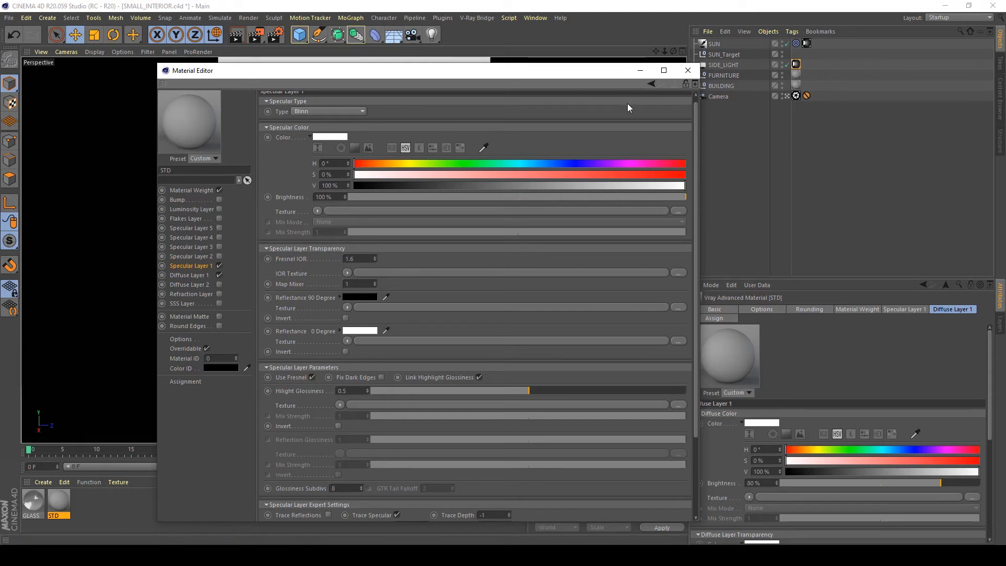
mouse_move(624, 111)
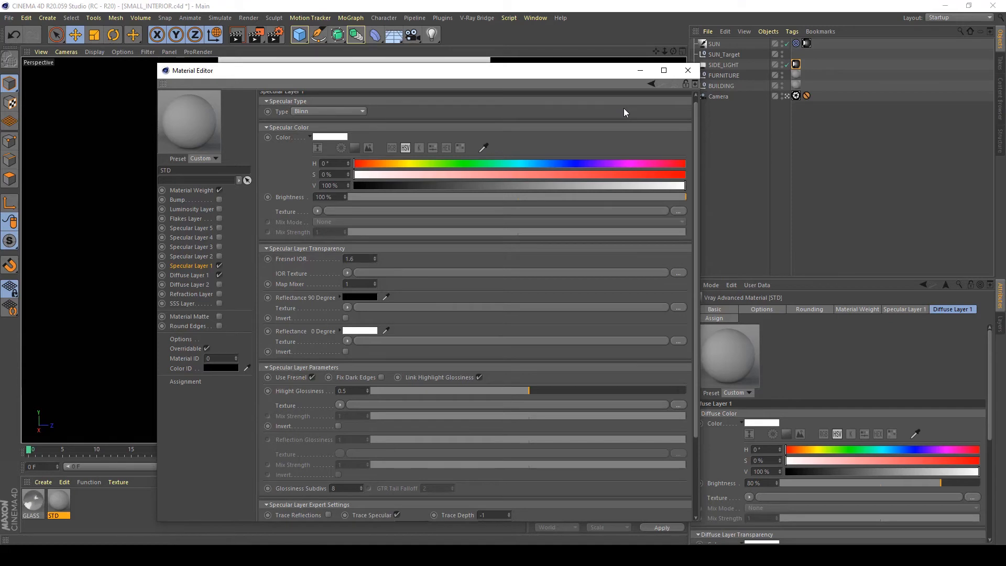
mouse_move(622, 104)
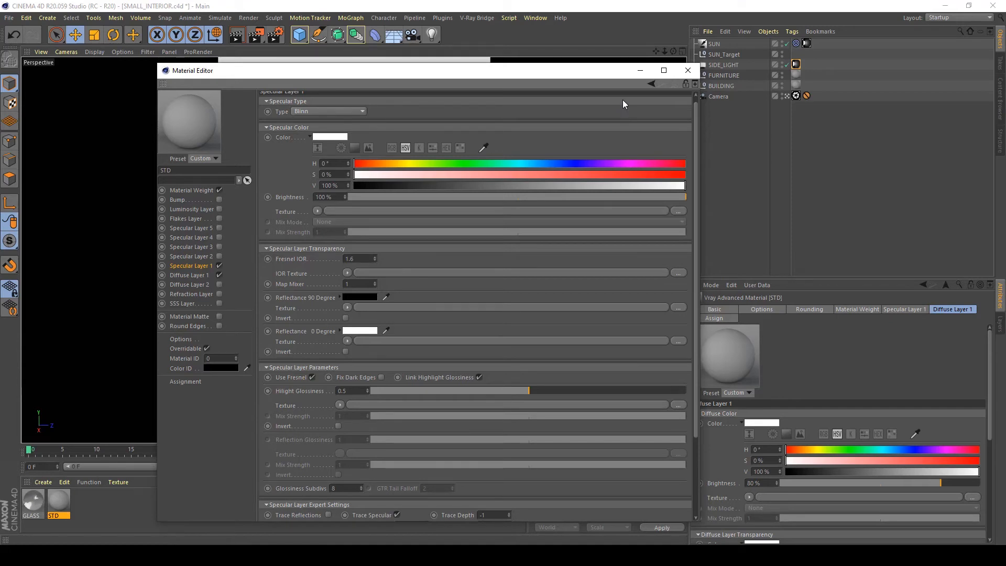
mouse_move(654, 2)
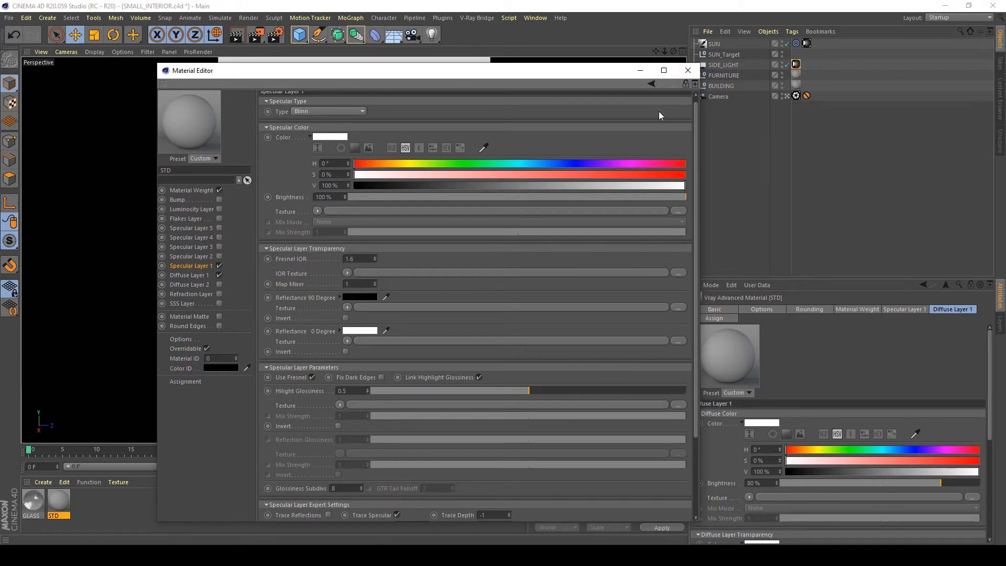
left_click(688, 70)
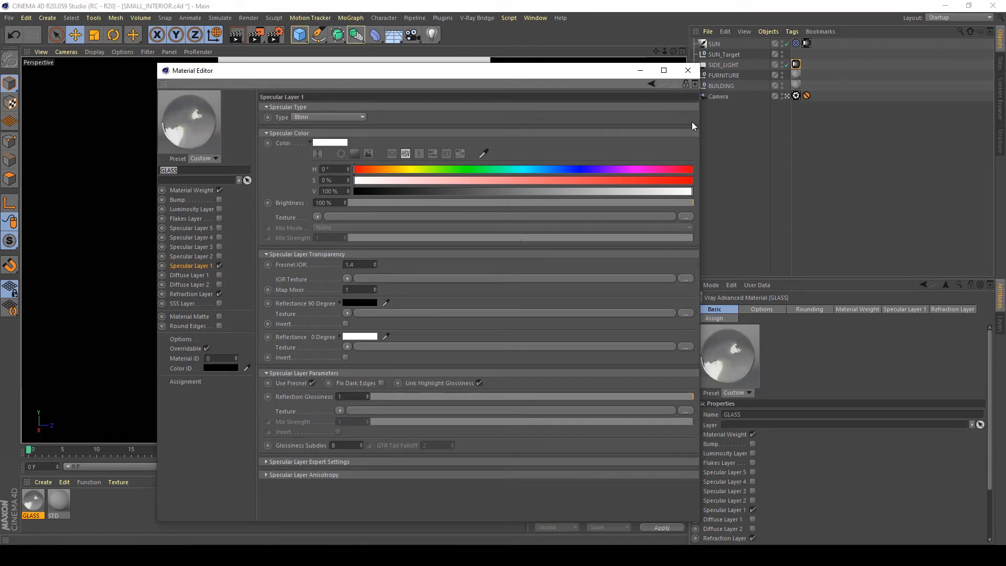
Create a new V-Ray Advanced Material from the V-Ray Bridge menu
left_click(687, 70)
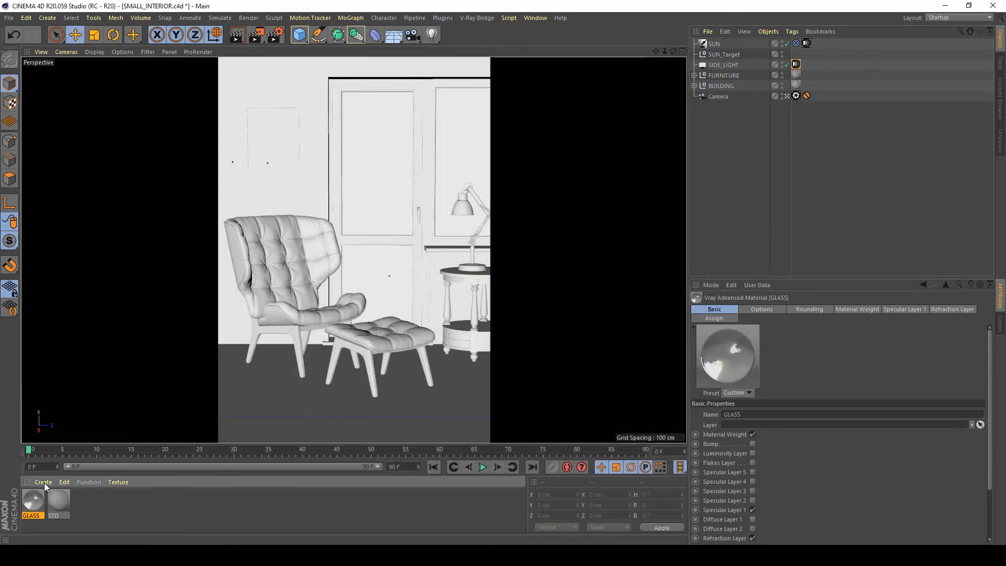
left_click(43, 482)
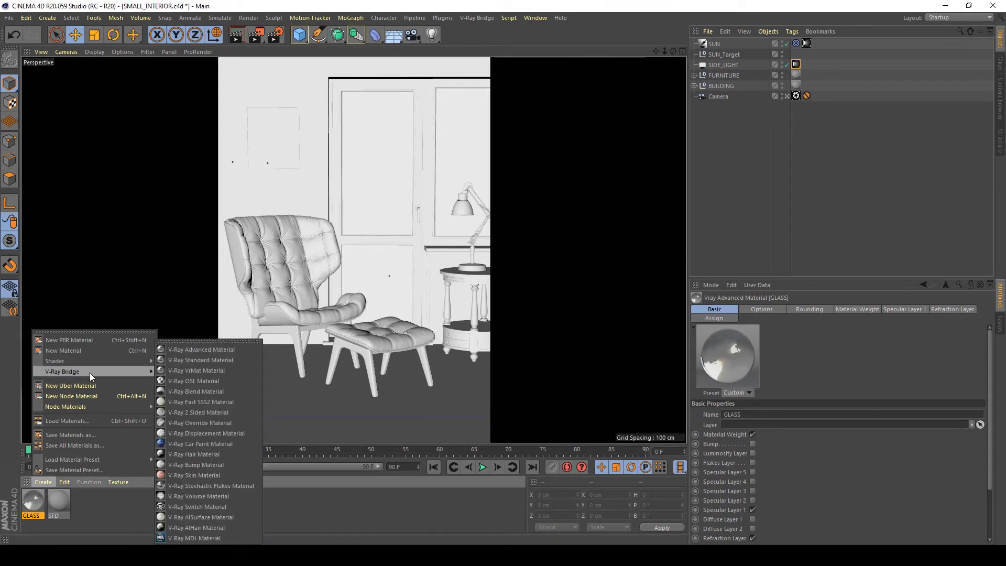
left_click(201, 349)
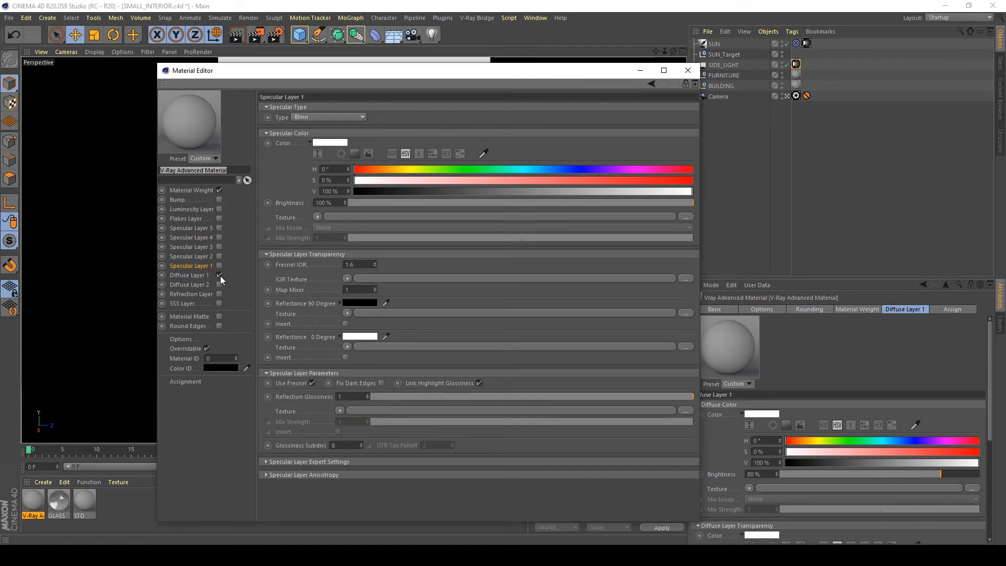
Disable its diffuse layer, enable refraction and Specular Layer 1, Fresnel IOR 1.4
left_click(717, 309)
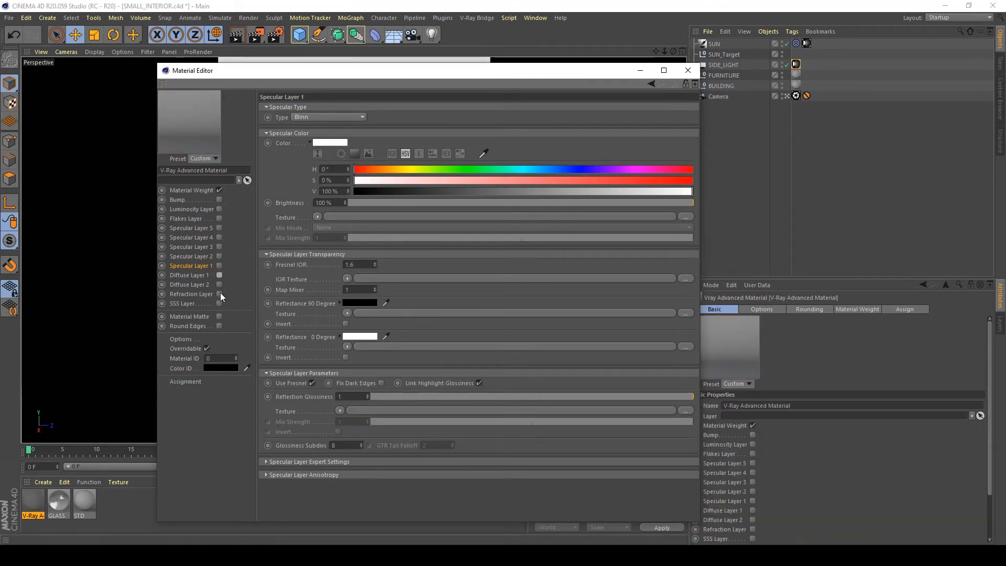
left_click(191, 293)
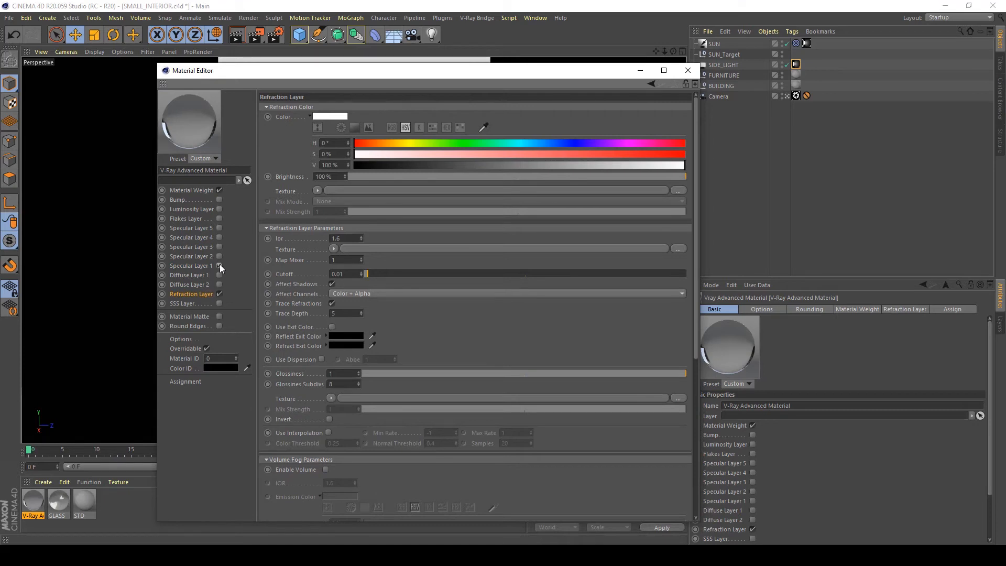
left_click(191, 265)
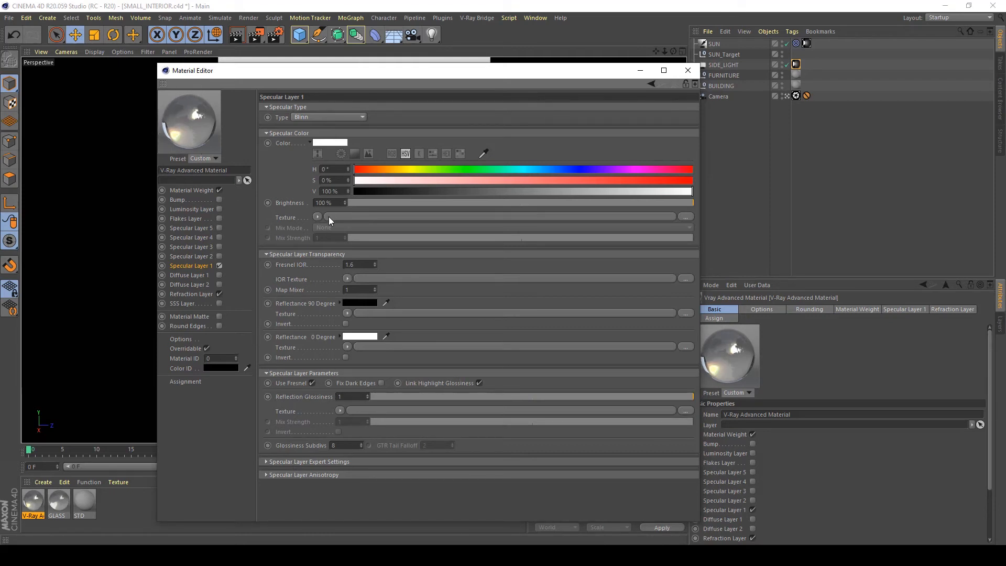
mouse_move(375, 265)
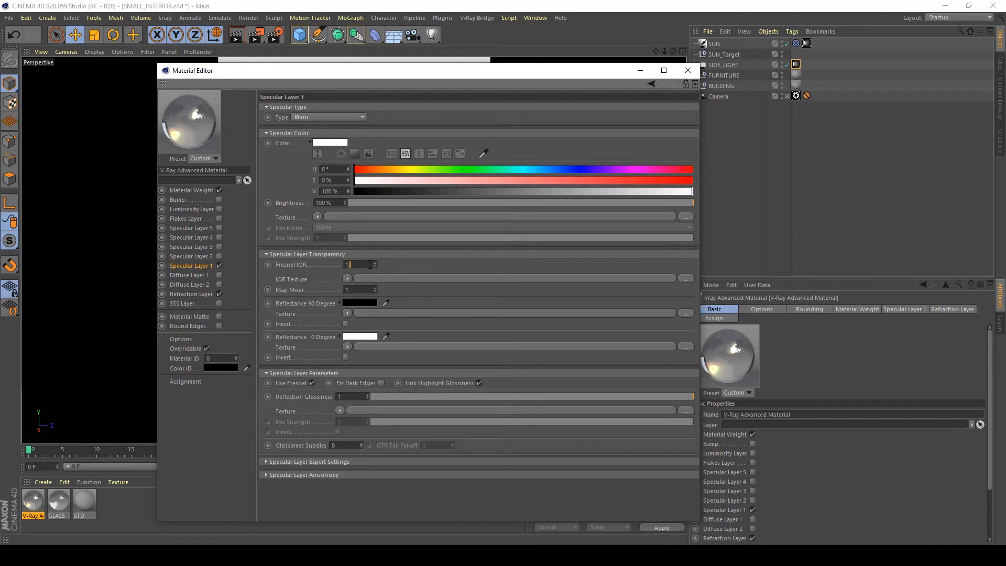
type("1.4")
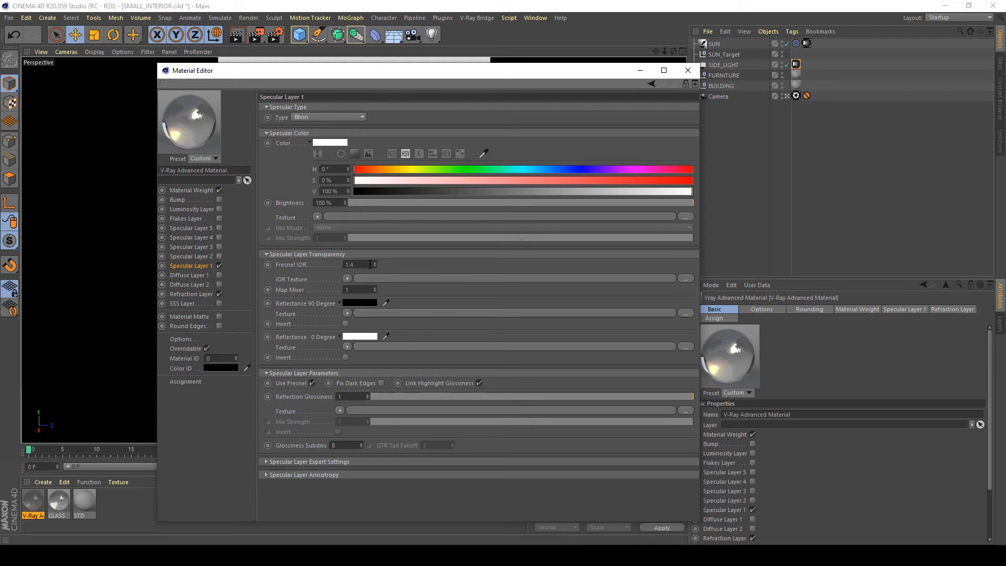
mouse_move(618, 124)
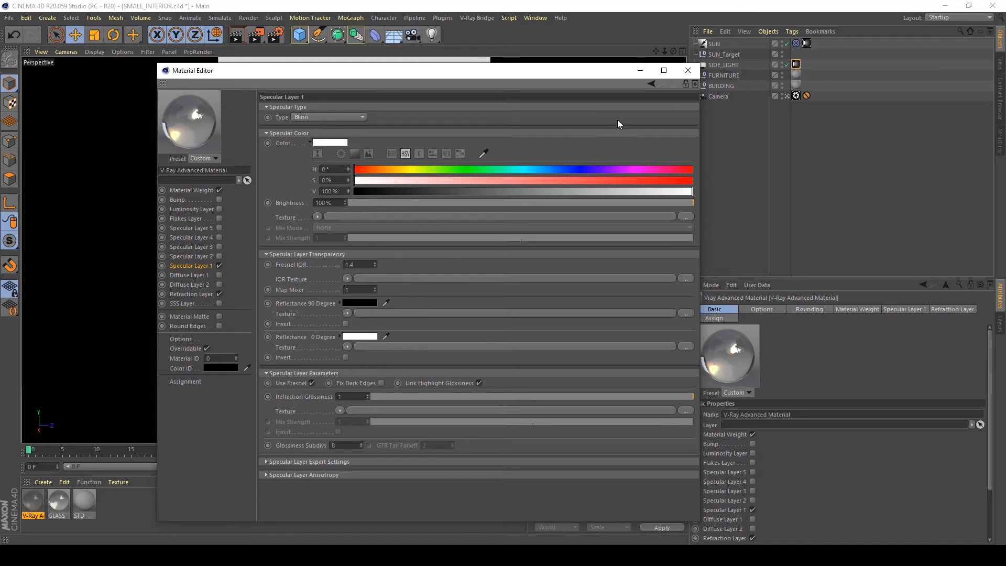
mouse_move(524, 207)
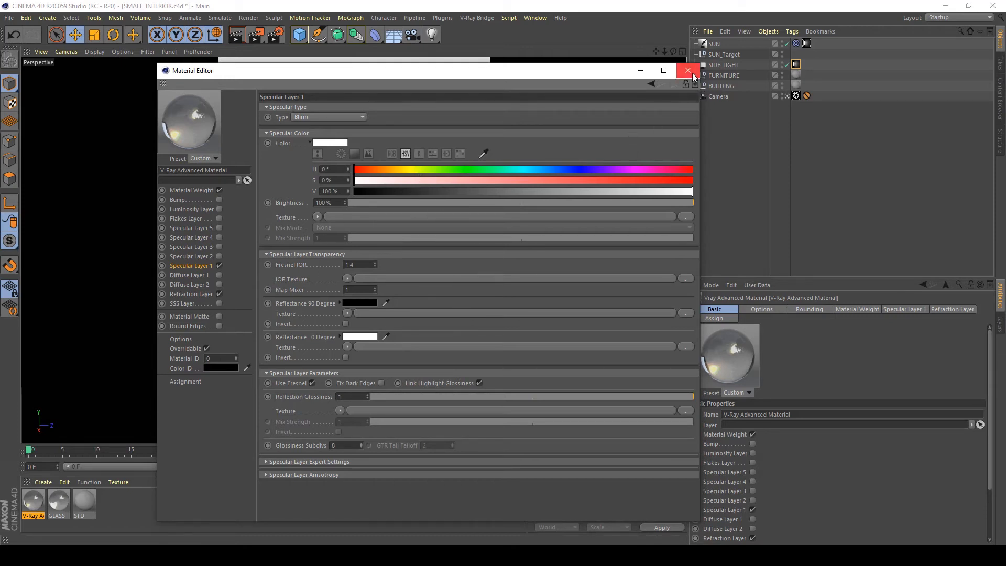
mouse_move(687, 70)
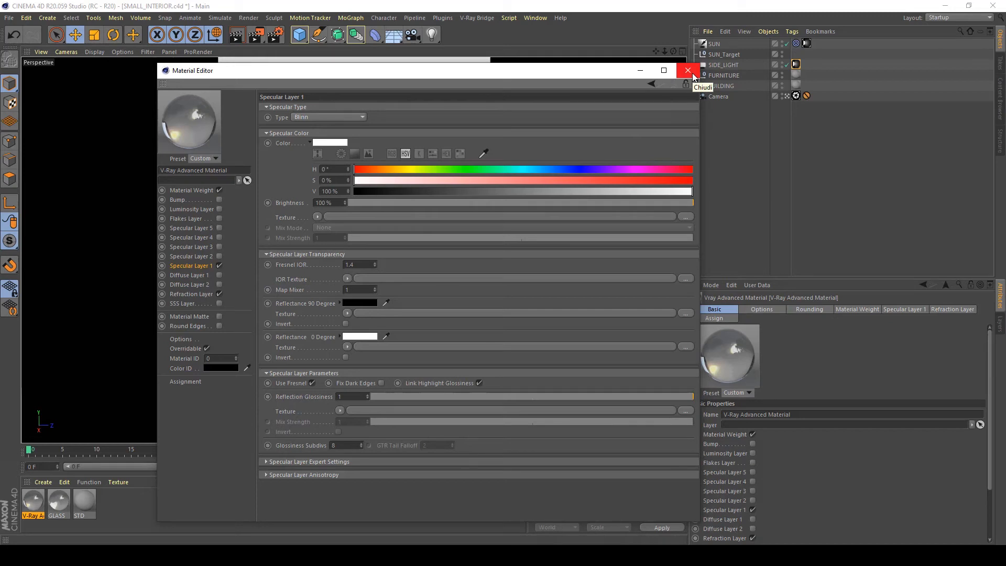
On the V-Ray camera, drop vignetting to 0 and set Film ISO to 200
left_click(687, 70)
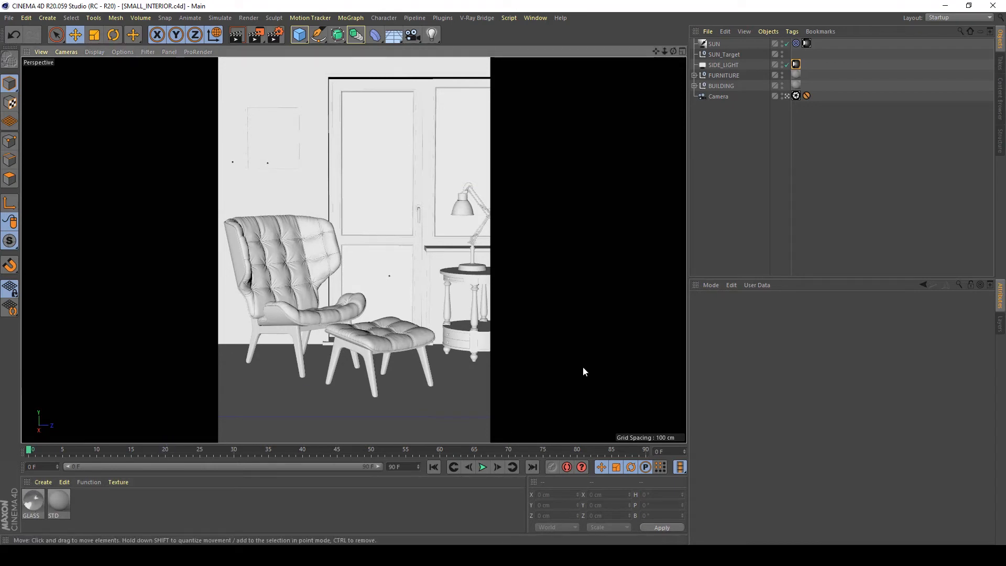
mouse_move(590, 354)
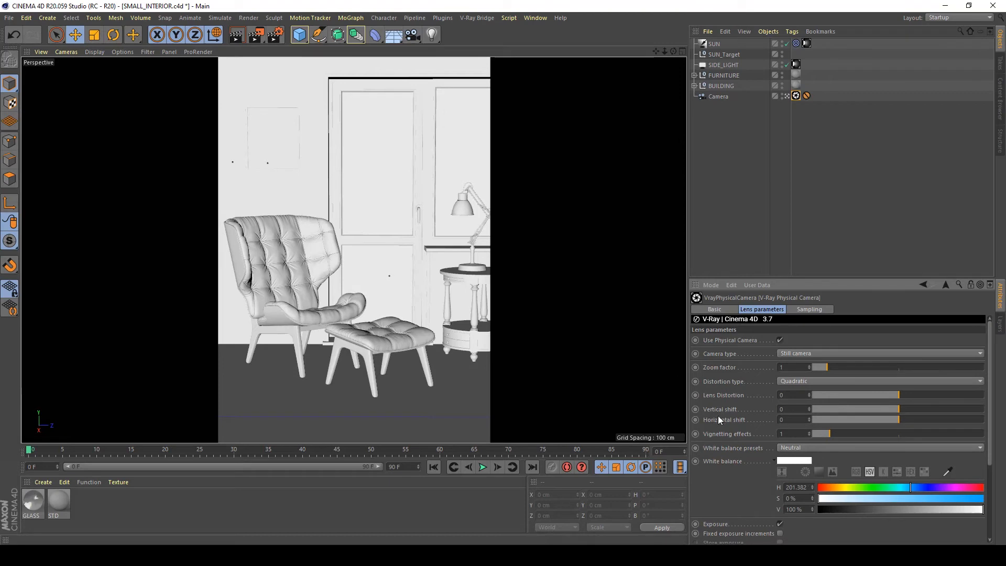
mouse_move(831, 435)
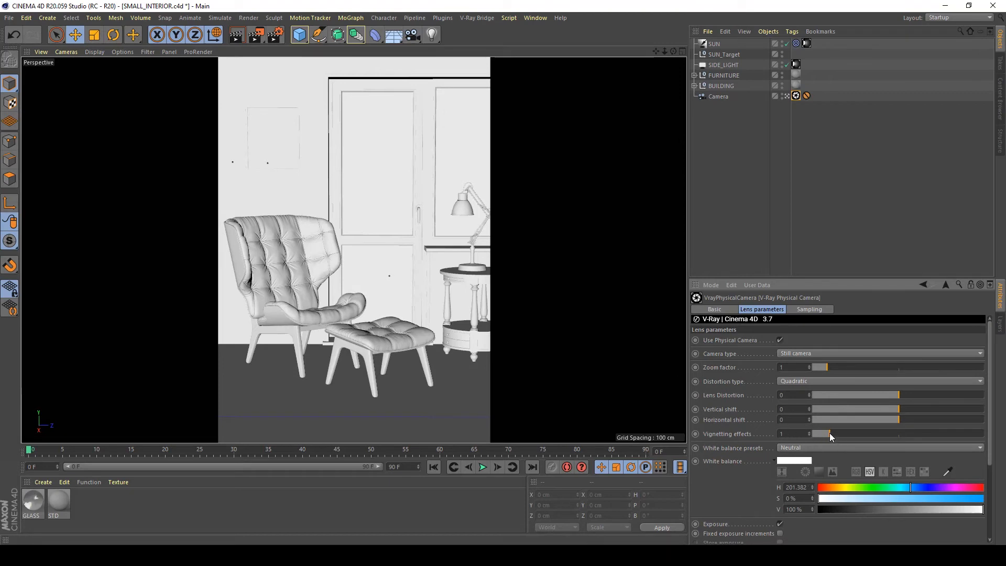
left_click_drag(829, 433, 824, 434)
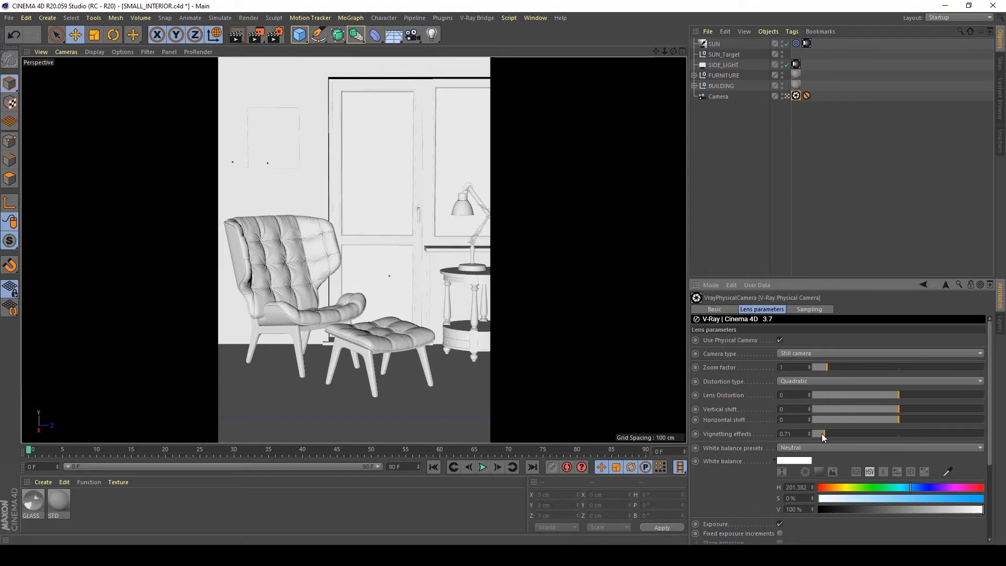
scroll("down", 3)
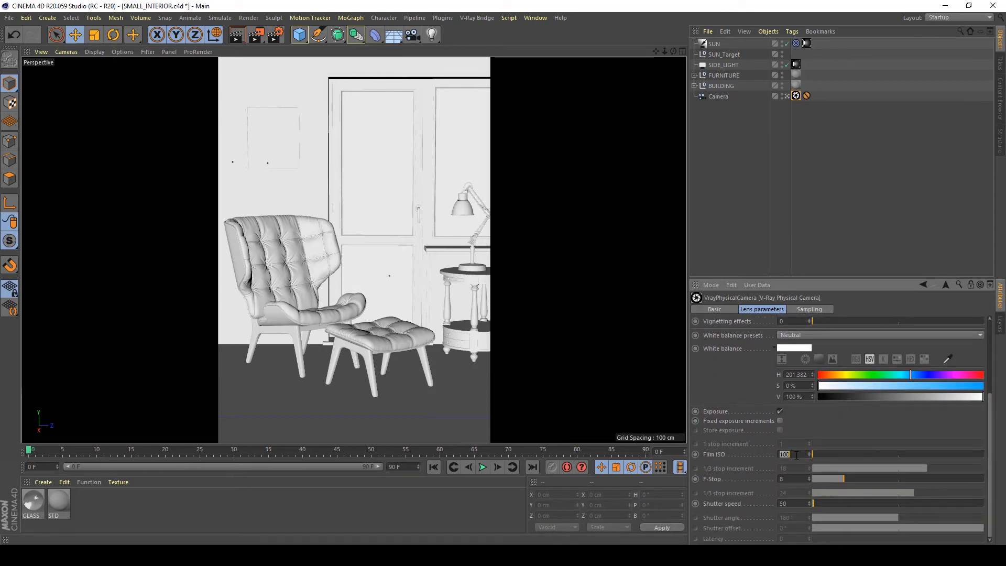
type("20")
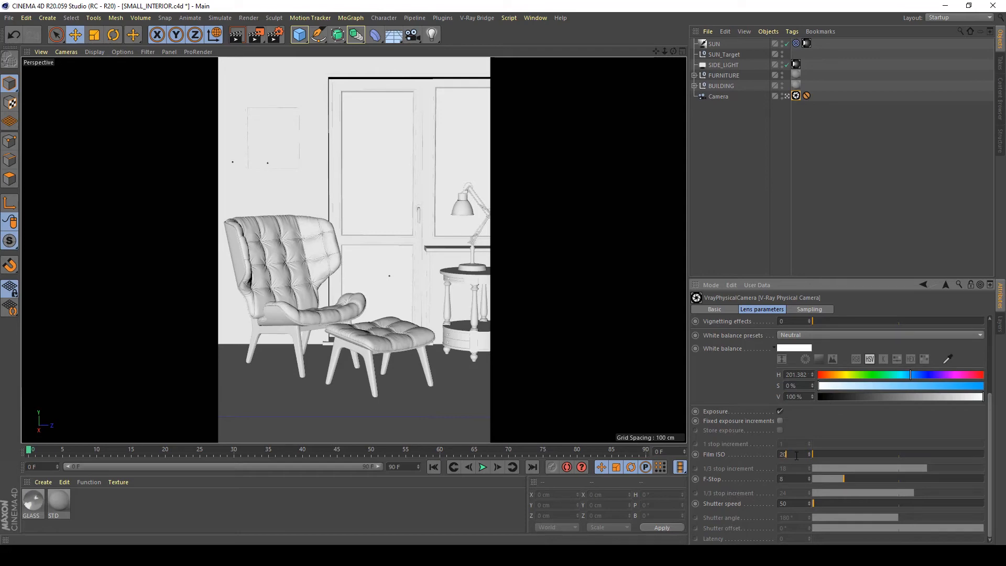
type("200")
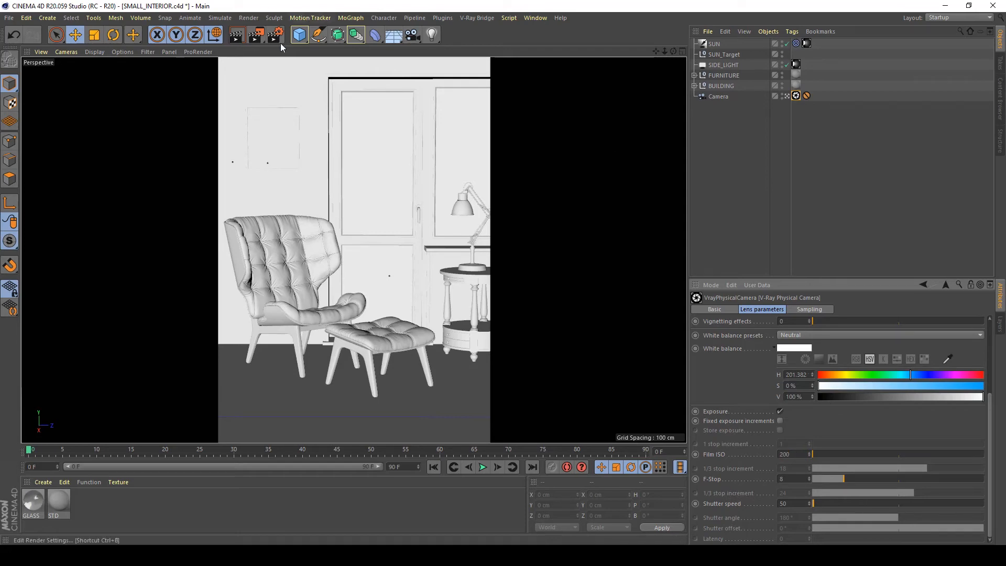
Launch a V-Ray render of the armchair scene to judge lighting and exposure
left_click(254, 35)
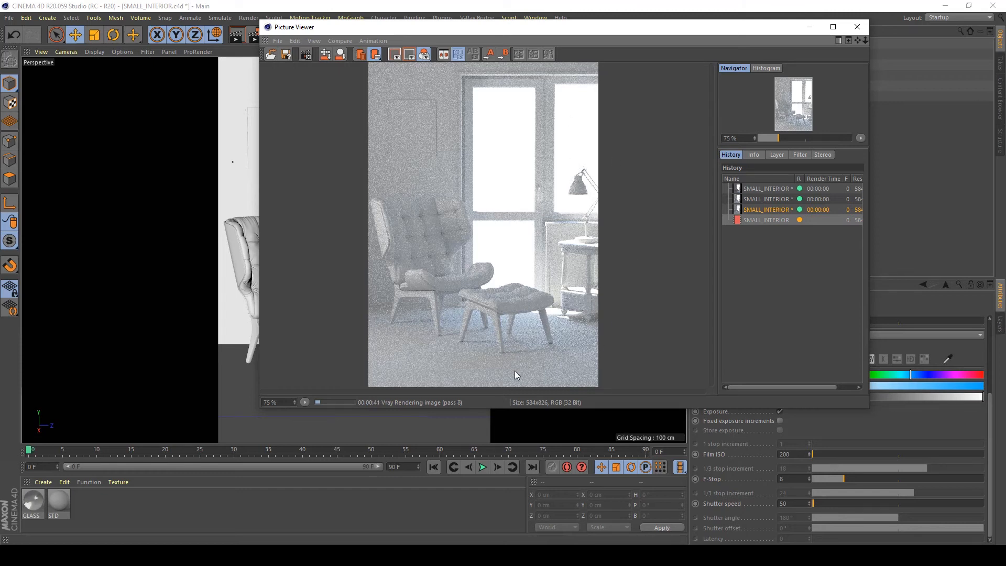
mouse_move(857, 27)
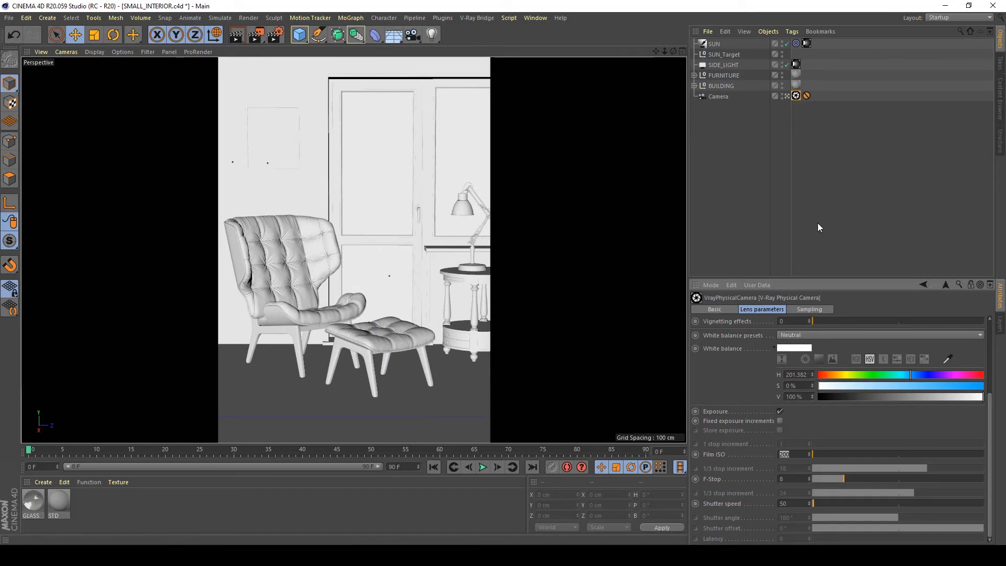
mouse_move(881, 521)
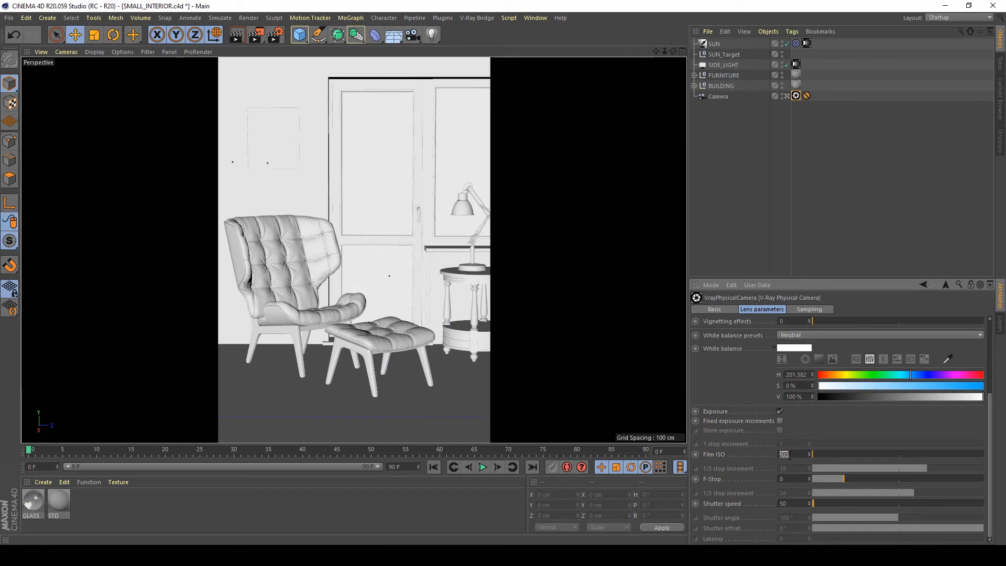
Begin retyping the camera's Film ISO value in the Lens parameters
type("4")
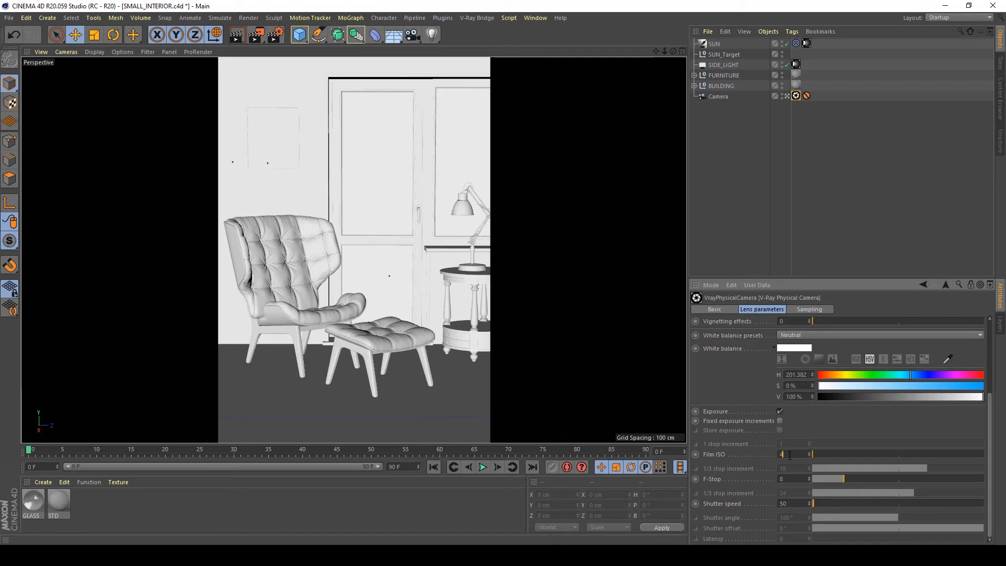
Set Film ISO to 400, then give SIDE_LIGHT a radiant power of 400 W
type("400")
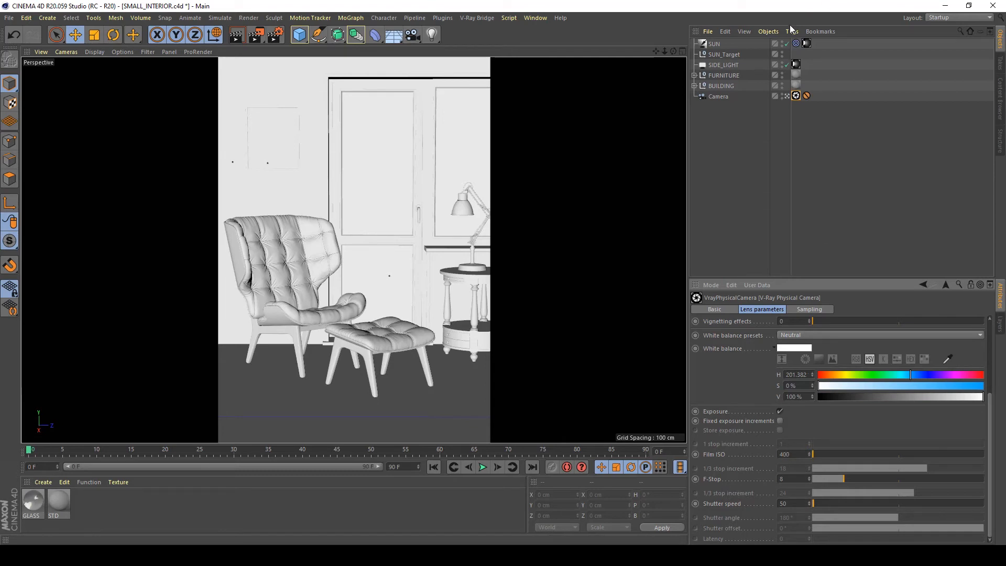
mouse_move(764, 76)
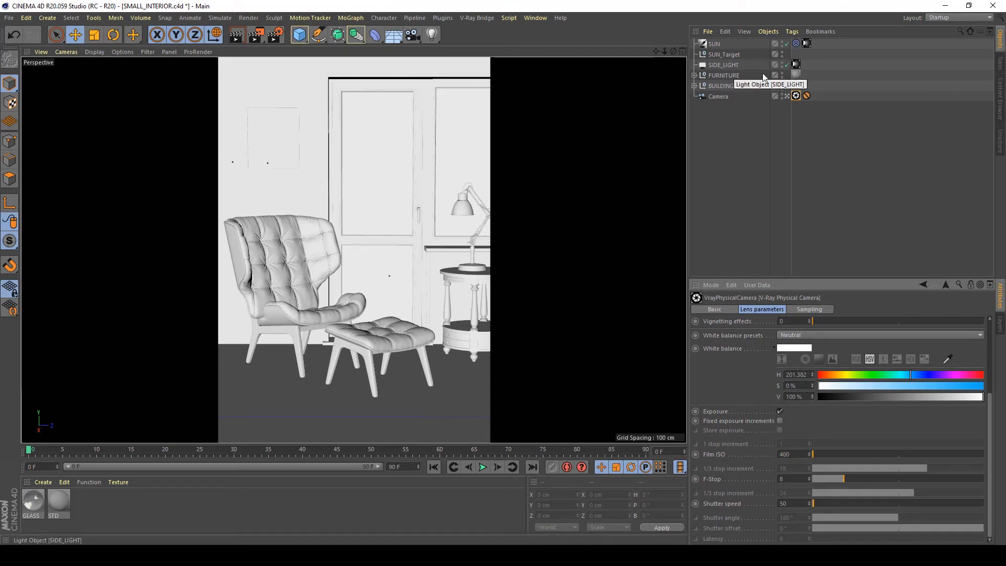
left_click(724, 63)
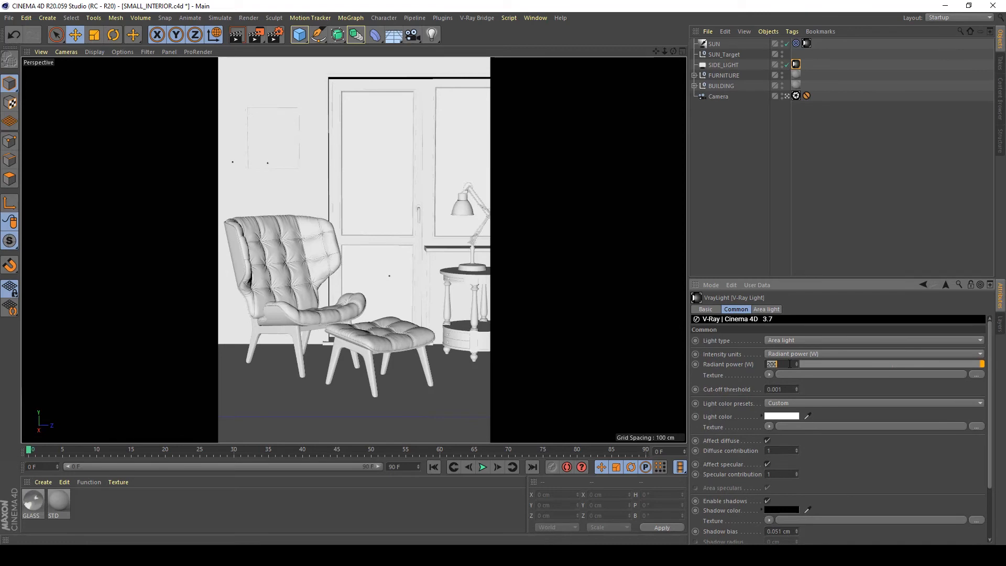
type("400")
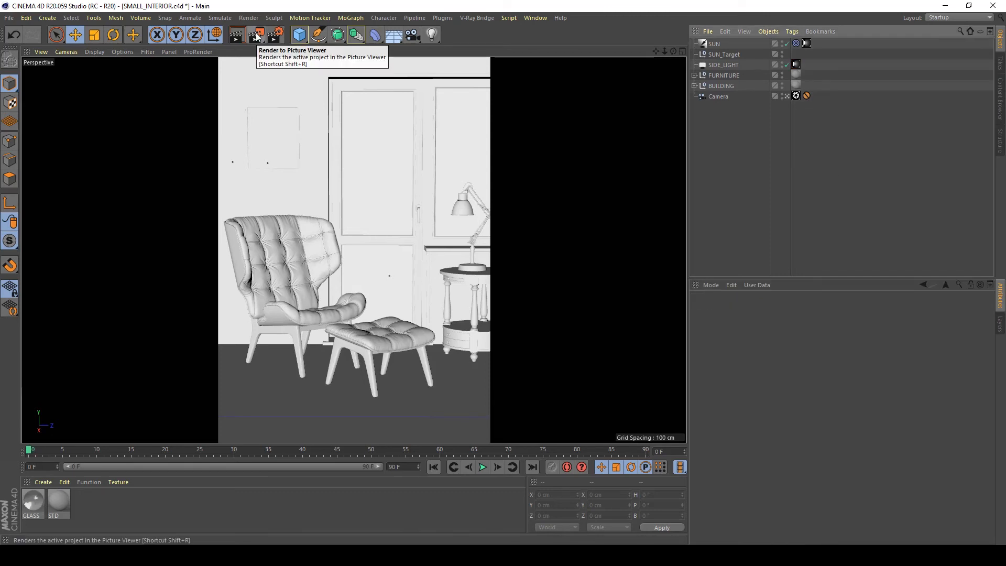
Render the armchair scene again with the raised ISO and side-light power
left_click(256, 35)
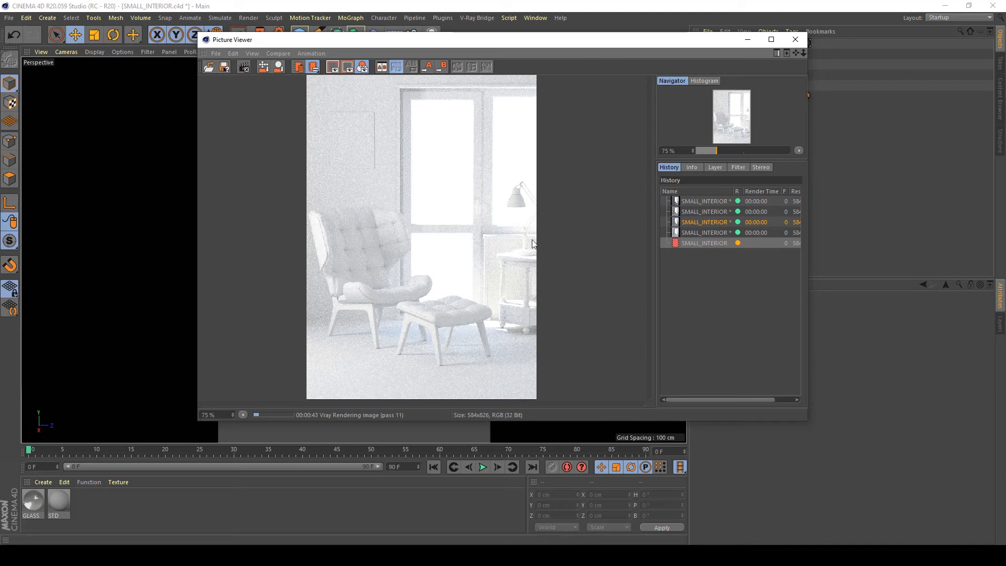
mouse_move(537, 258)
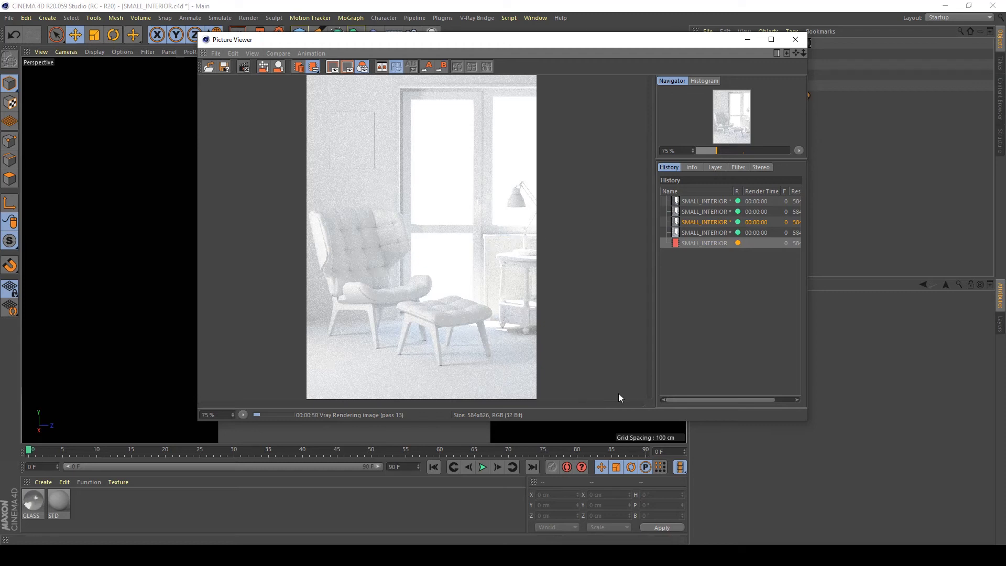
mouse_move(795, 39)
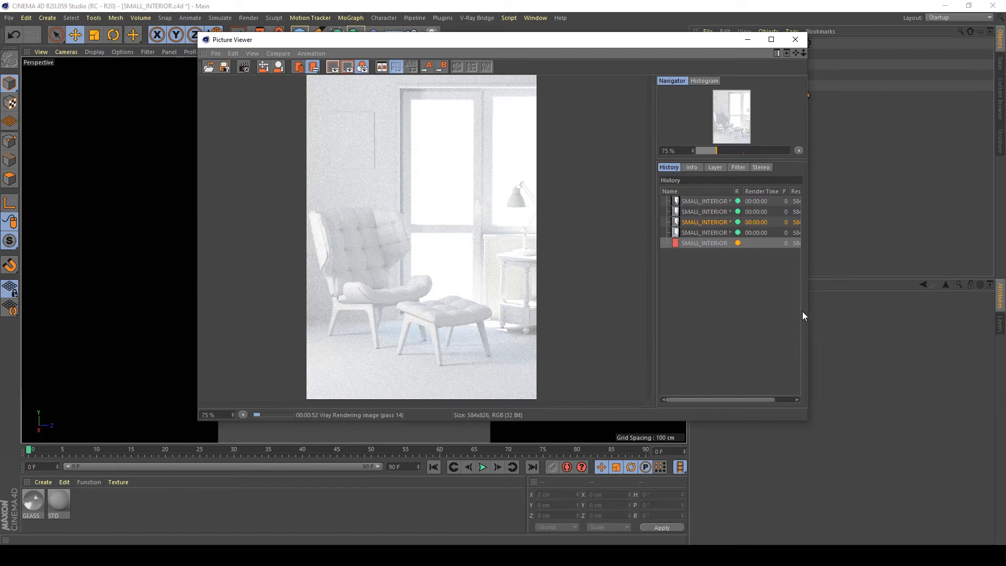
mouse_move(781, 288)
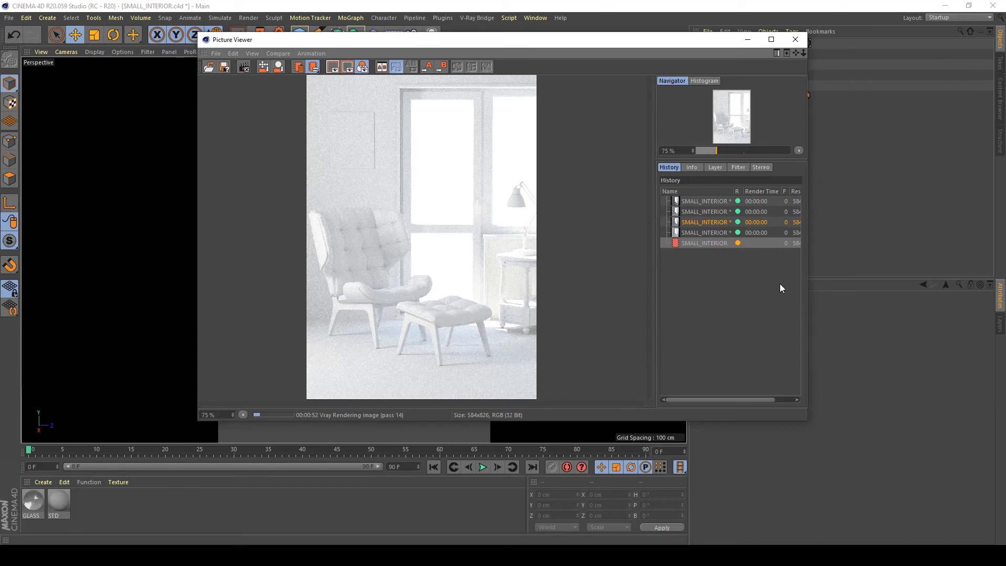
On the SUN light, lower Intensity Multiplier for Phys Cam to 50%
left_click(795, 38)
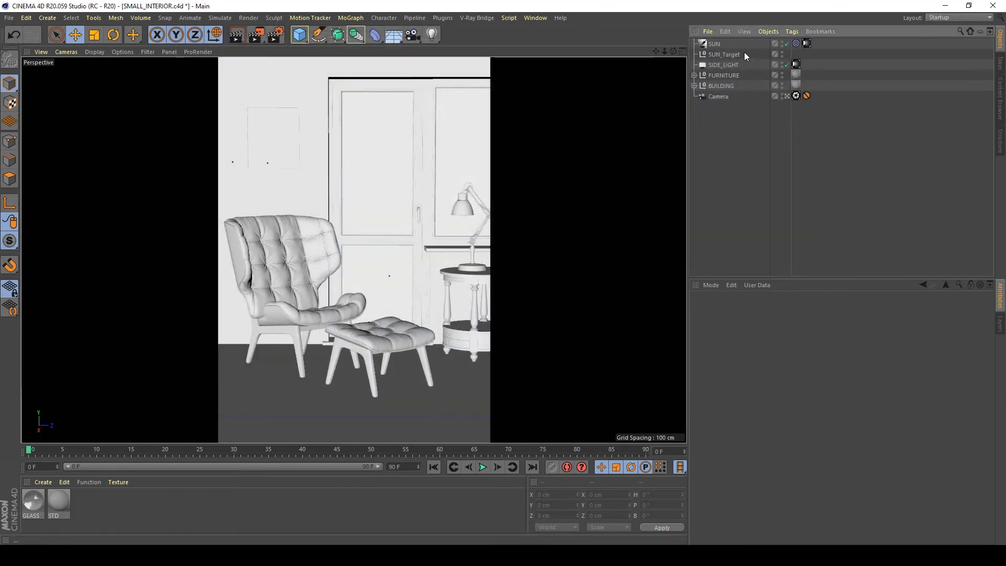
left_click(713, 44)
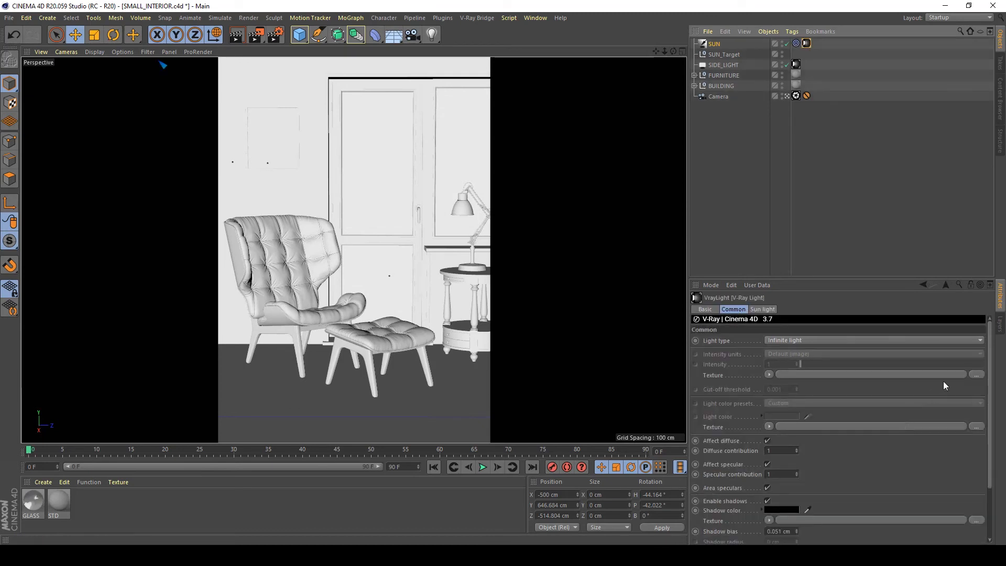
mouse_move(988, 363)
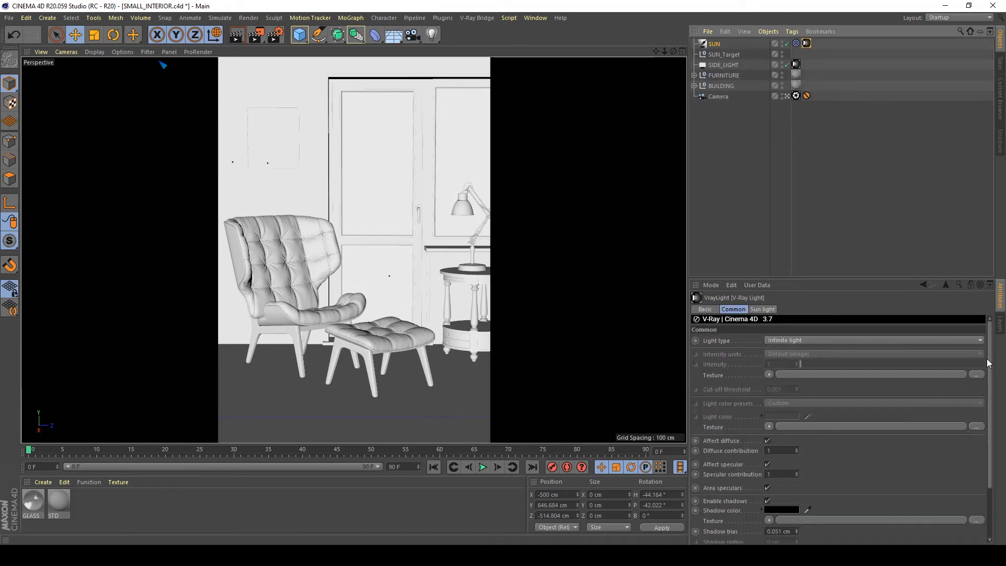
scroll("down", 3)
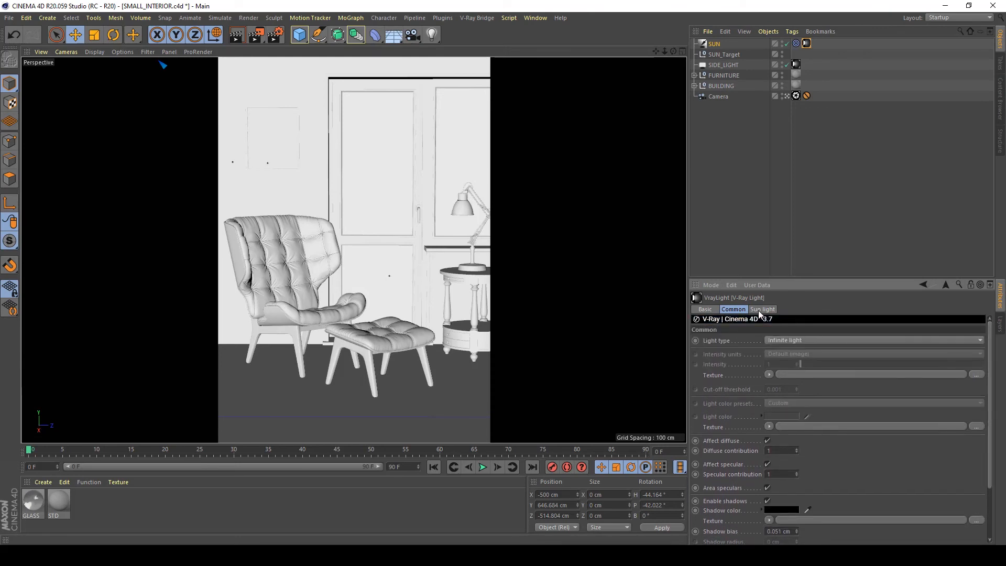
left_click(762, 309)
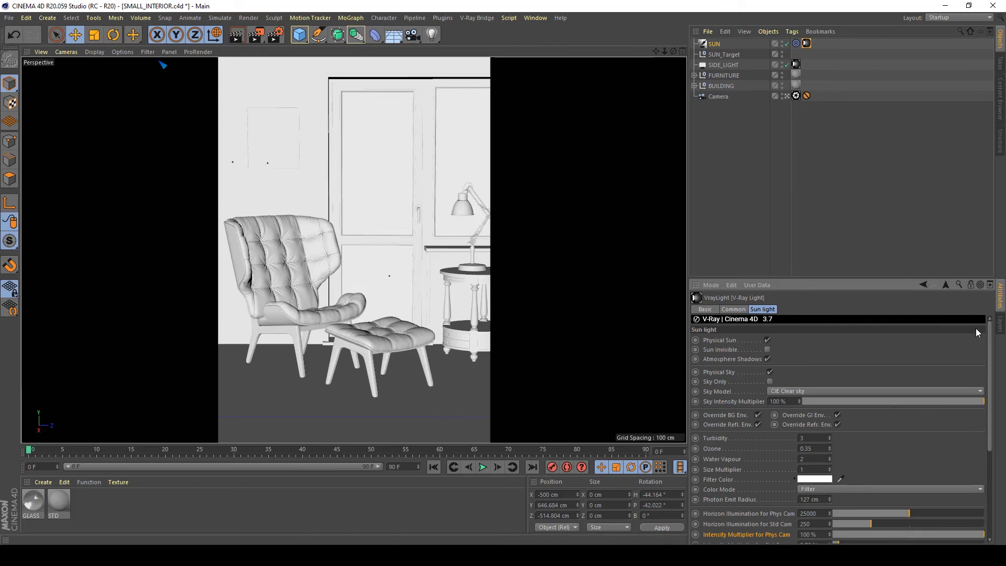
scroll("down", 3)
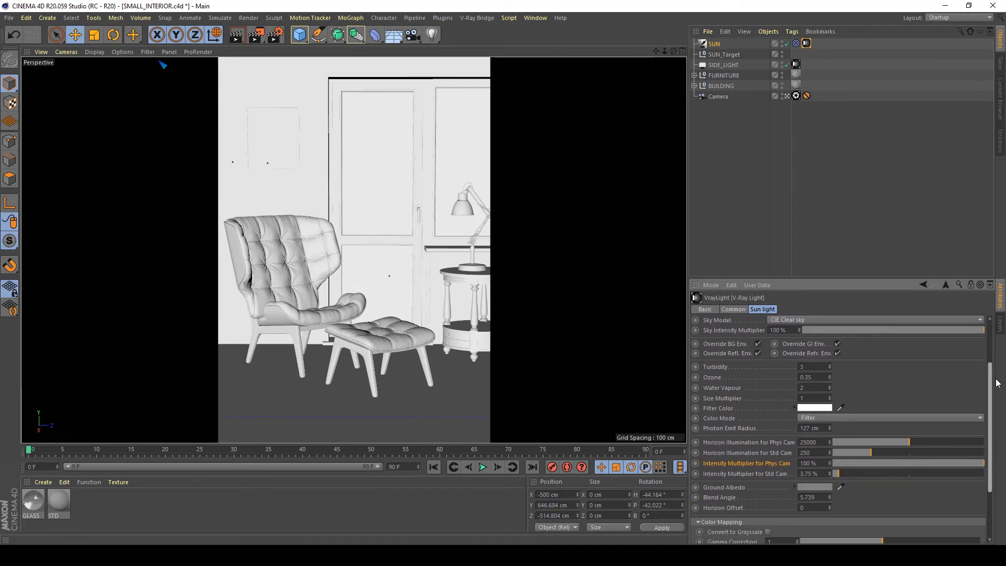
scroll("down", 3)
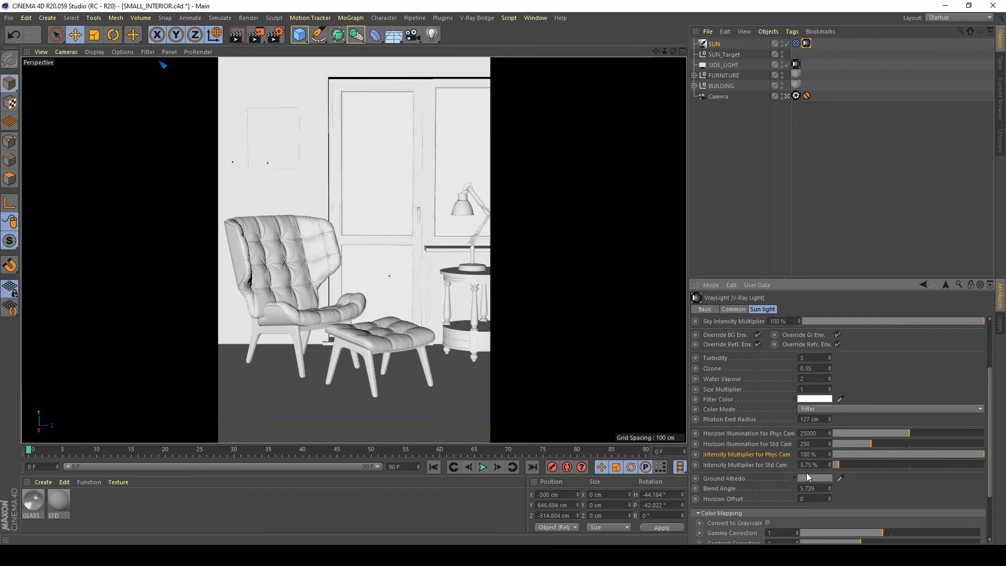
mouse_move(763, 464)
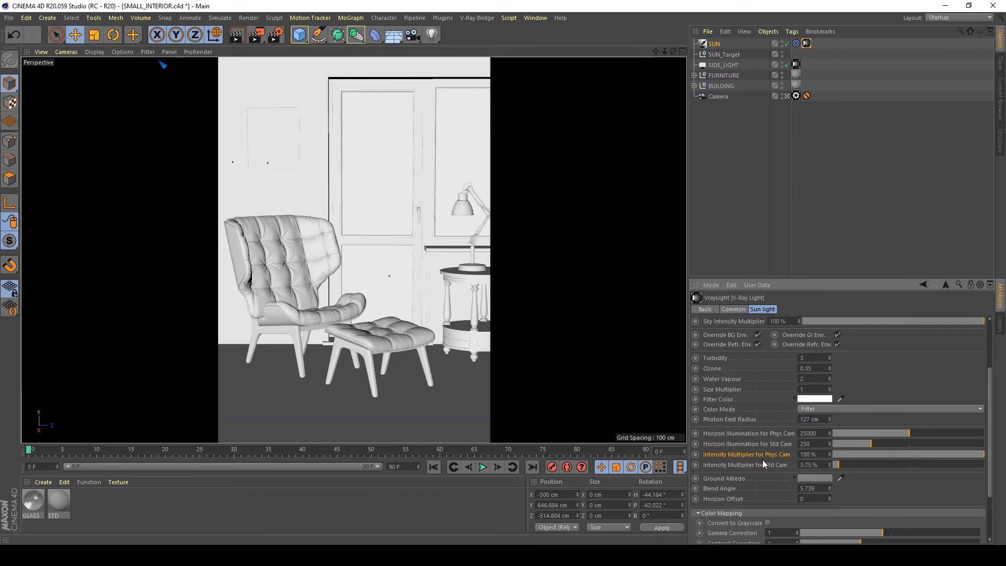
mouse_move(764, 464)
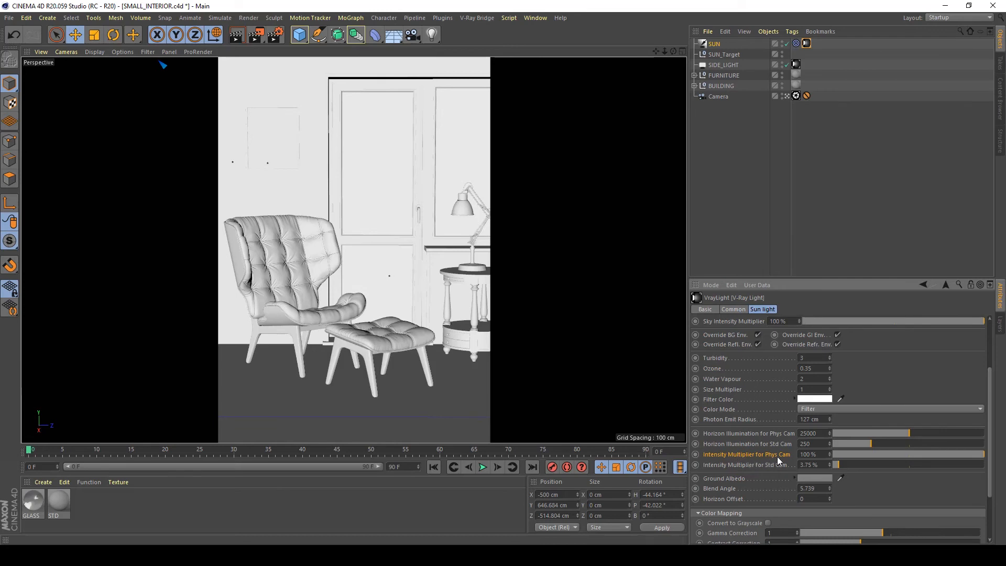
mouse_move(787, 458)
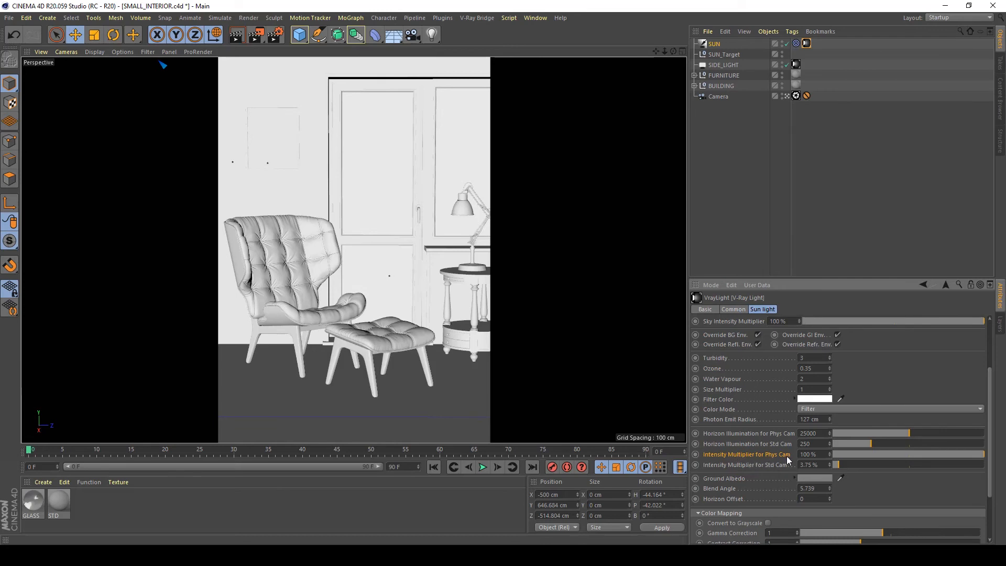
mouse_move(707, 429)
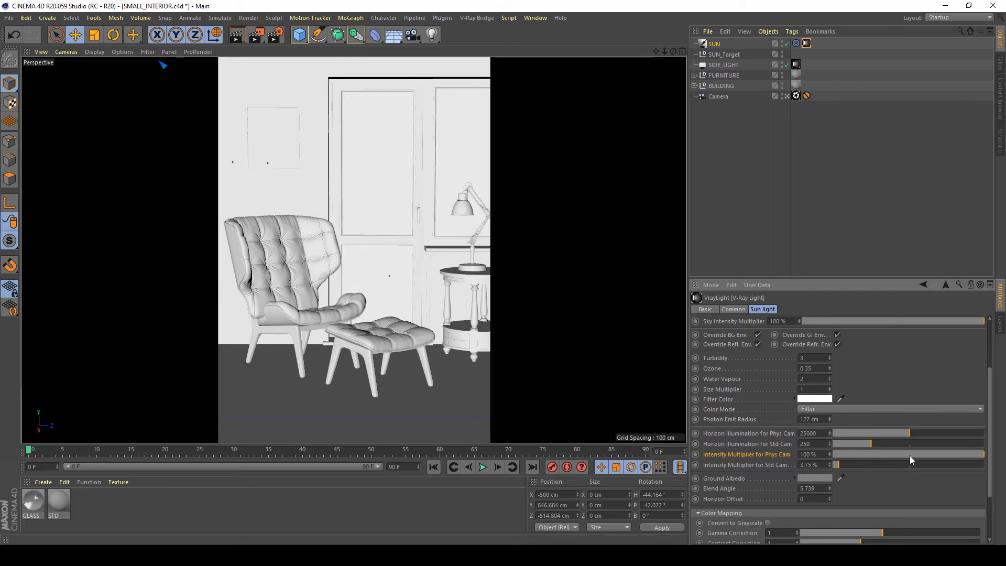
left_click(809, 454)
type("50")
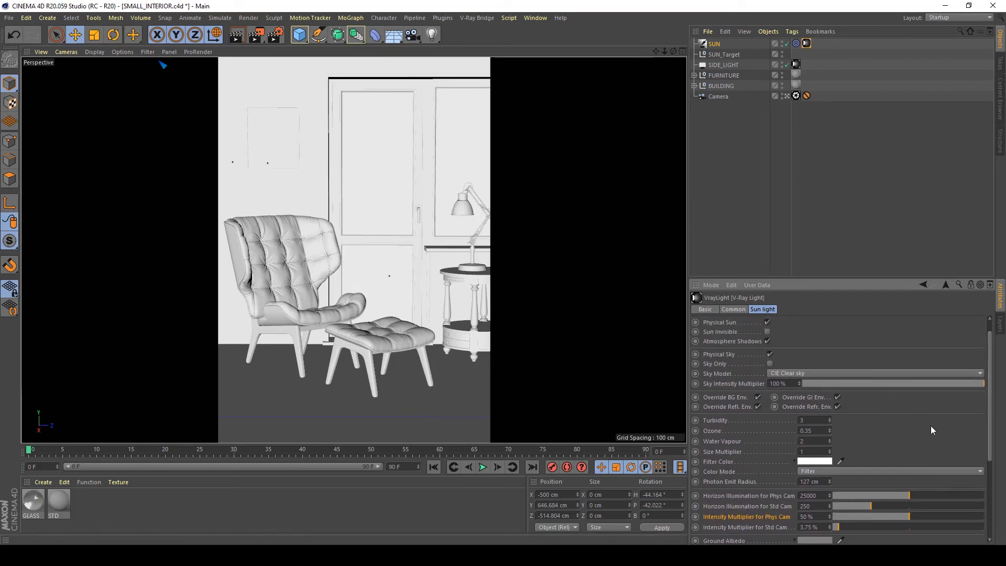
mouse_move(786, 507)
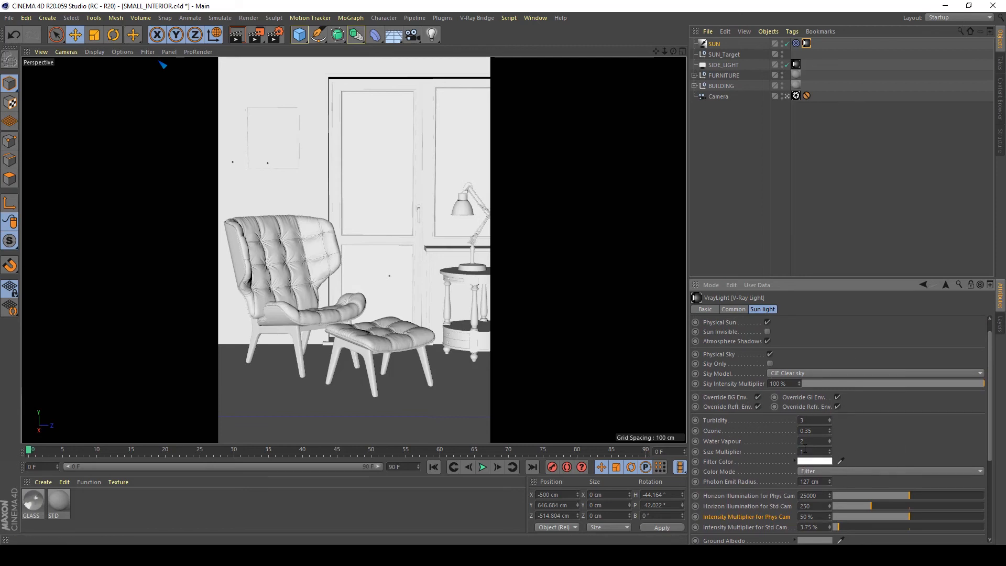
mouse_move(705, 459)
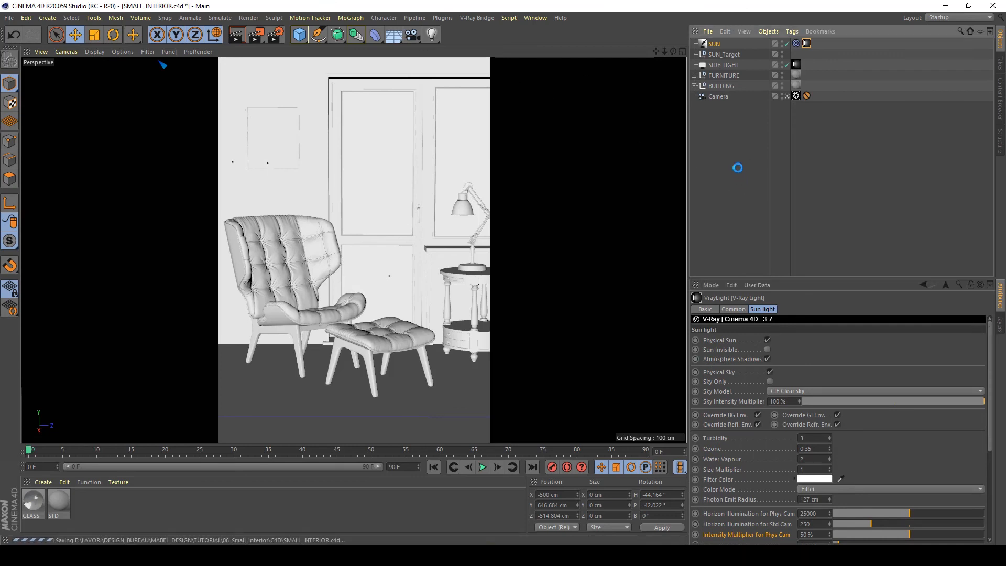
mouse_move(256, 34)
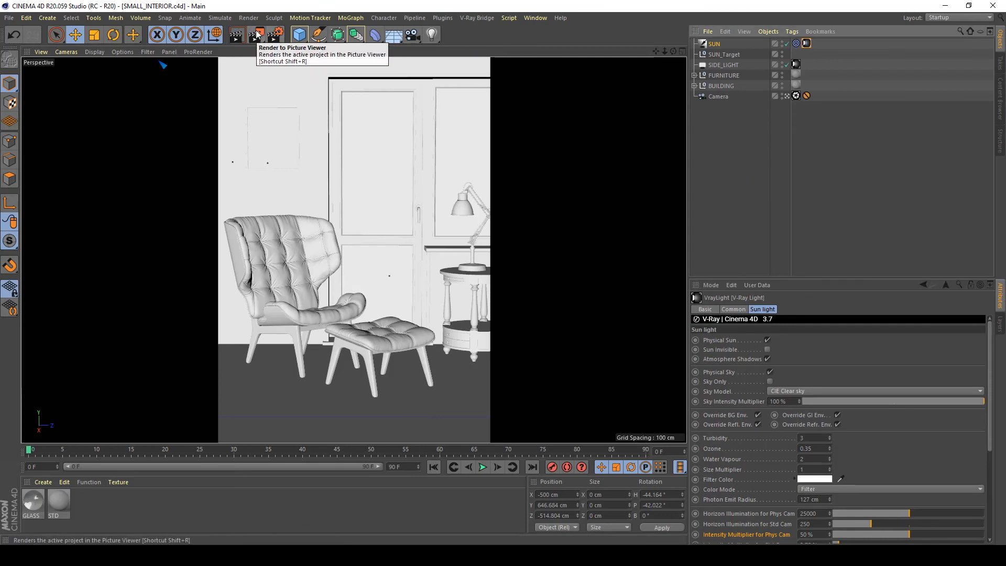
Render the sunlit armchair room to the Picture Viewer and view the newest history entry as it refines
left_click(255, 36)
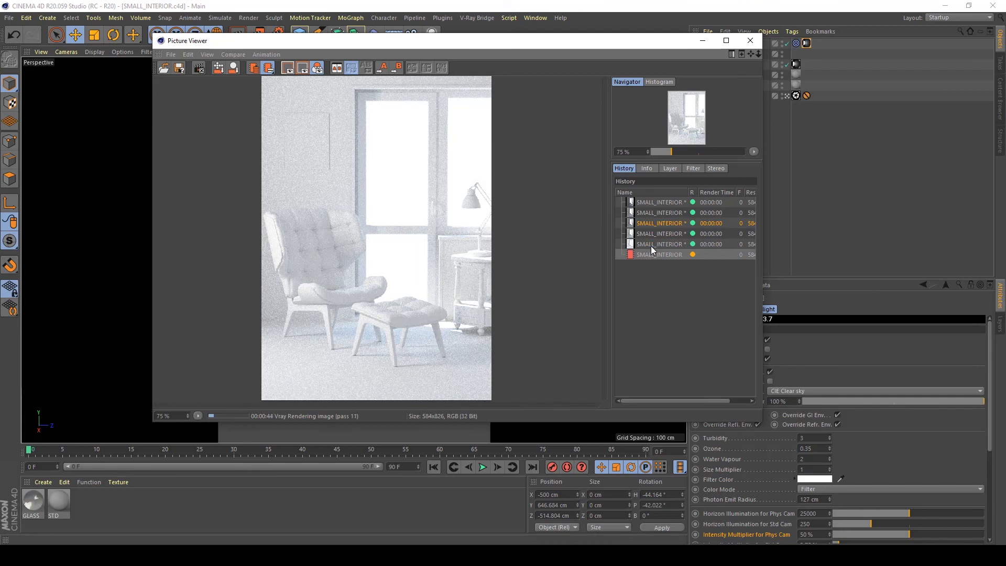
left_click(659, 244)
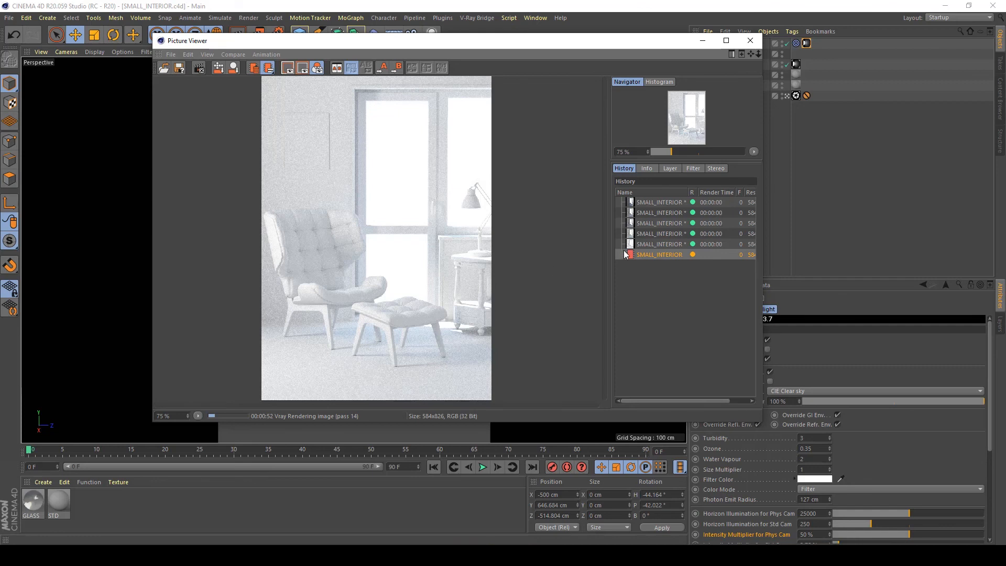
mouse_move(523, 276)
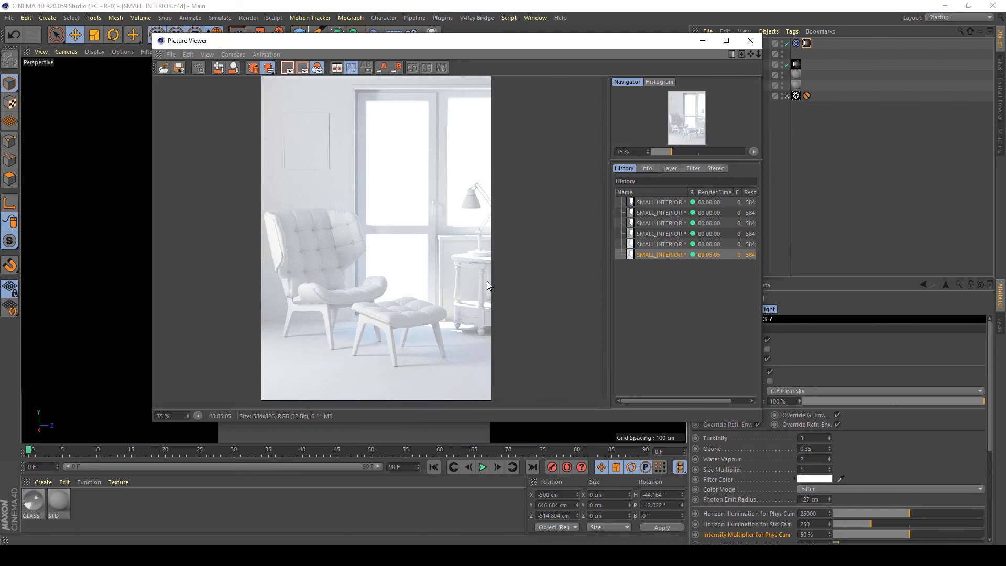
mouse_move(451, 133)
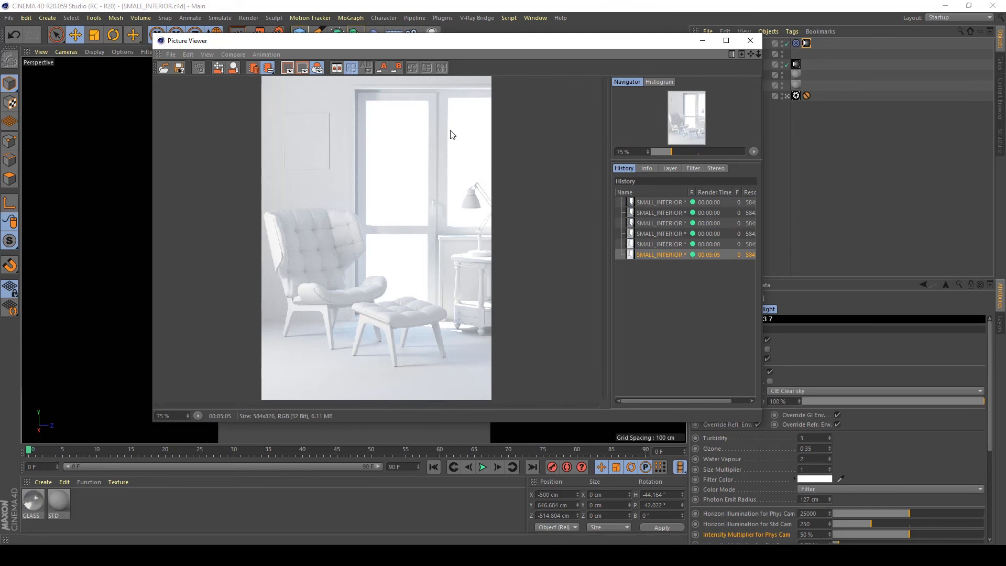
mouse_move(453, 132)
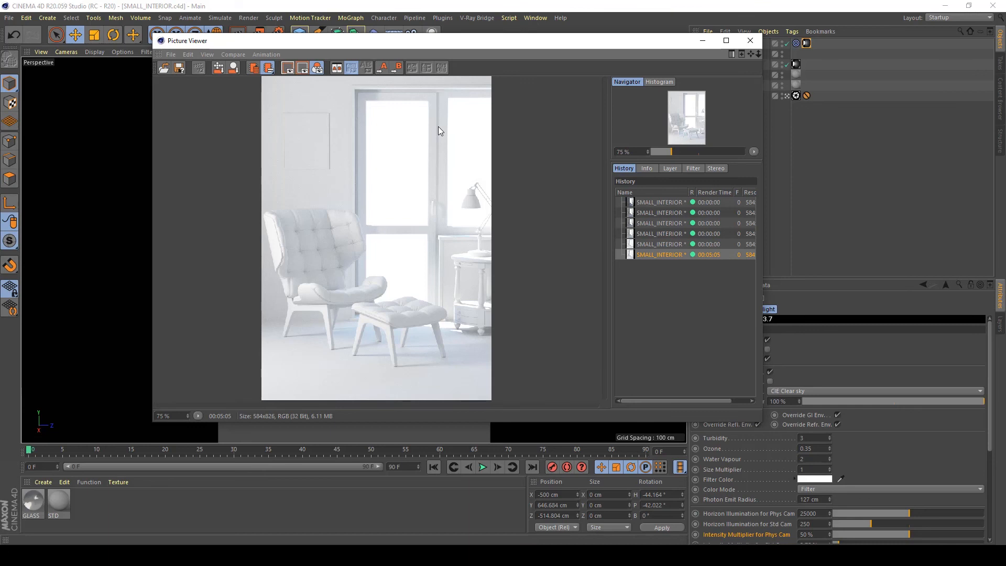
mouse_move(442, 130)
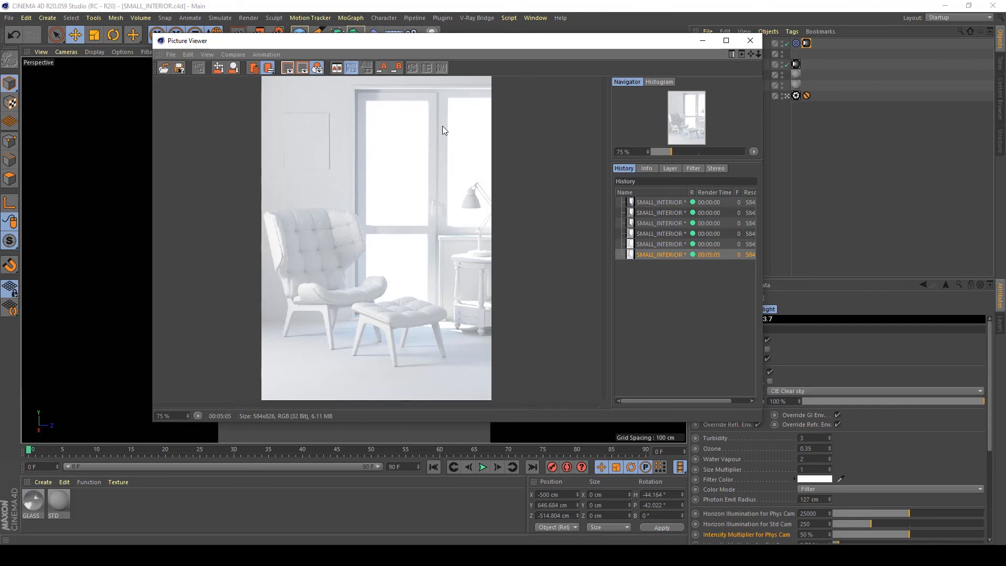
mouse_move(748, 41)
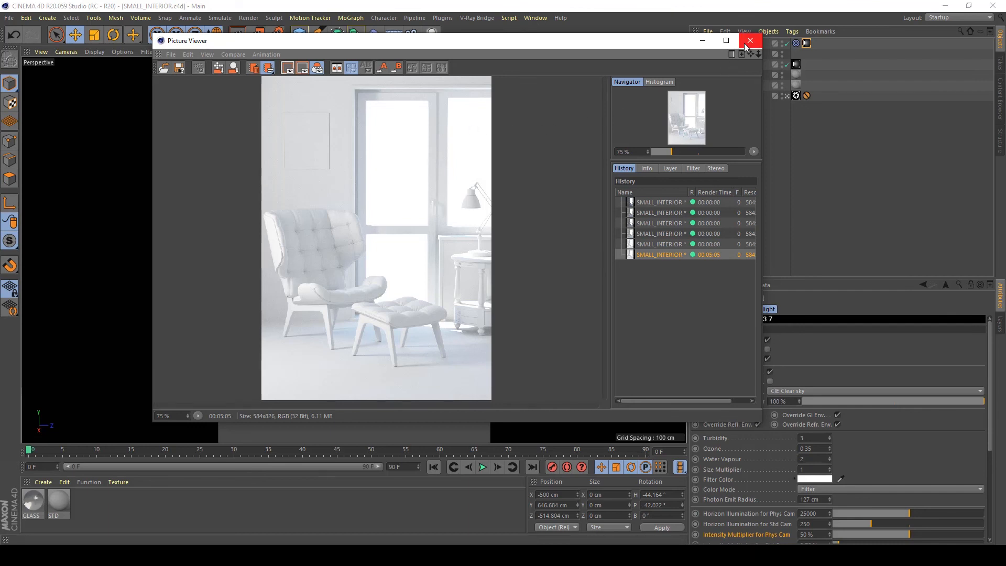
mouse_move(750, 42)
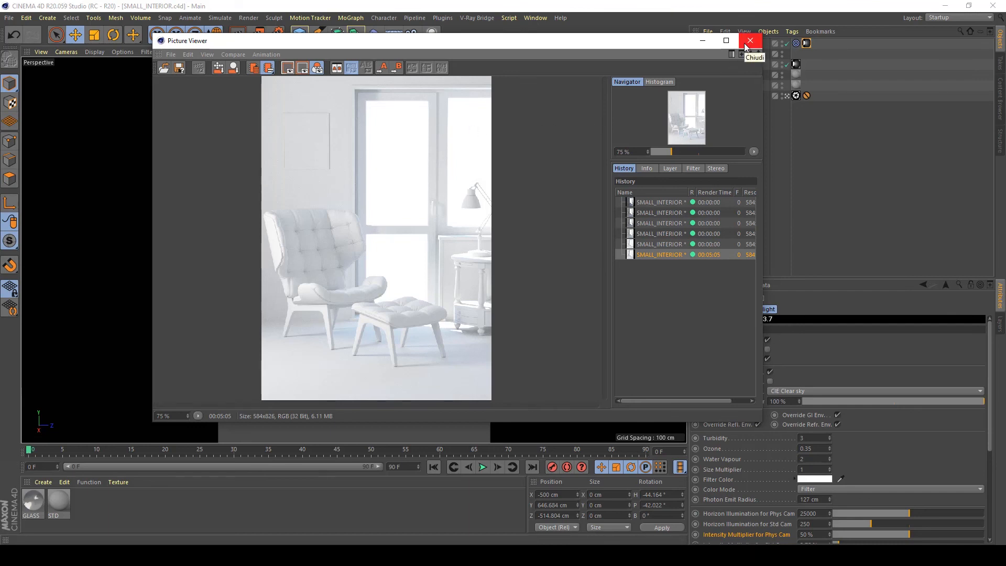